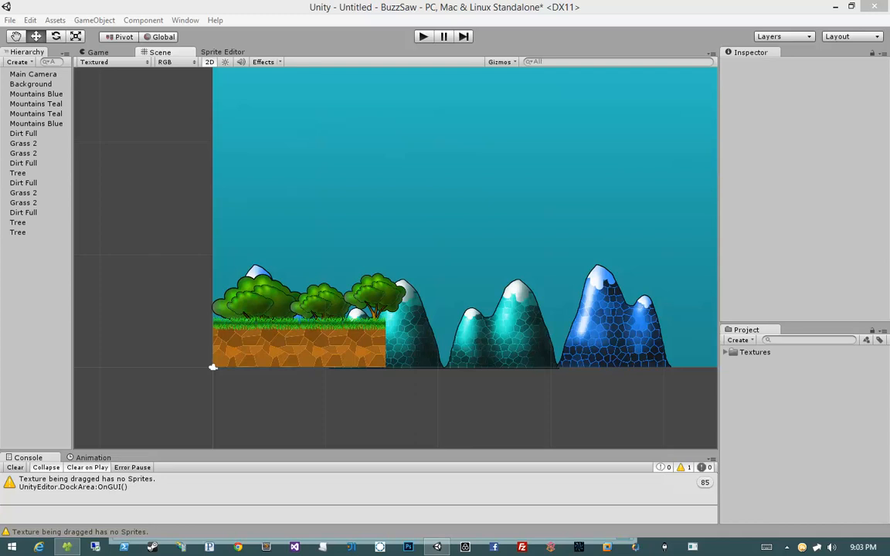
pyautogui.moveTo(217, 241)
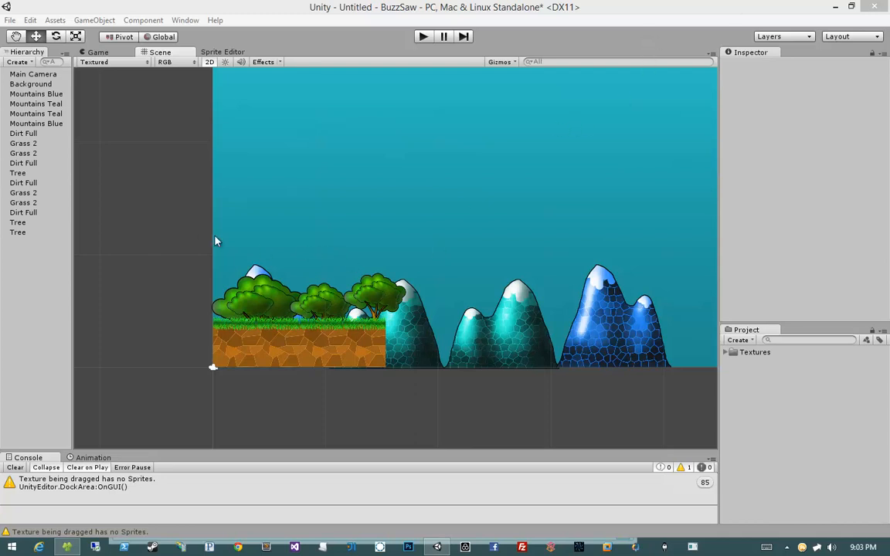
# Zoom the Scene view onto the grass and show Background's sprite on the Background sorting layer.
pyautogui.click(31, 84)
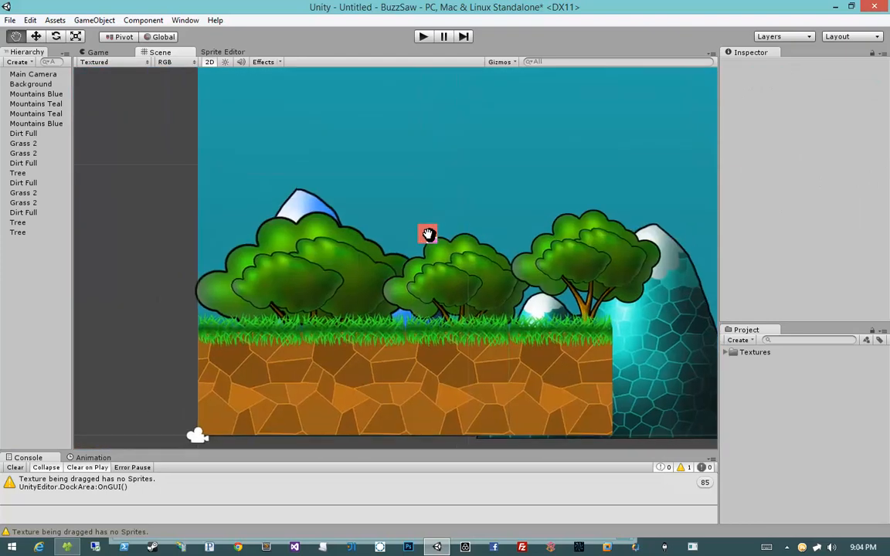
pyautogui.moveTo(411, 249)
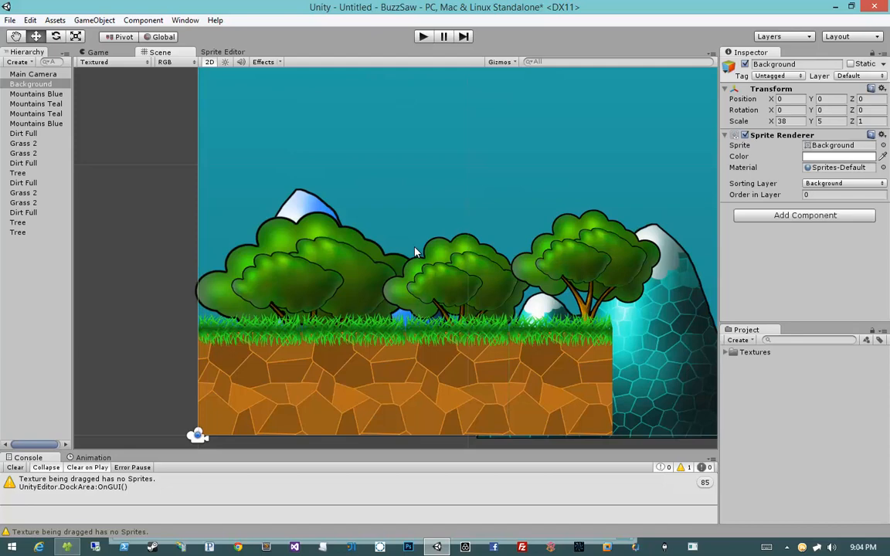
pyautogui.moveTo(439, 268)
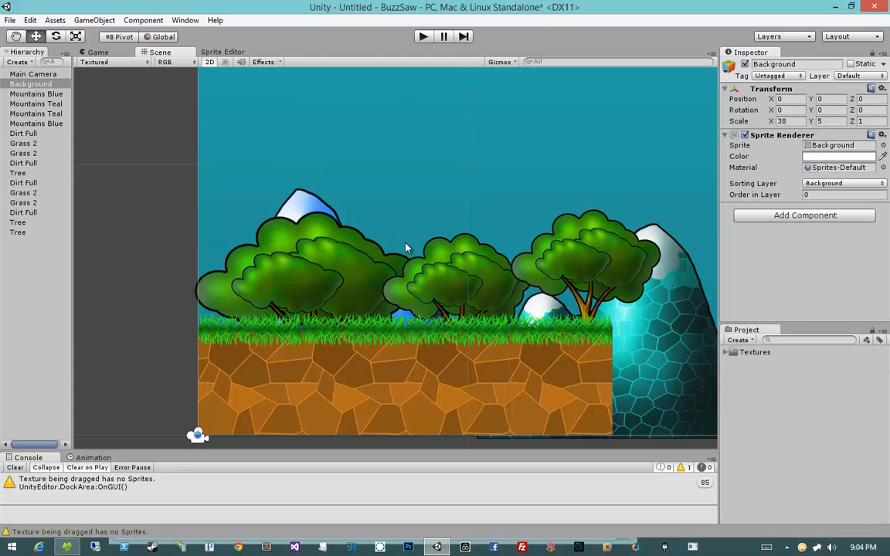
pyautogui.moveTo(417, 232)
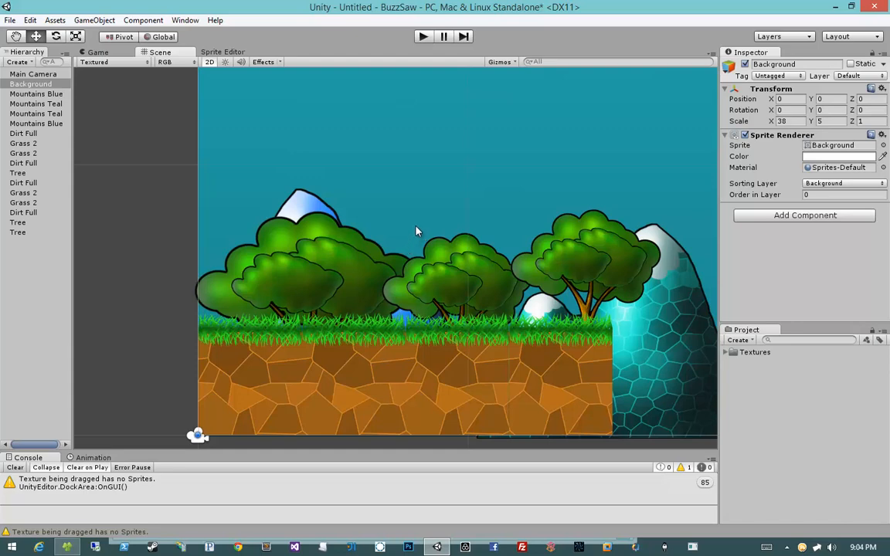
pyautogui.moveTo(432, 202)
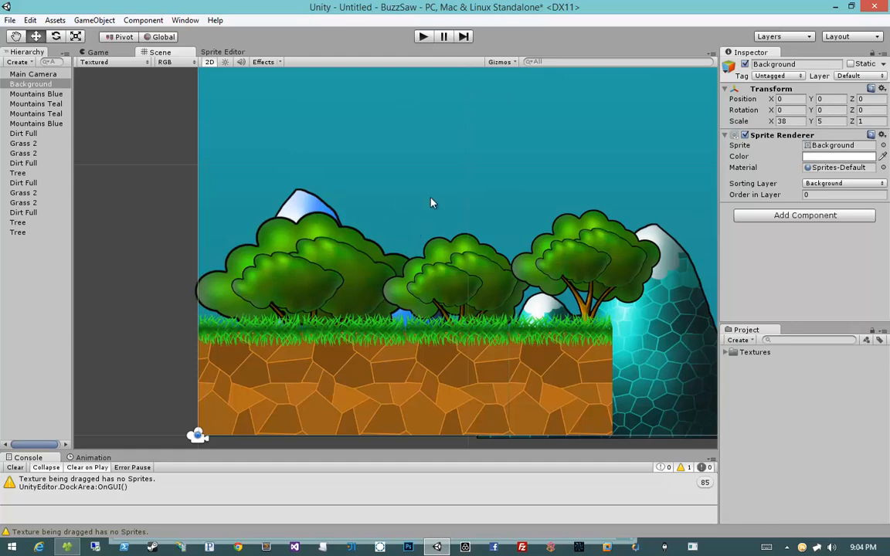
pyautogui.moveTo(433, 204); pyautogui.dragTo(235, 230)
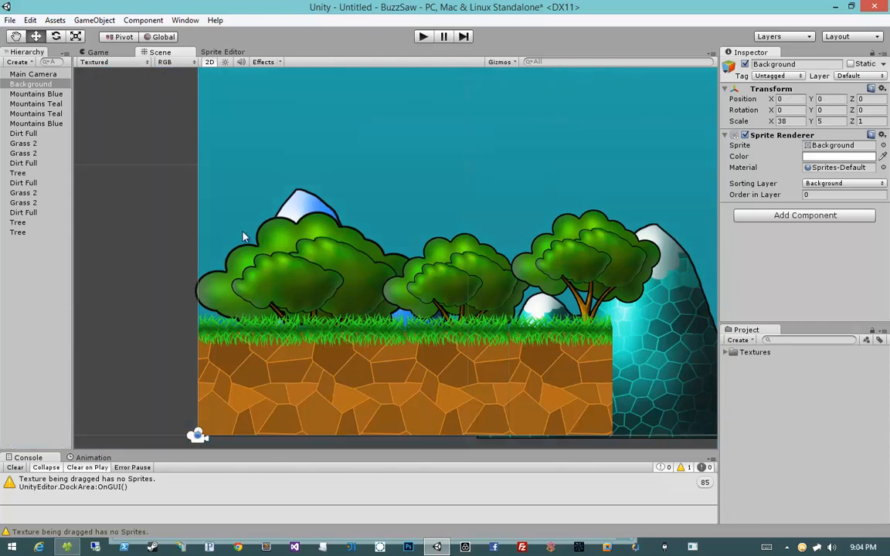
pyautogui.moveTo(186, 208)
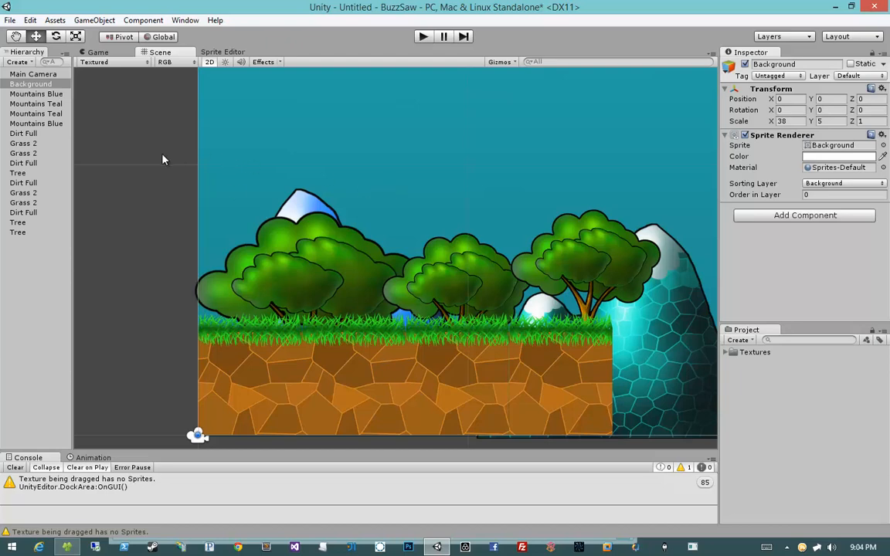
pyautogui.click(31, 84)
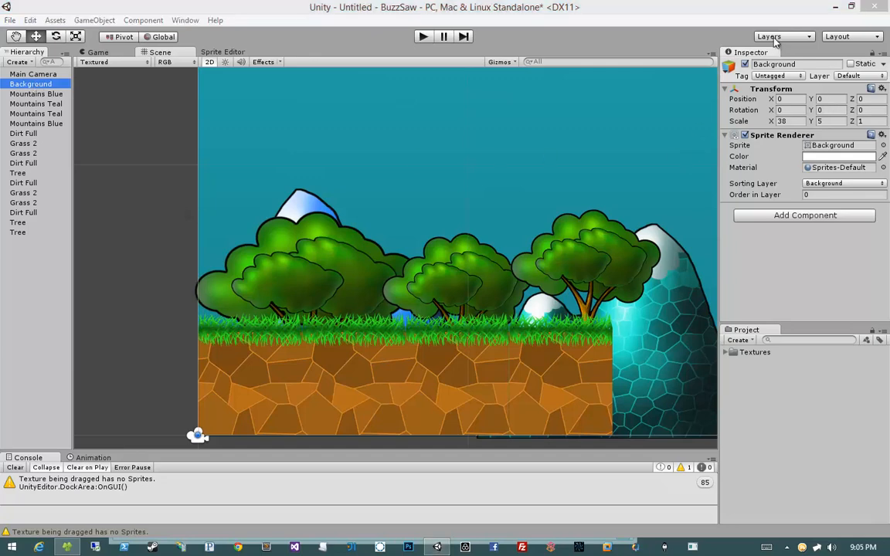
pyautogui.moveTo(770, 37)
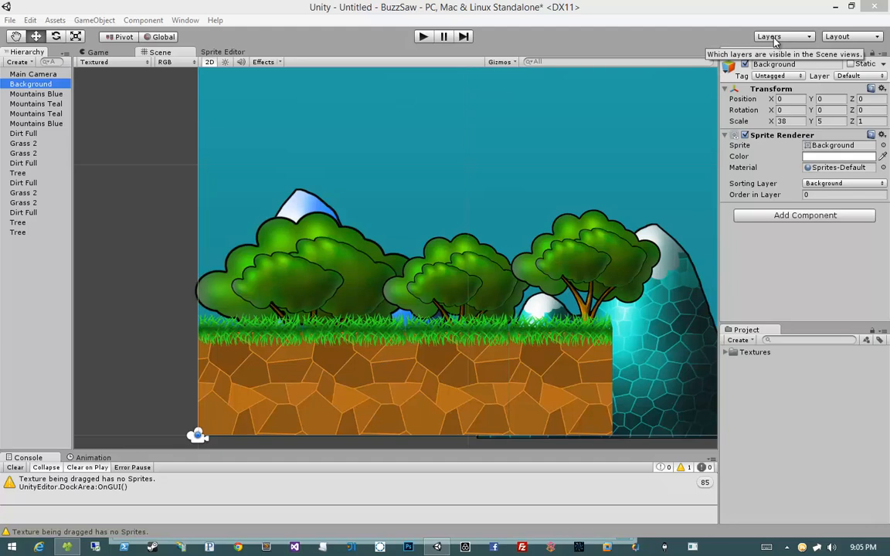
pyautogui.moveTo(719, 37)
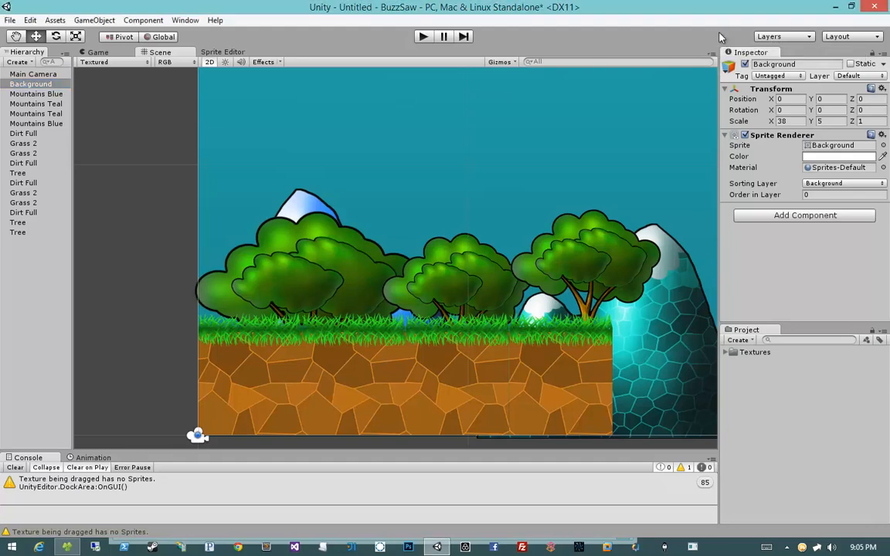
pyautogui.moveTo(769, 37)
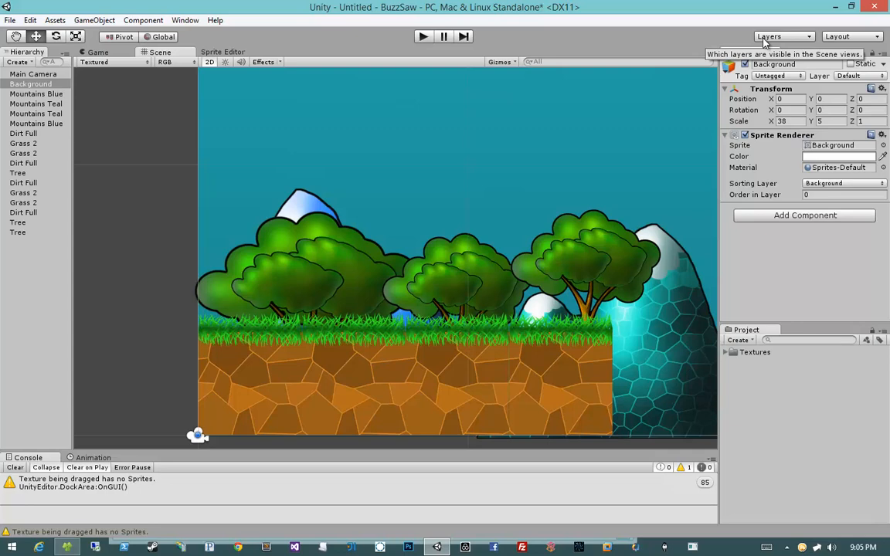
pyautogui.click(782, 37)
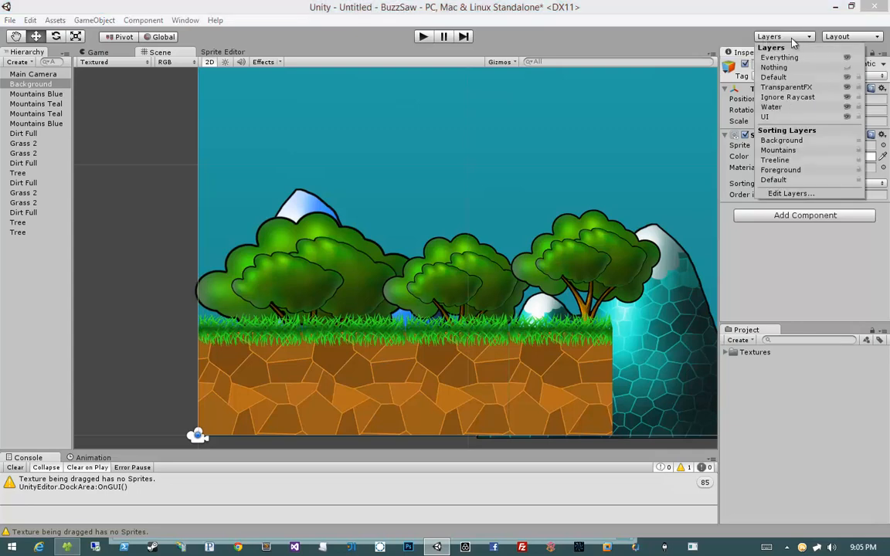
pyautogui.moveTo(853, 95)
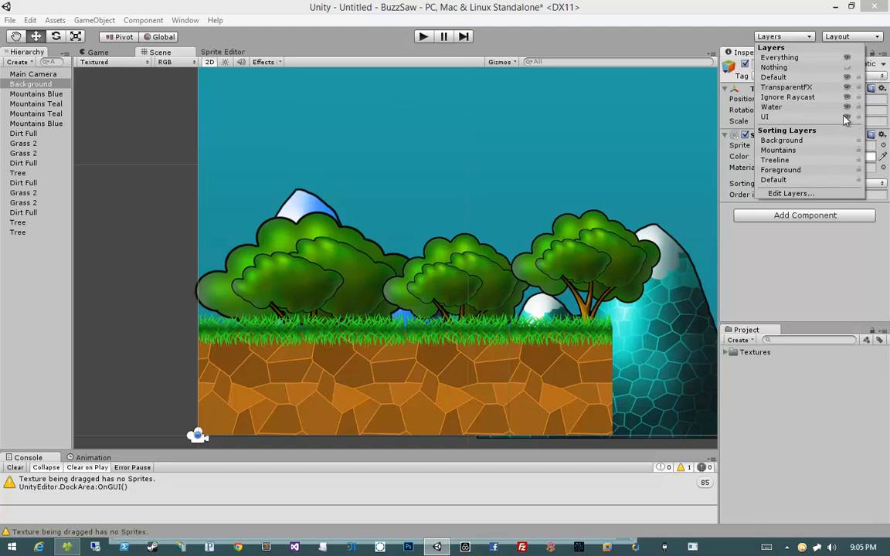
pyautogui.moveTo(859, 166)
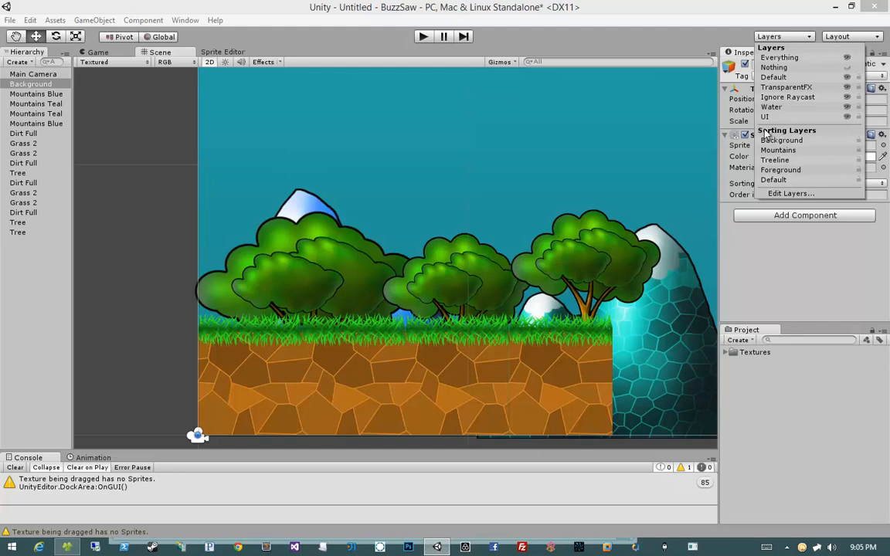
pyautogui.moveTo(859, 147)
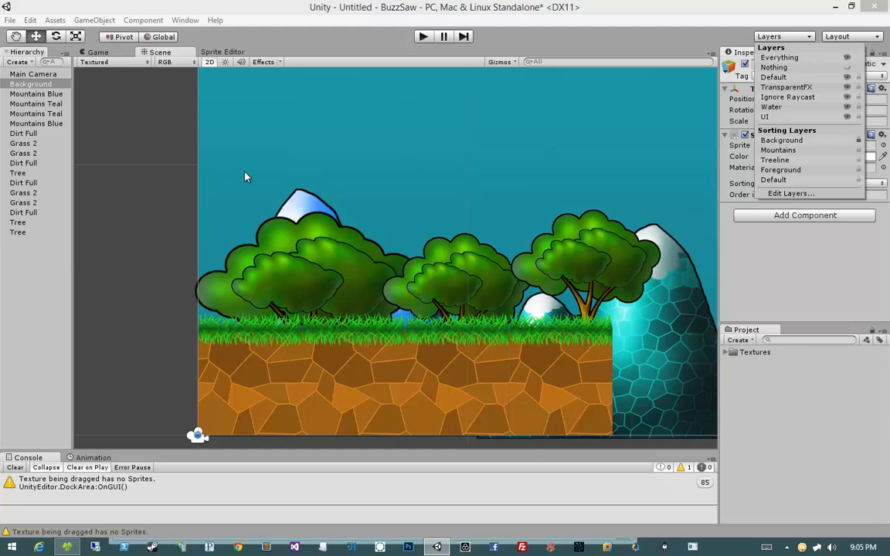
pyautogui.click(136, 207)
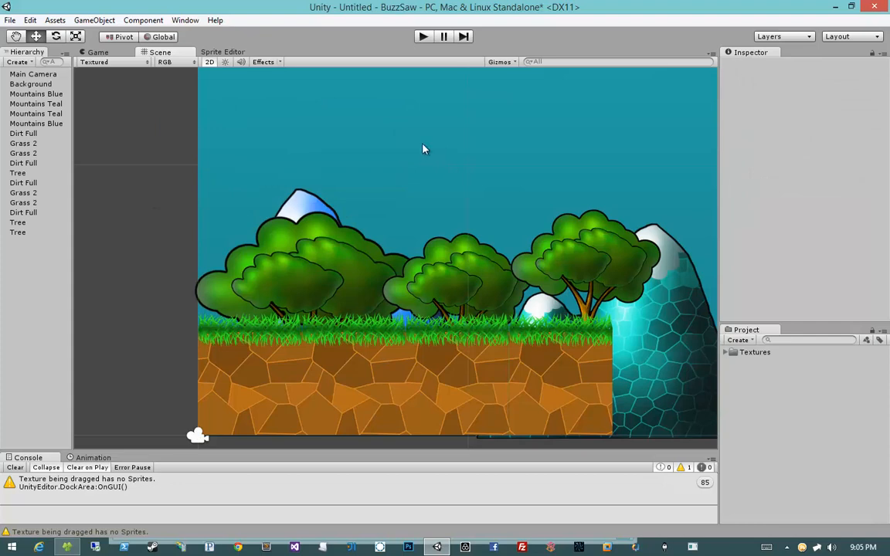
pyautogui.click(23, 142)
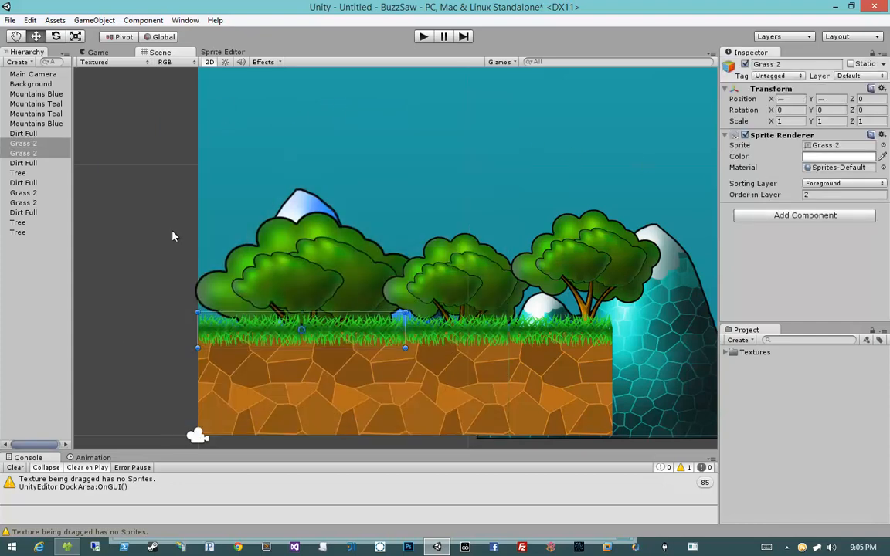
pyautogui.click(445, 138)
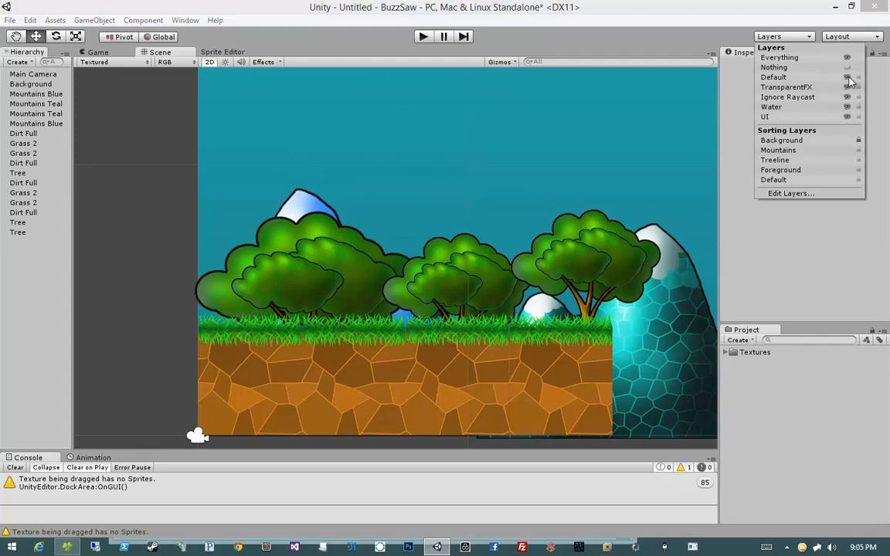
pyautogui.moveTo(581, 171)
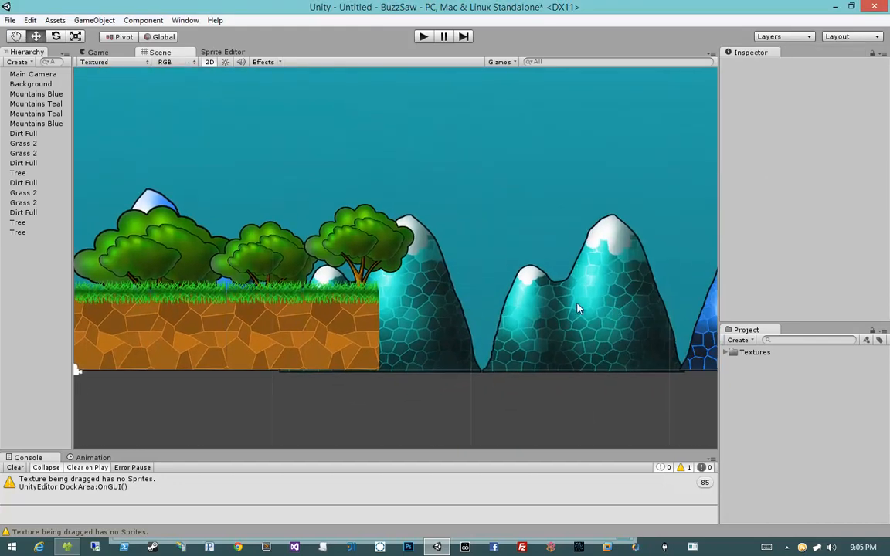
pyautogui.moveTo(429, 285)
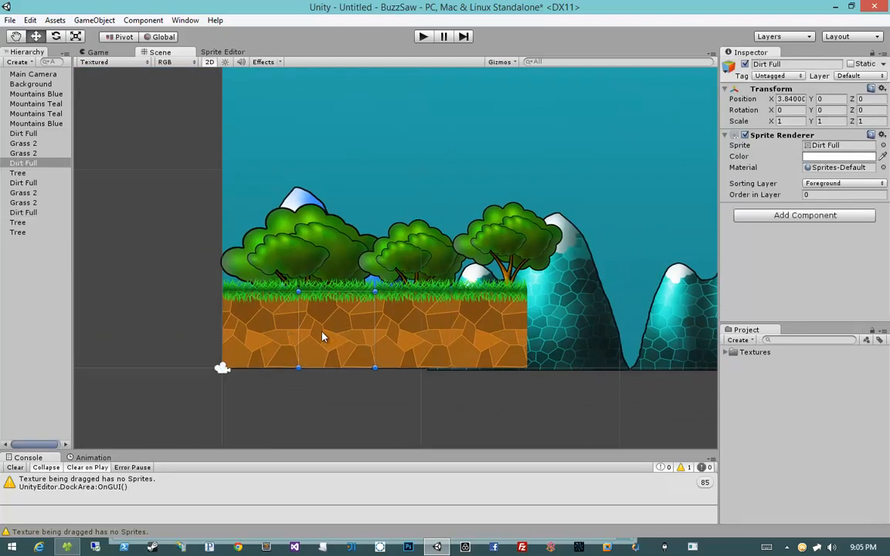
pyautogui.moveTo(396, 334)
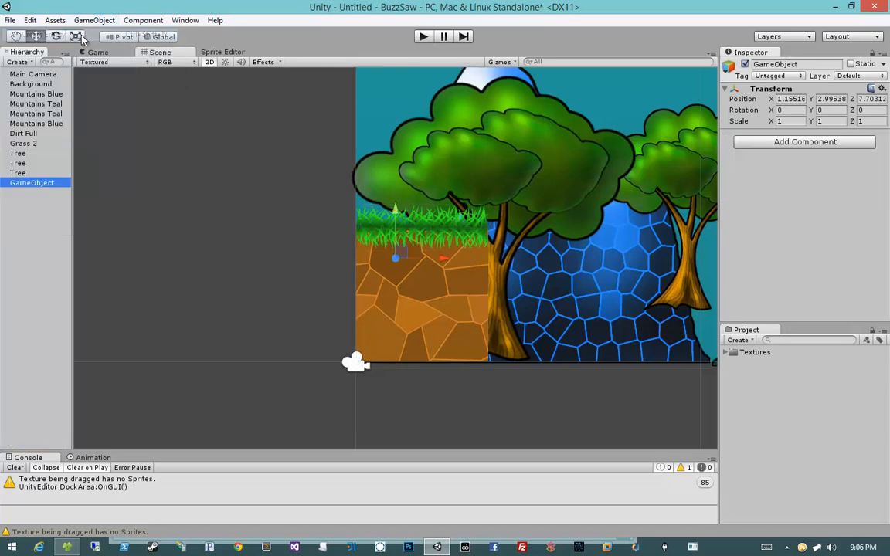
# Rename the new empty GameObject to 'Dirt Grass Full'.
pyautogui.doubleClick(31, 183)
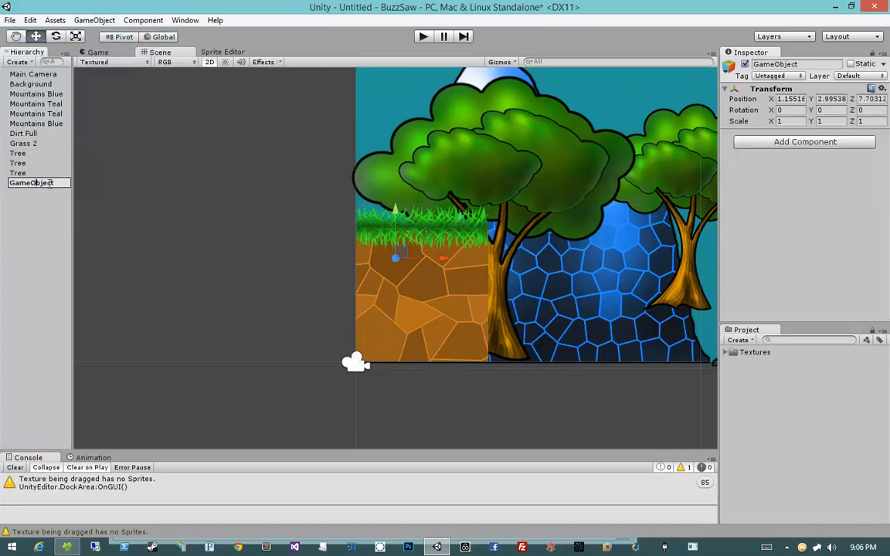
pyautogui.write('Dirt')
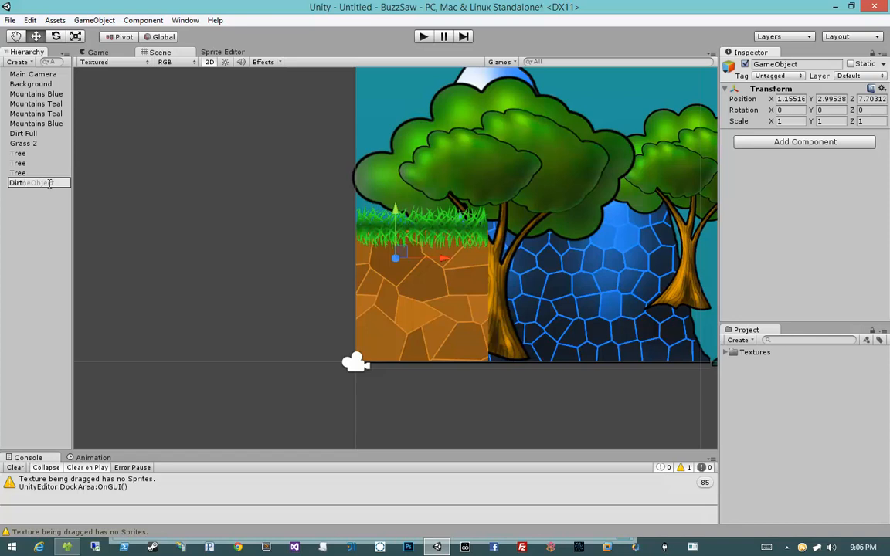
pyautogui.write('Grass Full')
pyautogui.click(869, 99)
pyautogui.write('0')
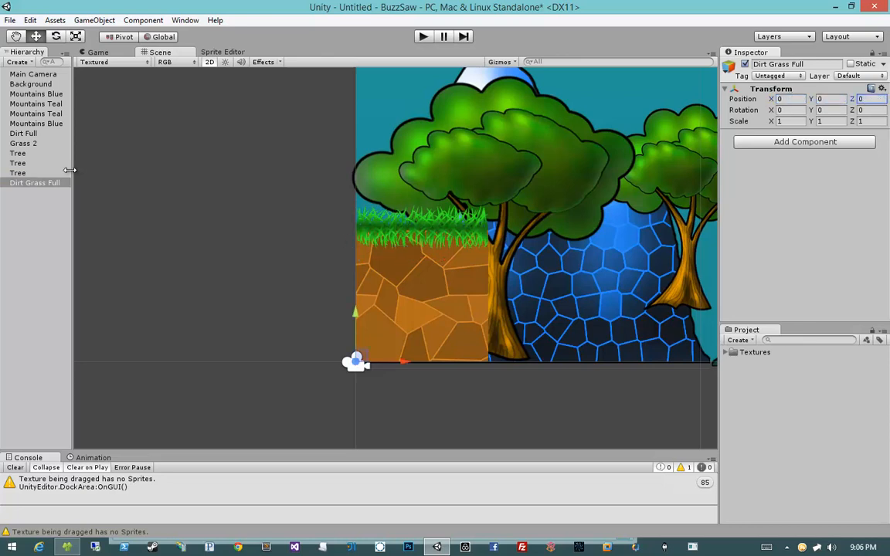
# Group Dirt Full and Grass 2 under Dirt Grass Full and confirm Dirt Full sits on the Foreground layer.
pyautogui.click(23, 133)
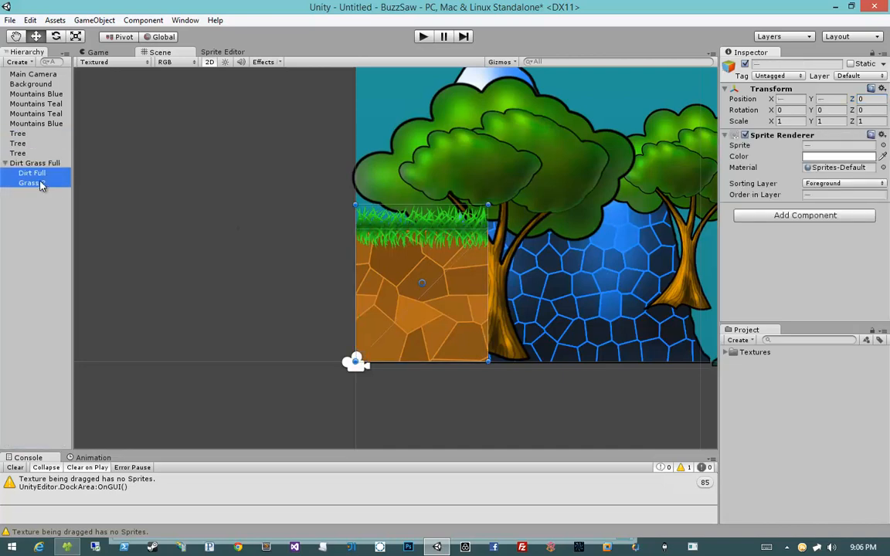
pyautogui.click(31, 173)
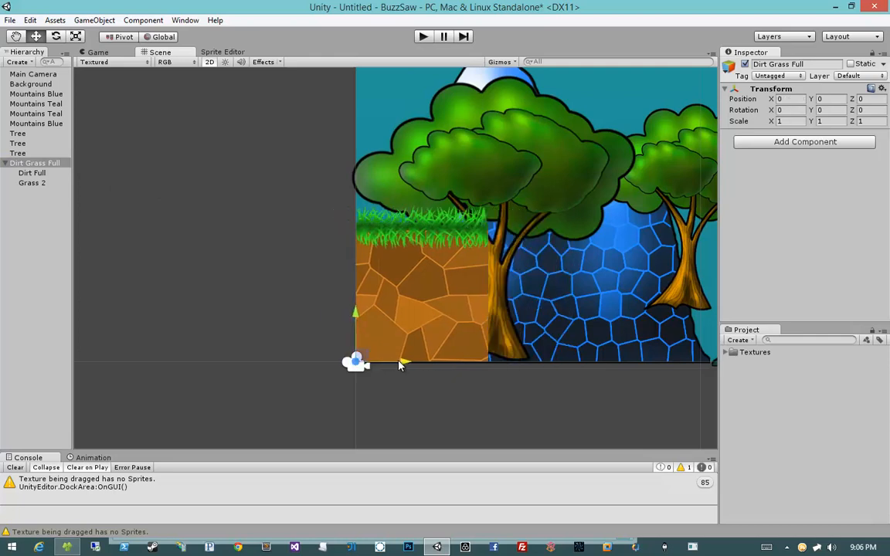
pyautogui.moveTo(355, 362); pyautogui.dragTo(487, 362)
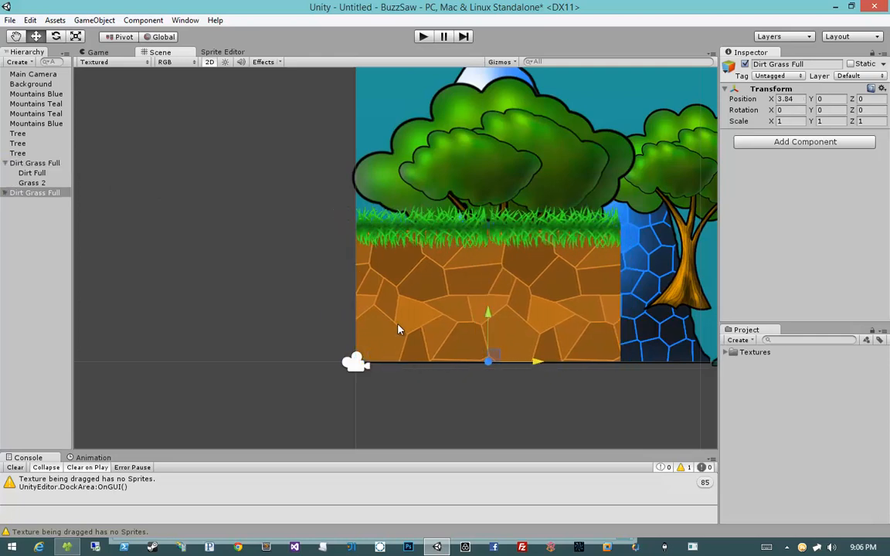
pyautogui.click(31, 173)
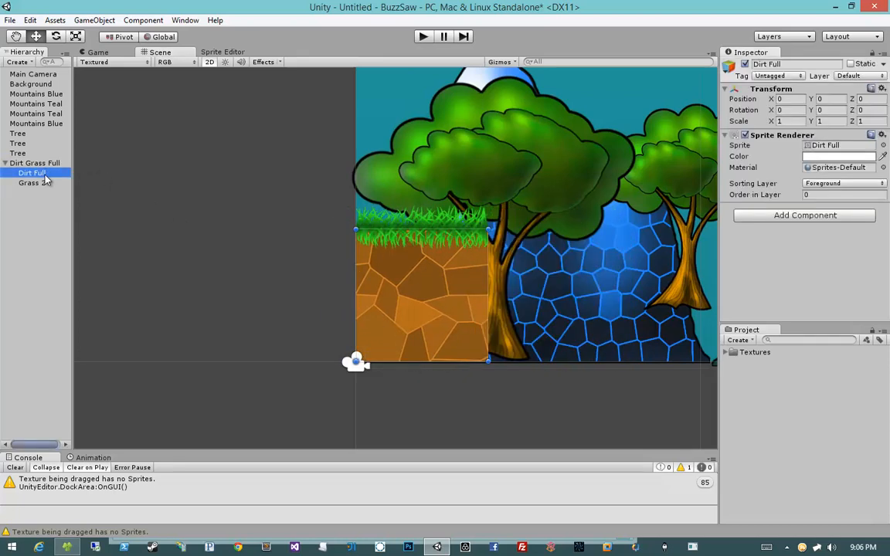
pyautogui.click(34, 162)
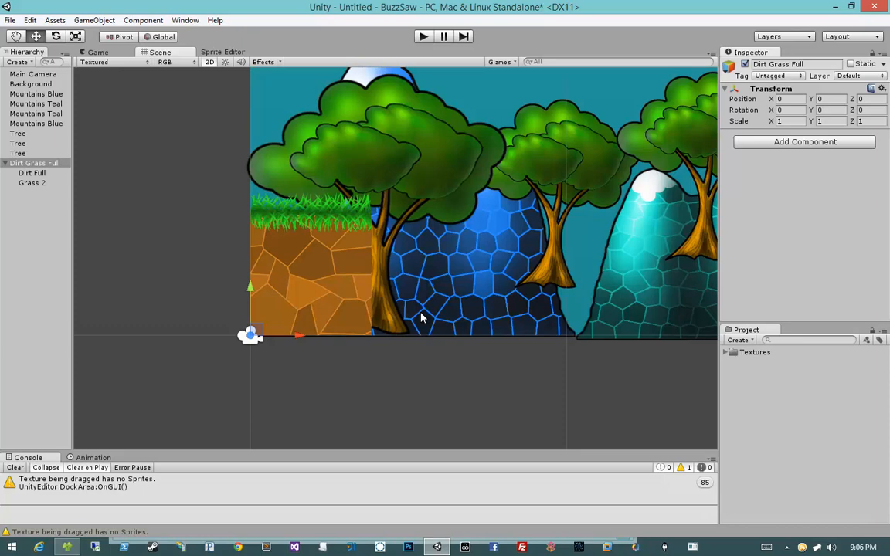
pyautogui.moveTo(154, 261)
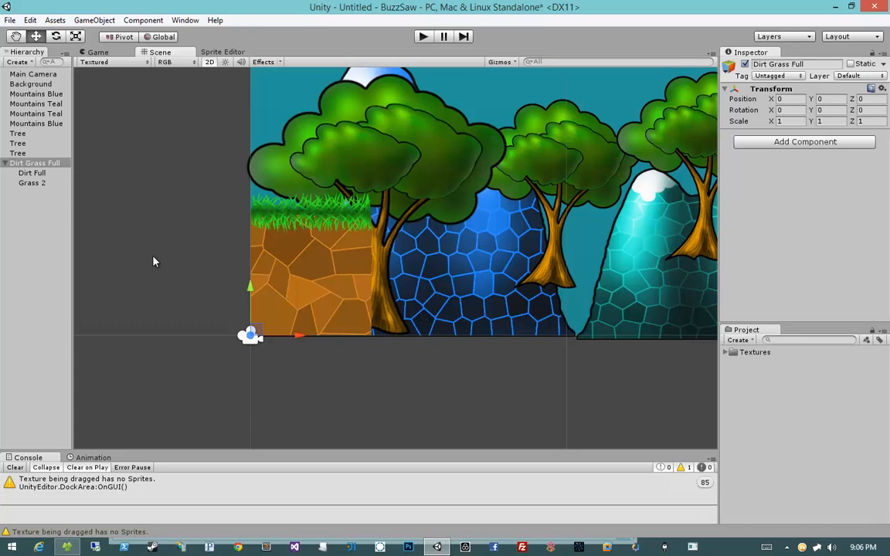
pyautogui.click(31, 173)
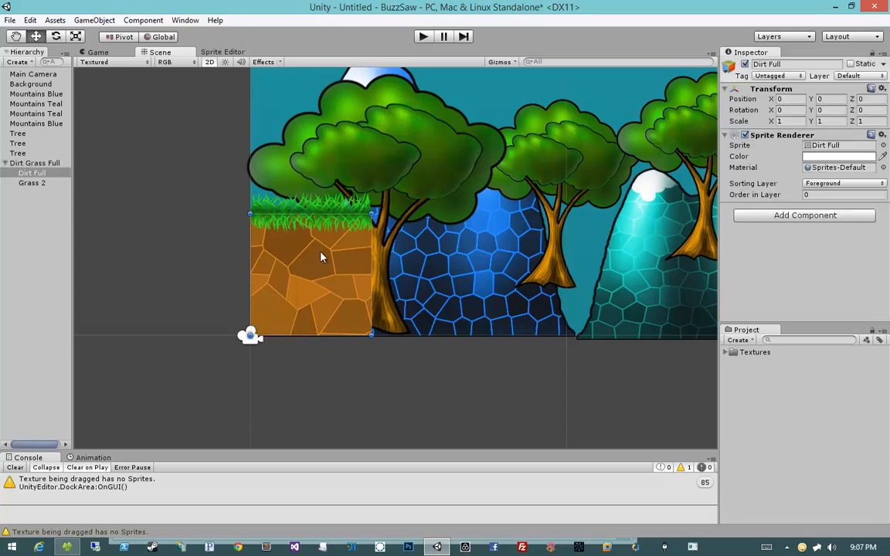
pyautogui.moveTo(204, 213)
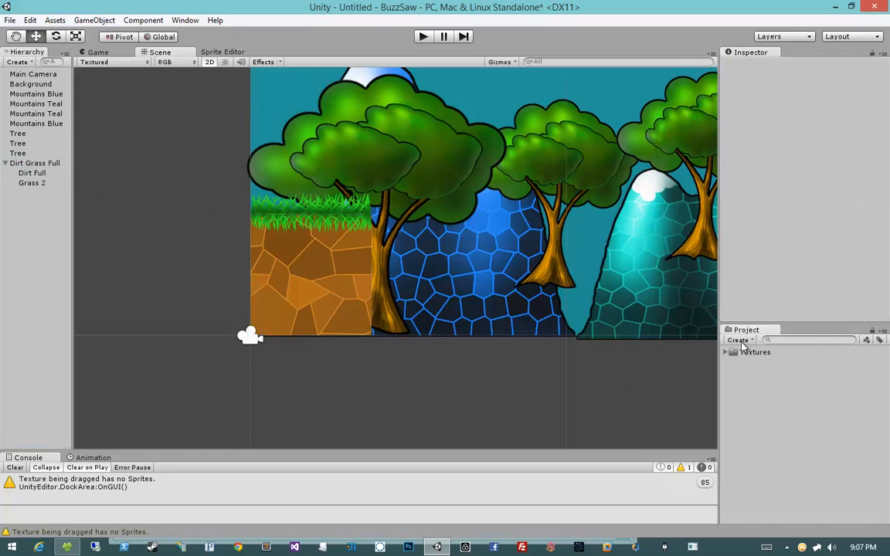
# Create a Prefabs folder in the project assets with a Tiles subfolder inside it.
pyautogui.click(739, 340)
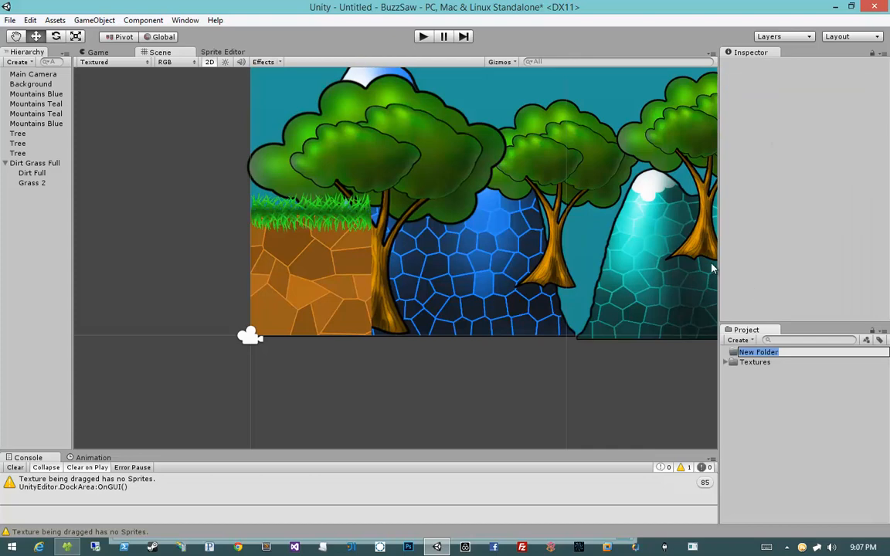
pyautogui.write('Prefabs')
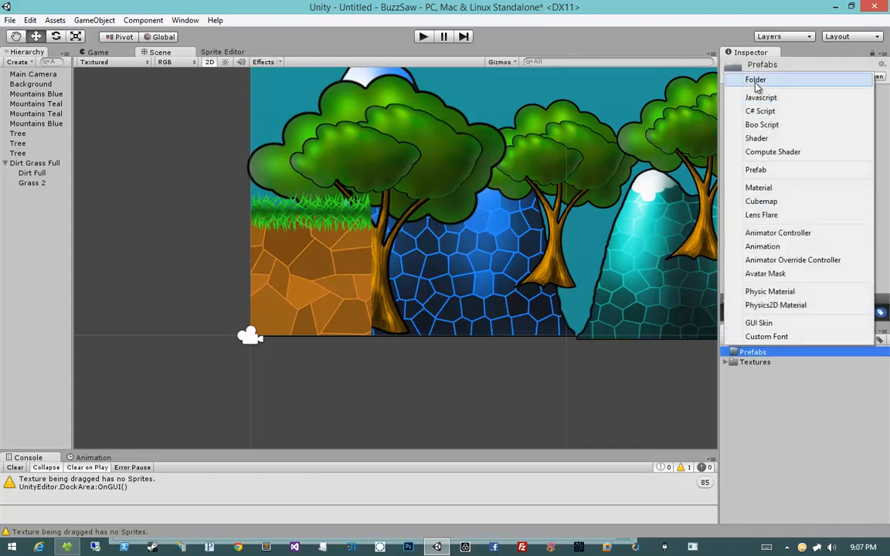
pyautogui.click(754, 80)
pyautogui.write('Tiles')
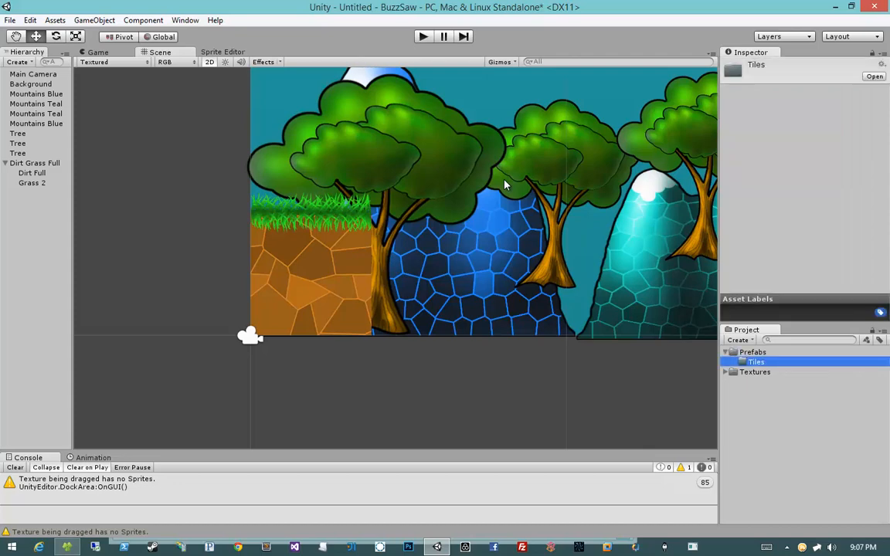
pyautogui.moveTo(56, 185)
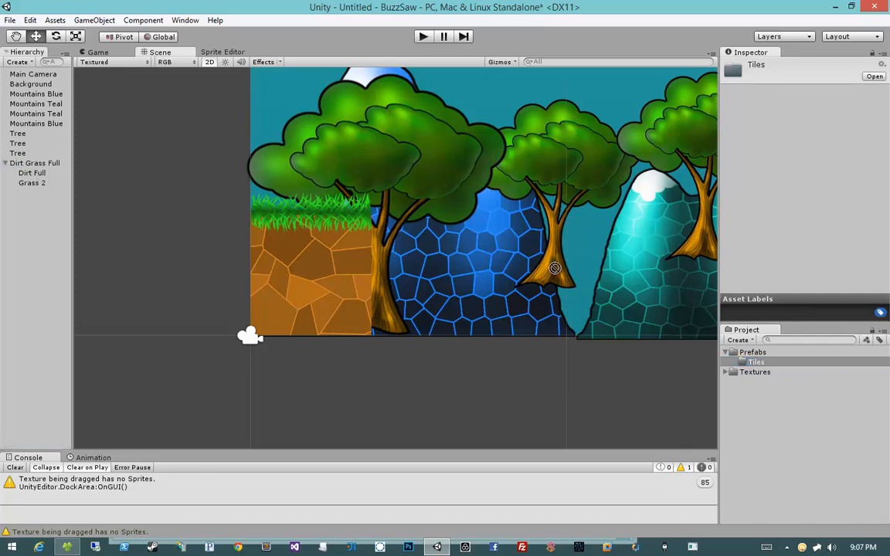
# Save Dirt Grass Full as a prefab in the Tiles folder and bring up the snap settings.
pyautogui.click(34, 164)
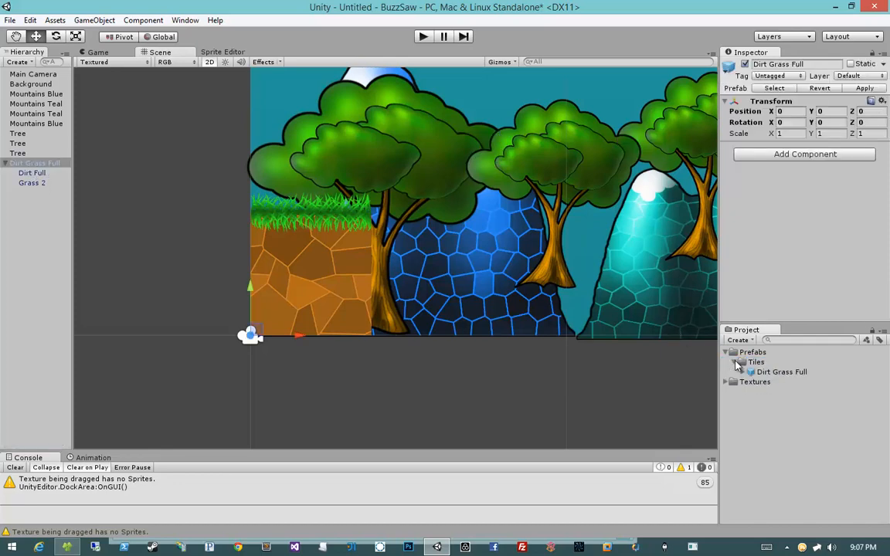
pyautogui.click(782, 371)
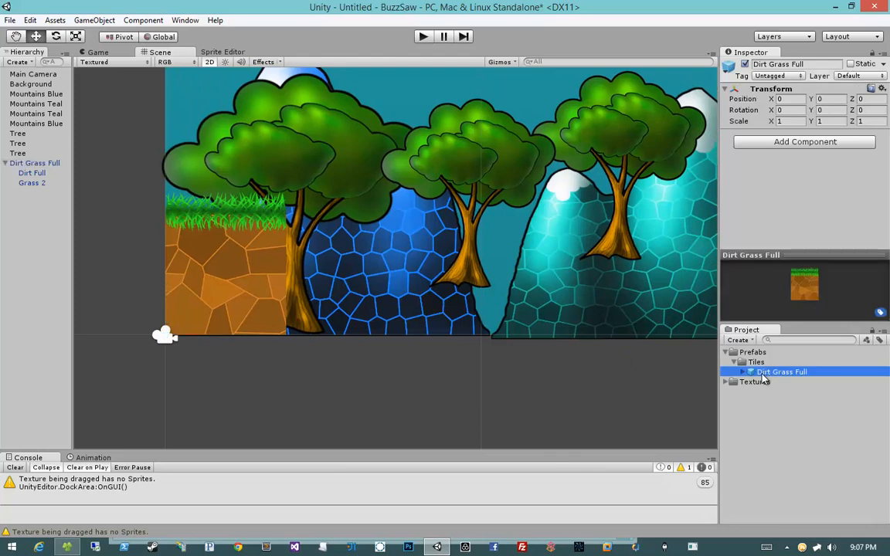
pyautogui.moveTo(781, 371); pyautogui.dragTo(460, 193)
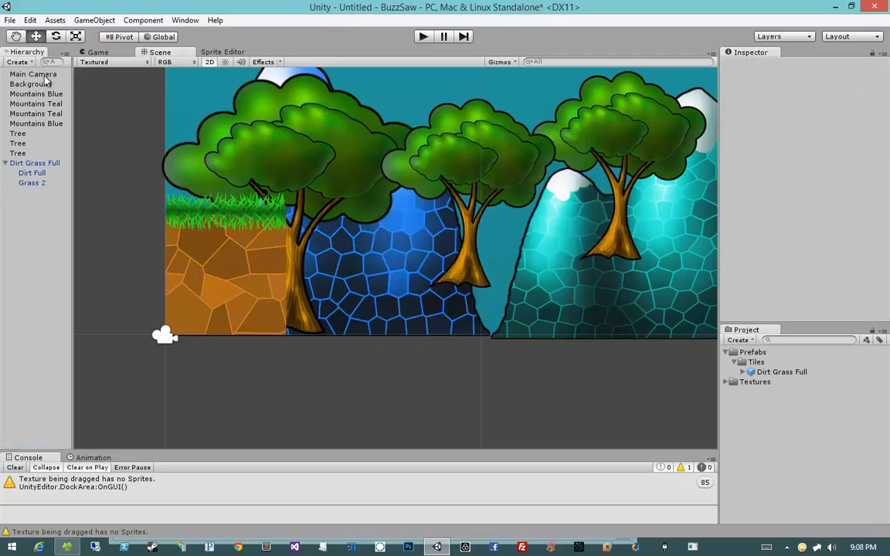
pyautogui.click(34, 164)
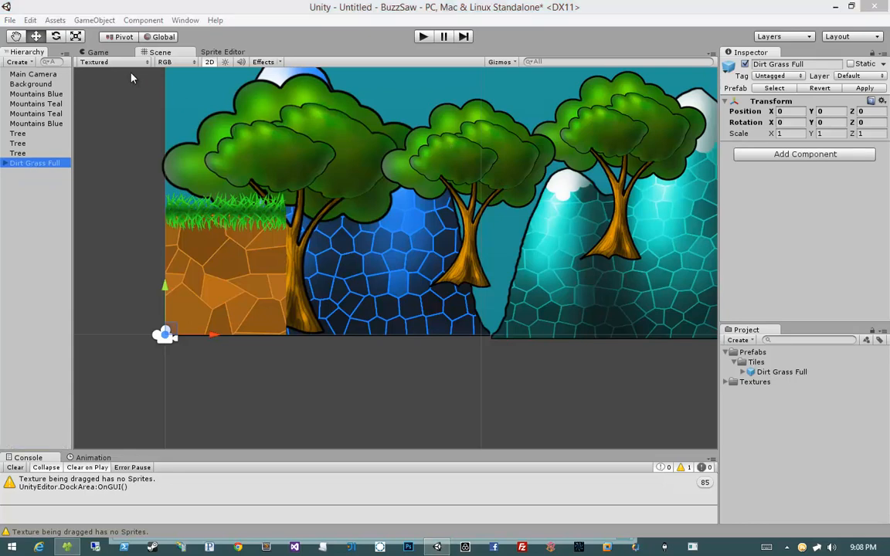
pyautogui.moveTo(92, 158)
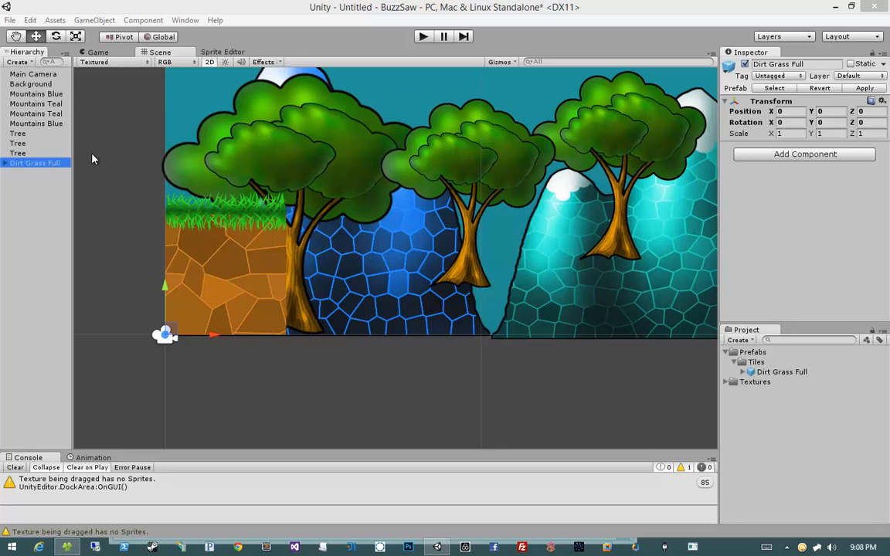
pyautogui.click(31, 20)
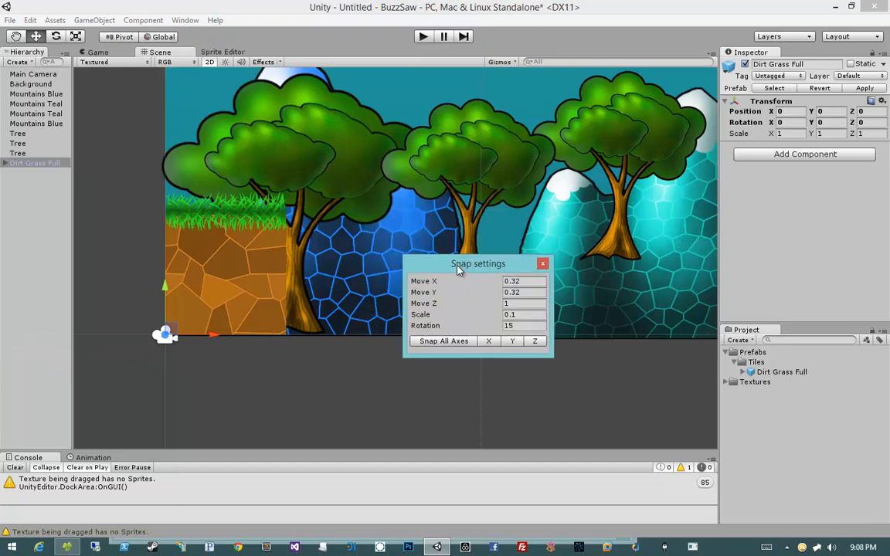
pyautogui.moveTo(485, 280)
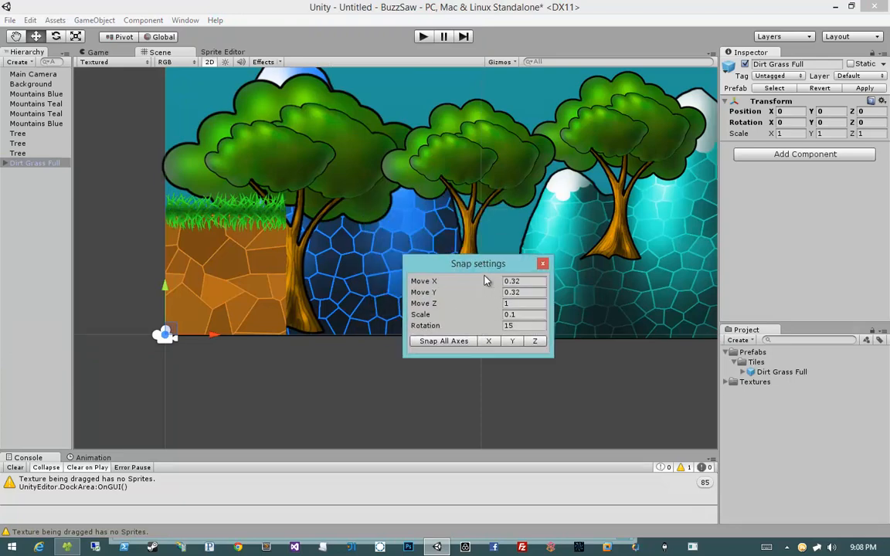
pyautogui.moveTo(457, 292)
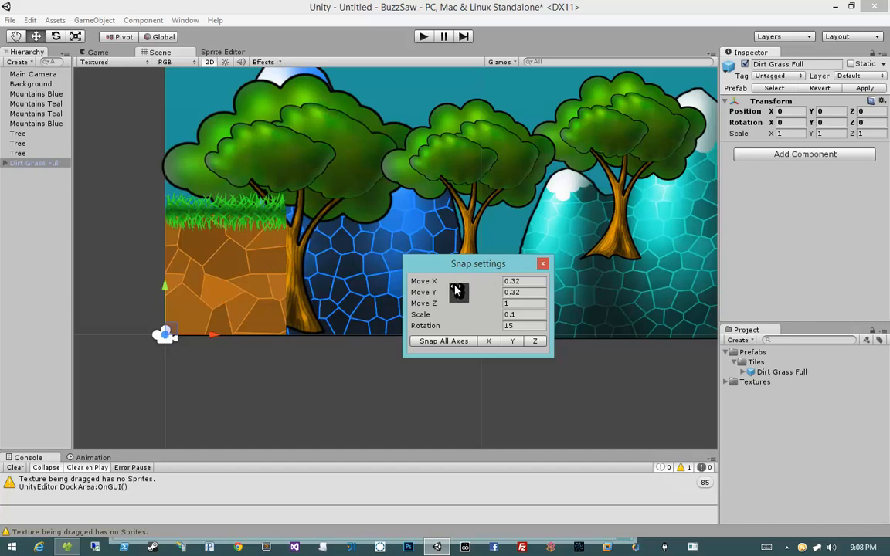
pyautogui.moveTo(460, 325)
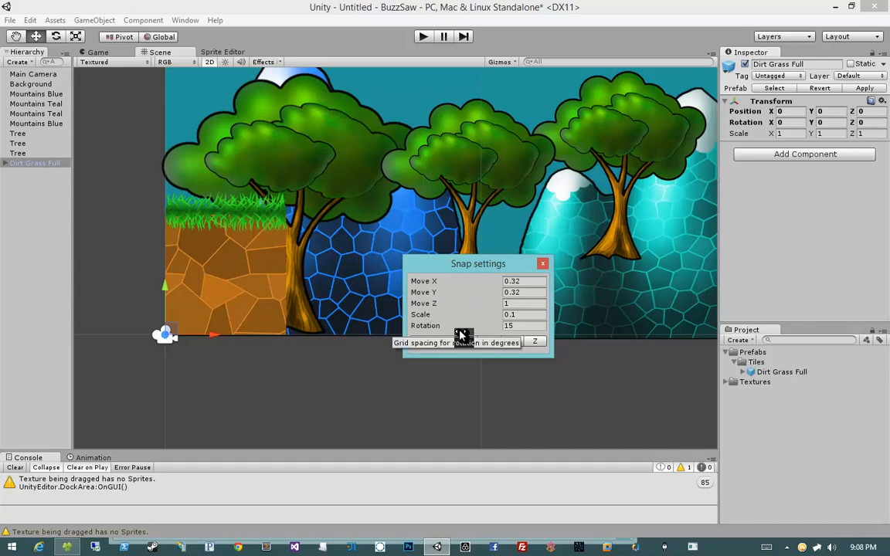
pyautogui.moveTo(460, 284)
pyautogui.write('1')
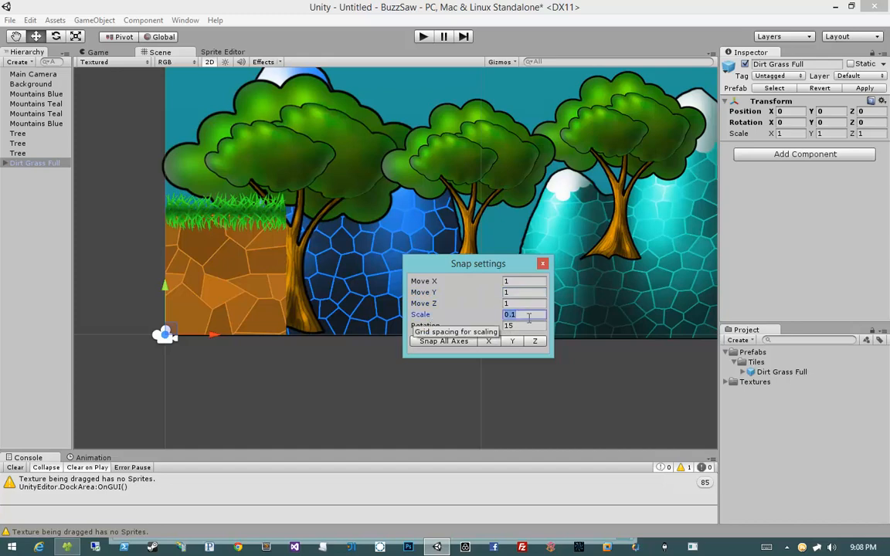
# Set the snap move increments to 1 on all axes and close the snap settings.
pyautogui.click(523, 324)
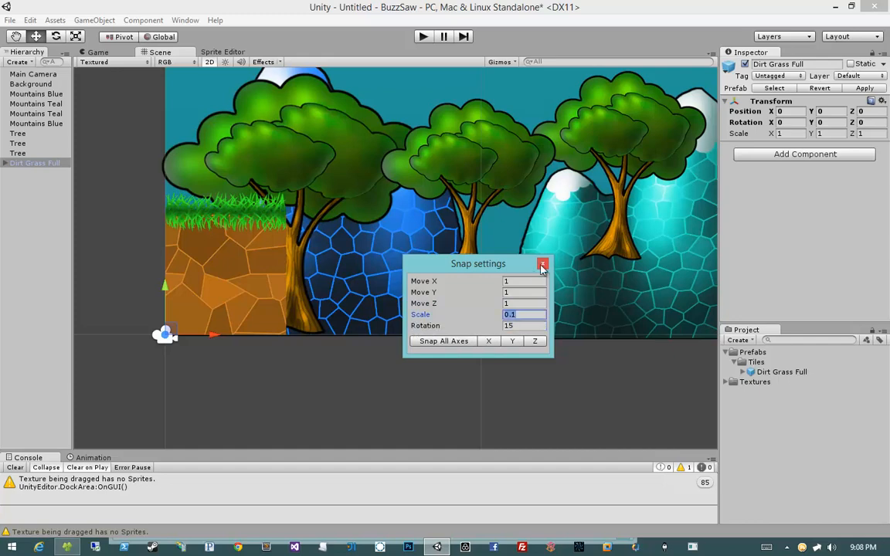
pyautogui.click(543, 263)
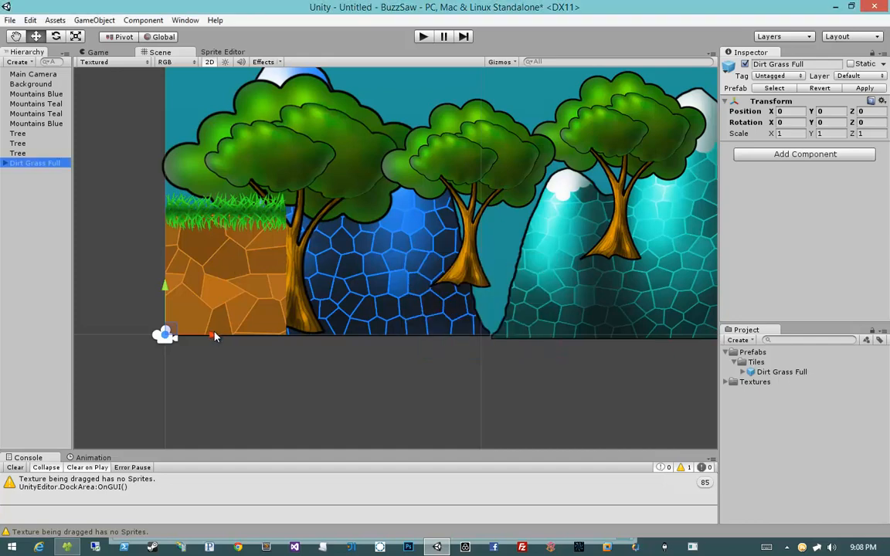
# Snap a duplicated Dirt Grass Full tile flush beside the original to widen the ground.
pyautogui.moveTo(213, 334); pyautogui.dragTo(365, 334)
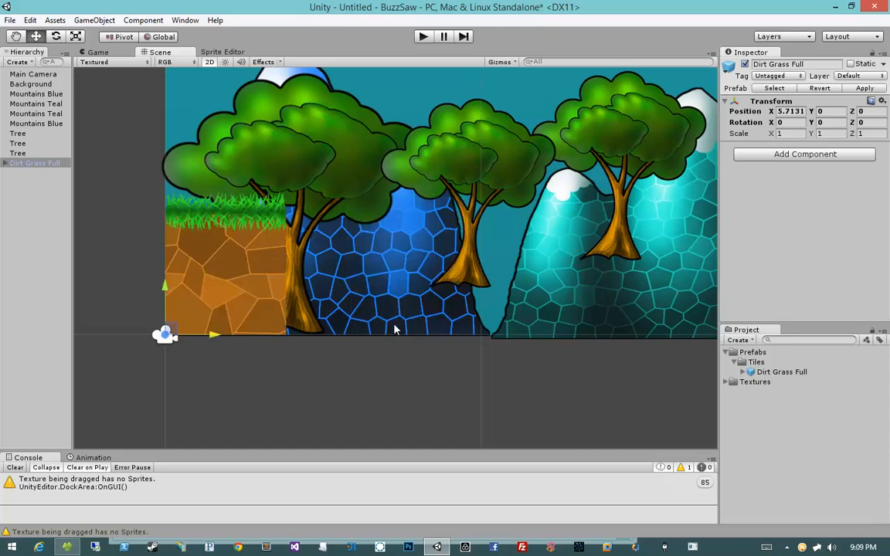
pyautogui.moveTo(394, 330); pyautogui.dragTo(302, 336)
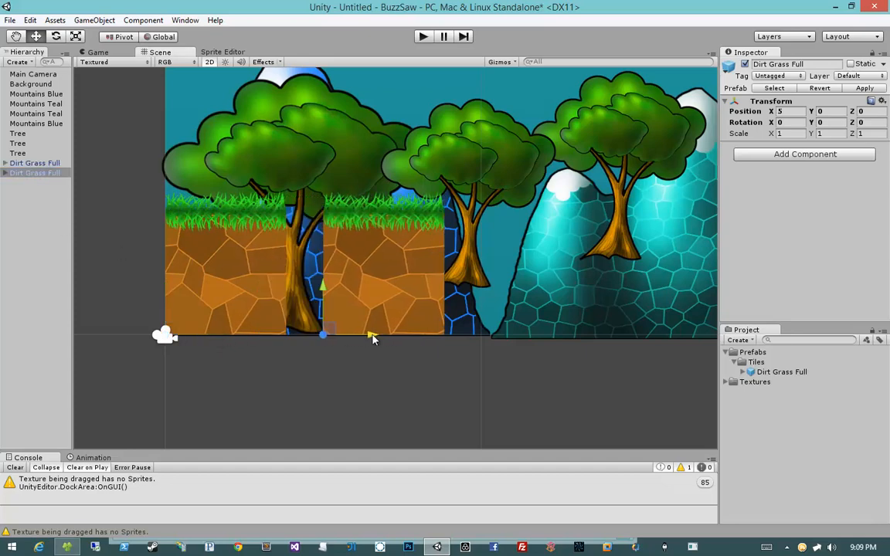
pyautogui.moveTo(374, 338); pyautogui.dragTo(324, 333)
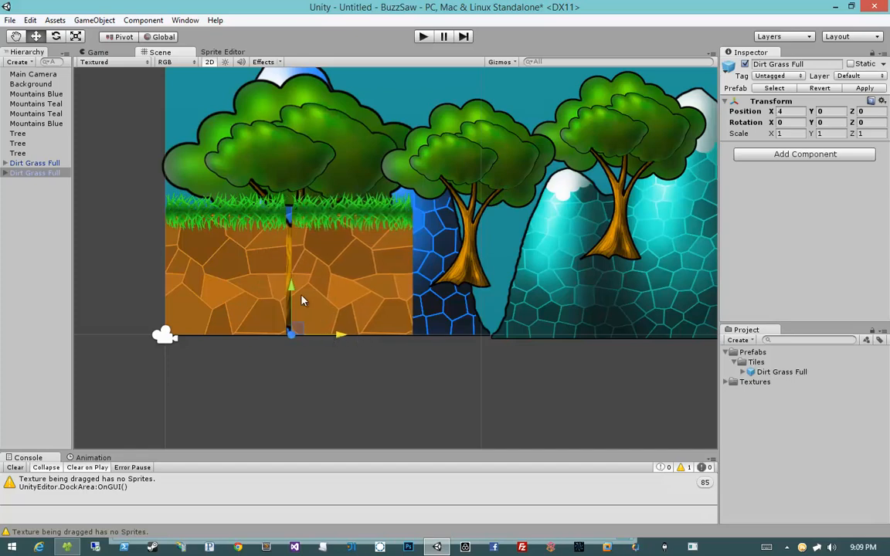
pyautogui.moveTo(301, 281)
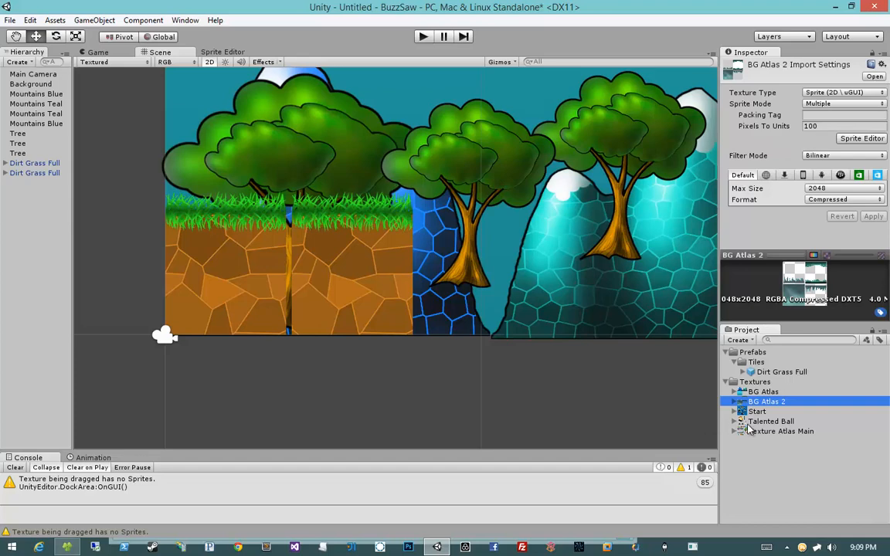
# Expand Texture Atlas Main to list its sliced sprites, then reselect the copied tile.
pyautogui.click(781, 431)
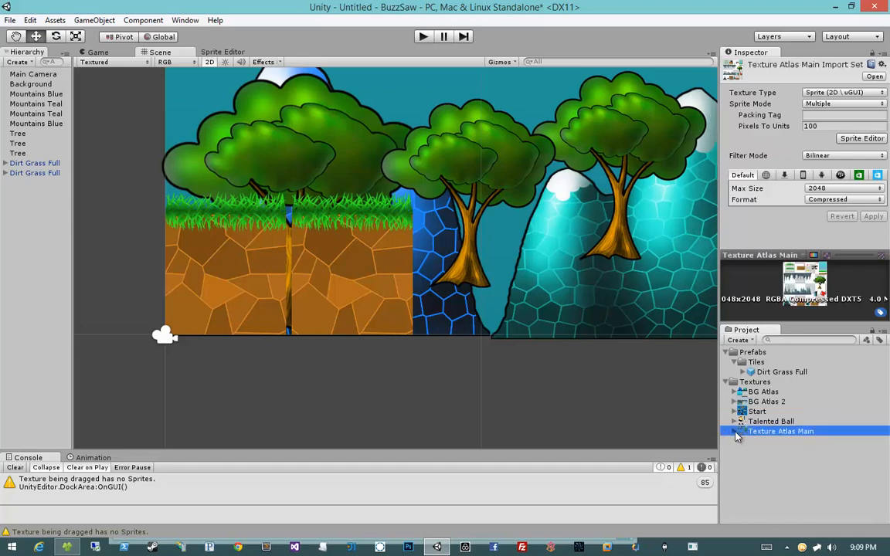
pyautogui.click(735, 431)
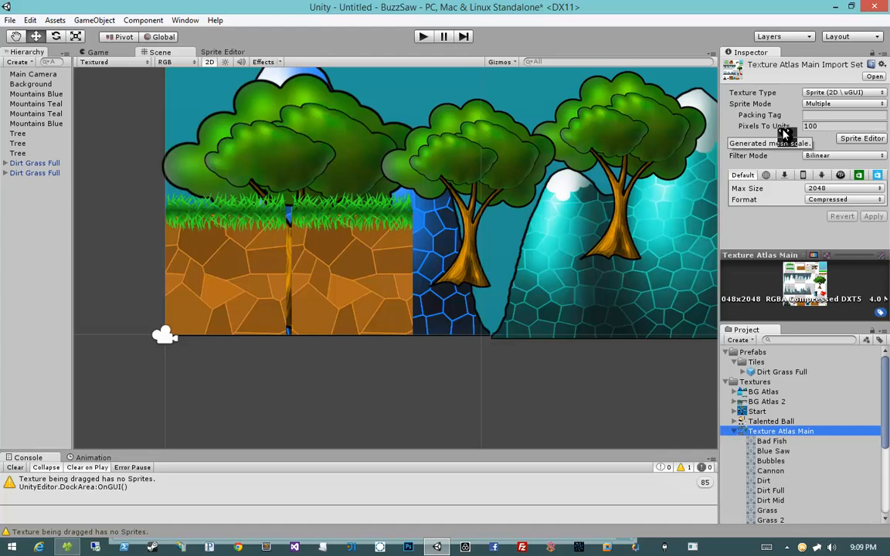
pyautogui.moveTo(522, 262)
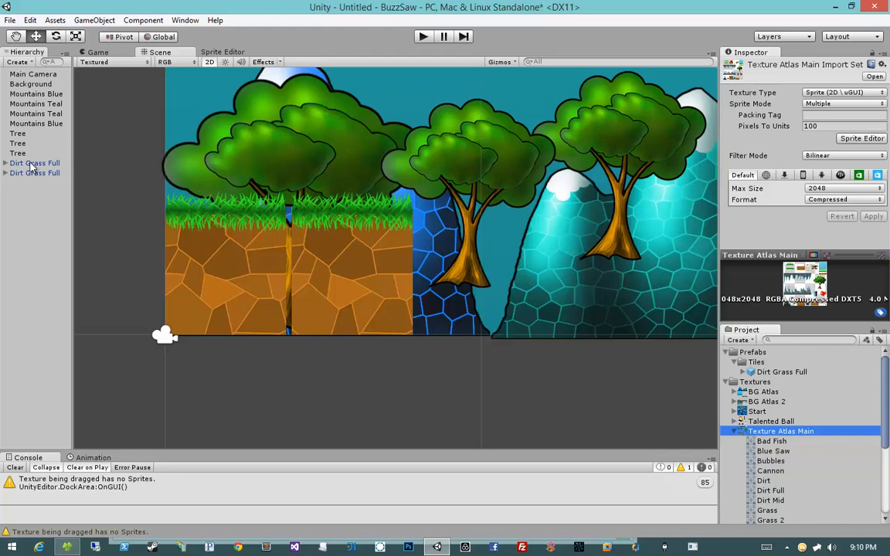
pyautogui.click(34, 174)
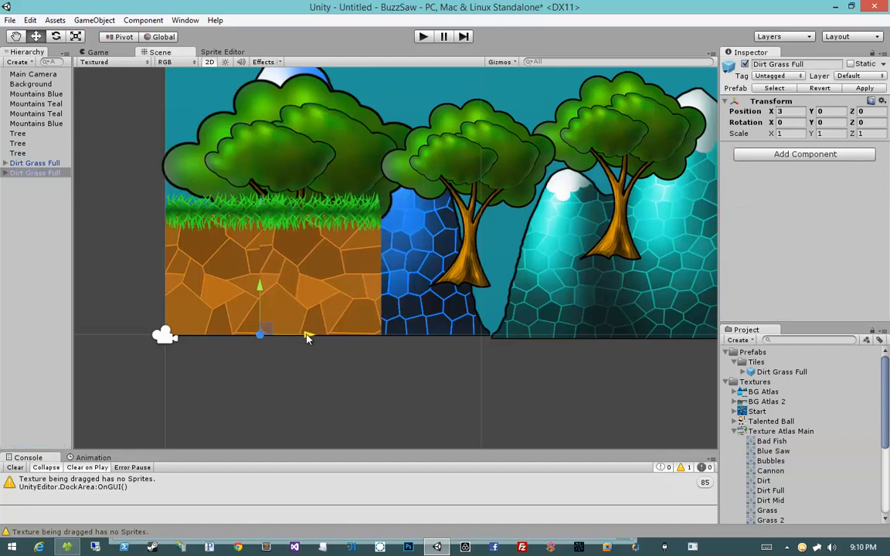
pyautogui.moveTo(354, 332)
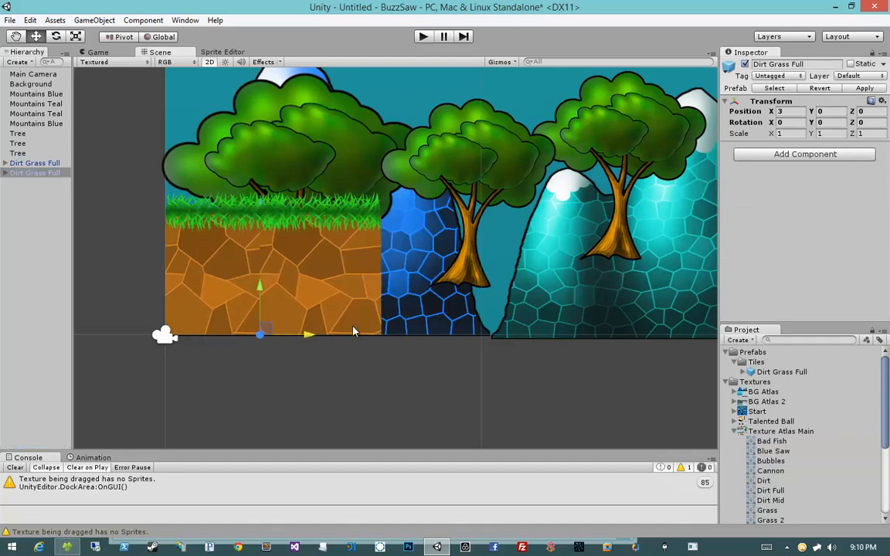
# Adjust the vertical snap step and nudge the Dirt Grass Full tile slightly left.
pyautogui.click(55, 21)
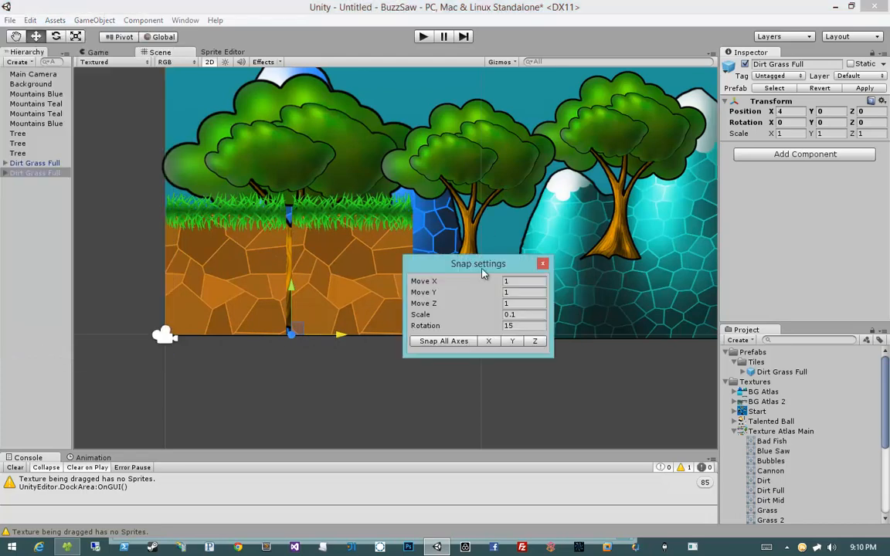
pyautogui.moveTo(477, 262); pyautogui.dragTo(496, 272)
pyautogui.write('0.3')
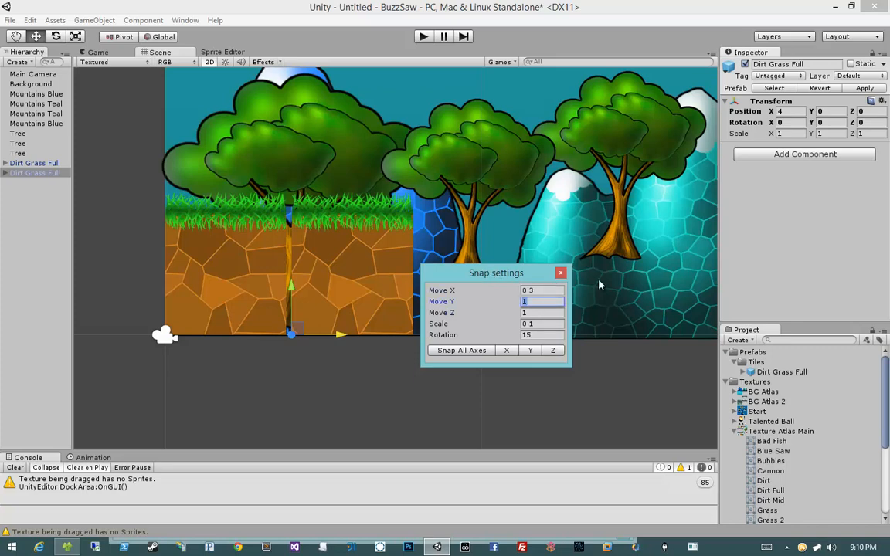
pyautogui.click(559, 272)
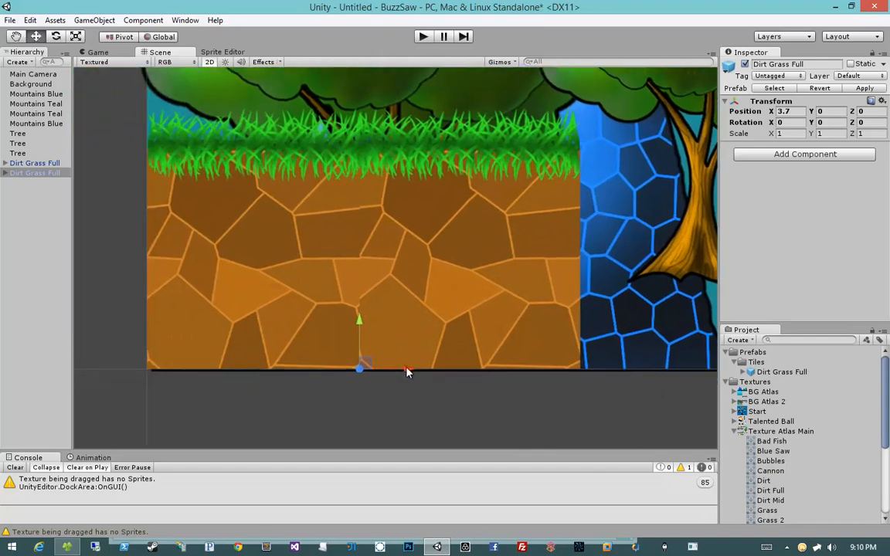
pyautogui.moveTo(358, 369); pyautogui.dragTo(367, 369)
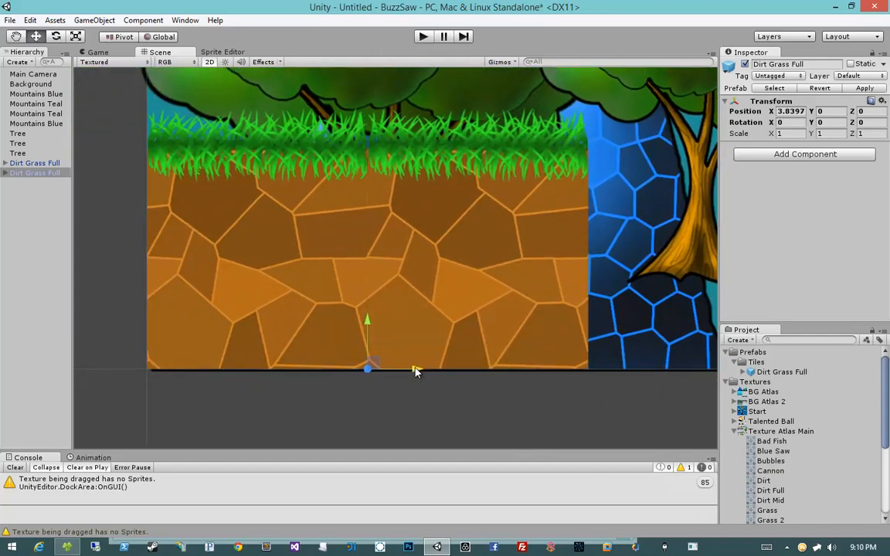
# Set the horizontal and vertical snap steps to 0.64 and close the snap settings.
pyautogui.click(54, 20)
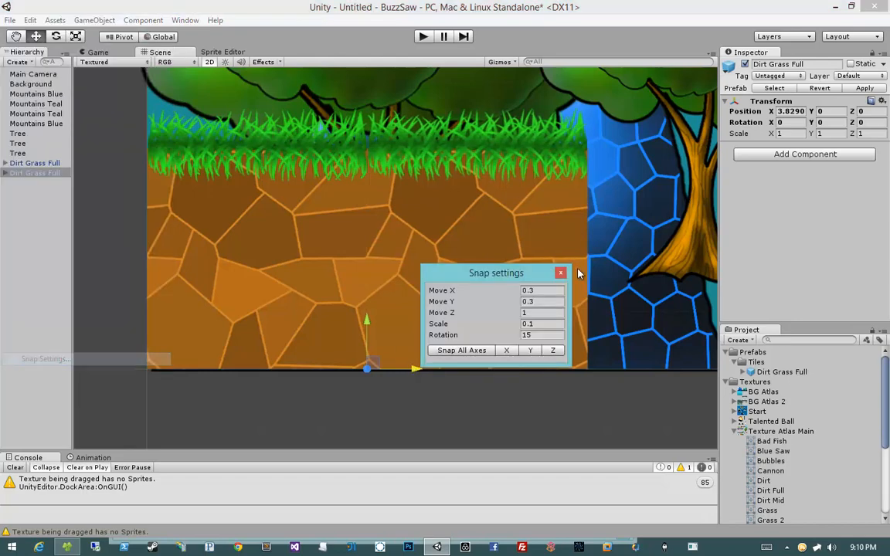
pyautogui.click(540, 290)
pyautogui.write('7')
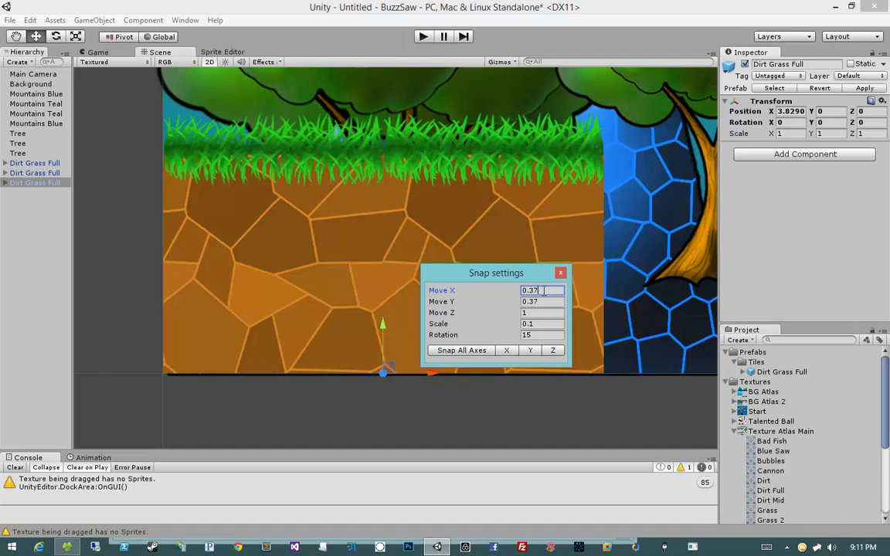
pyautogui.press('backspace')
pyautogui.write('64')
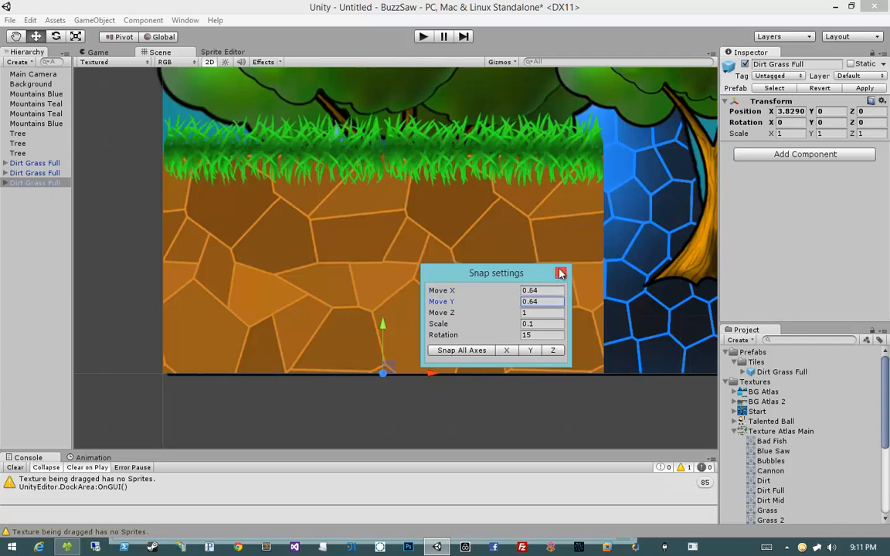
pyautogui.click(559, 271)
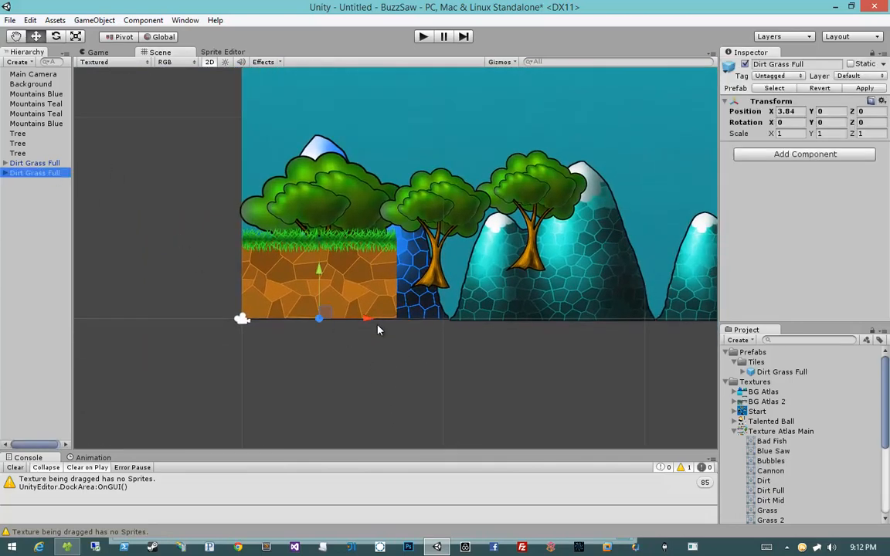
# Line up duplicated Dirt Grass Full tiles edge to edge into a long ground strip.
pyautogui.moveTo(319, 318); pyautogui.dragTo(396, 318)
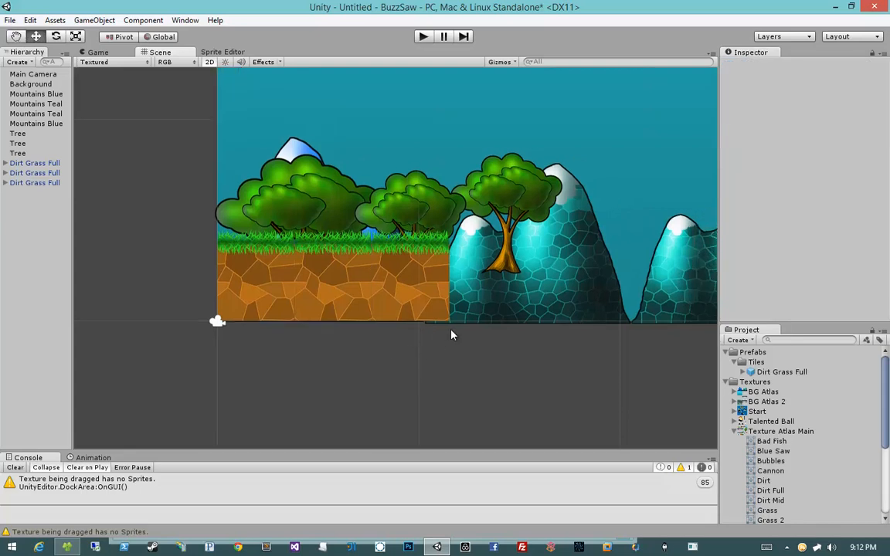
pyautogui.click(34, 164)
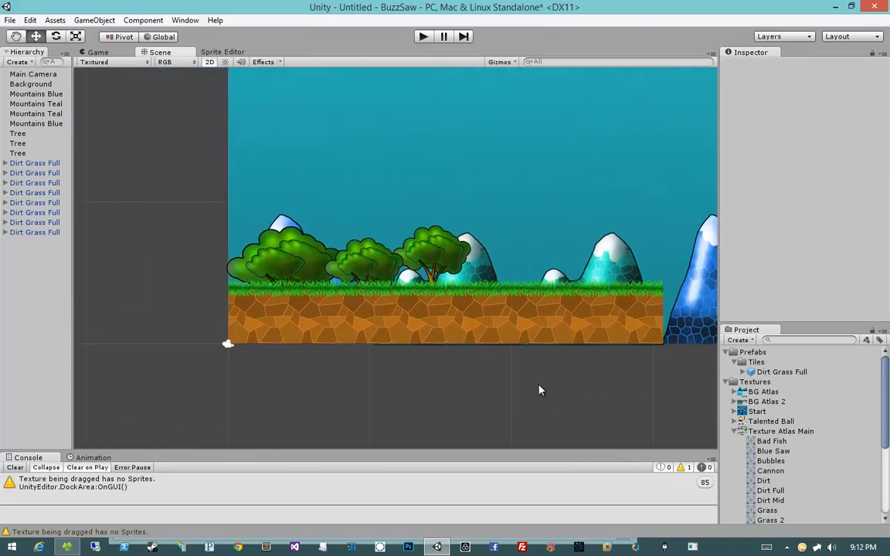
pyautogui.moveTo(400, 371)
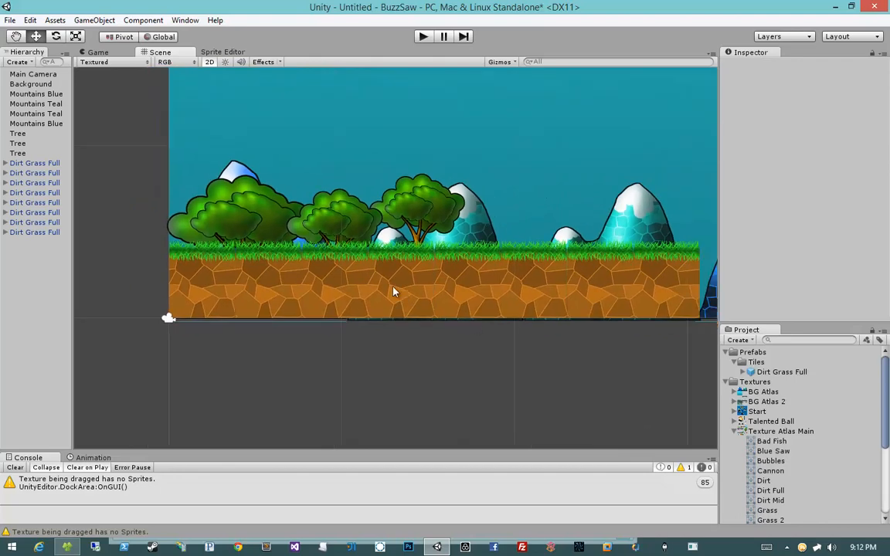
pyautogui.moveTo(47, 252)
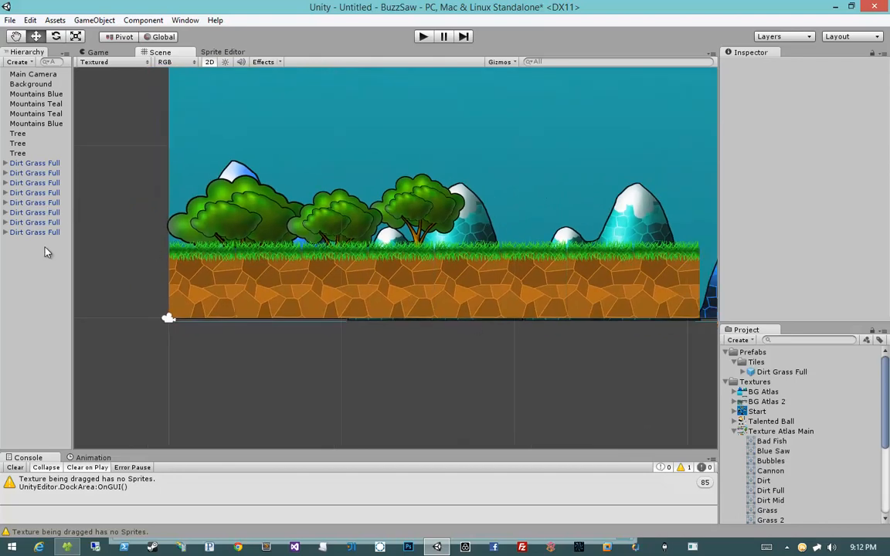
pyautogui.moveTo(48, 222)
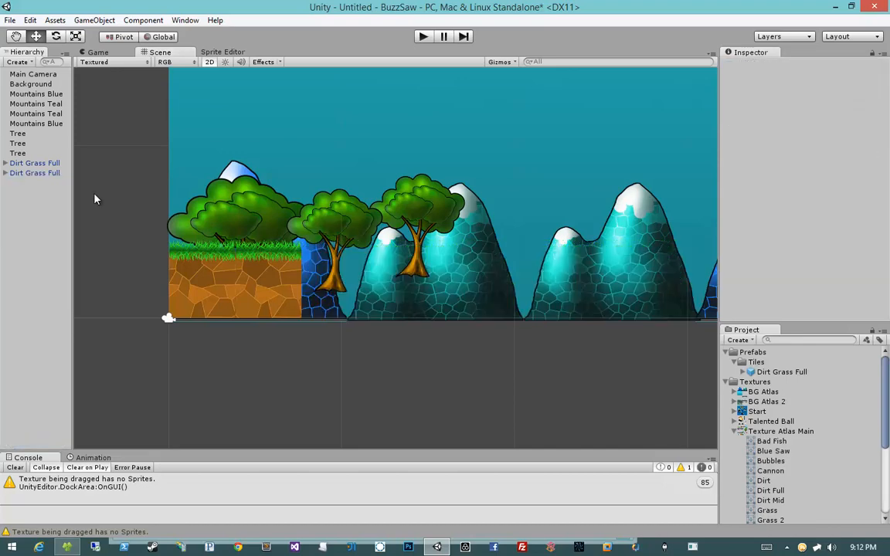
pyautogui.moveTo(358, 259)
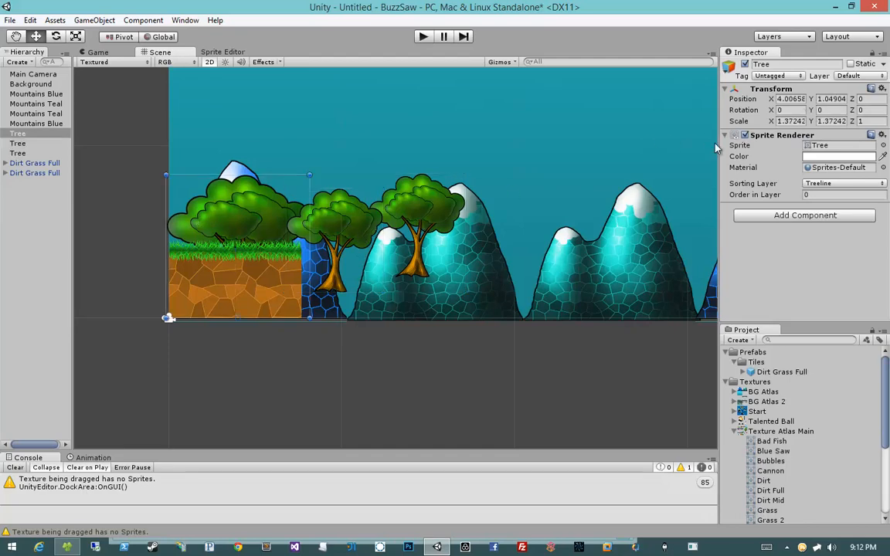
# Reset the Tree's scale and save it as a prefab in Prefabs/Tiles, keeping one tree and two tiles.
pyautogui.tripleClick(789, 120)
pyautogui.write('1')
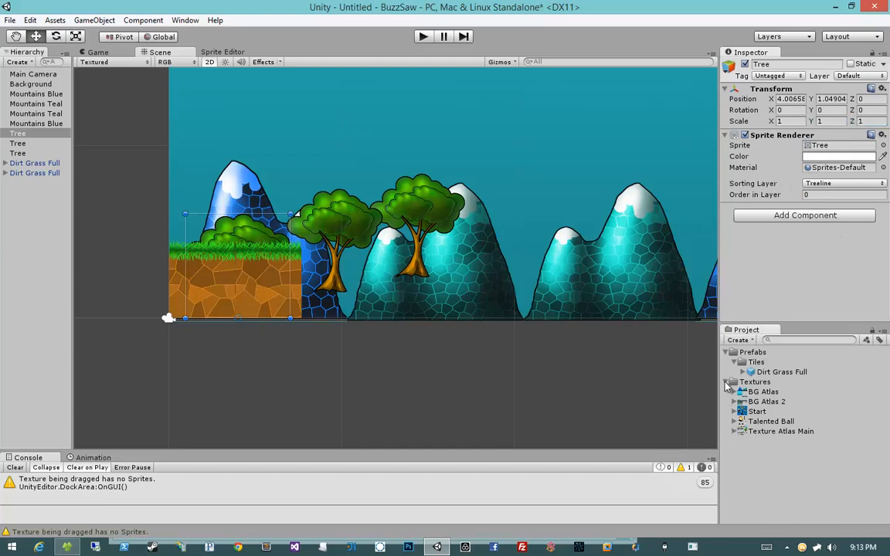
pyautogui.click(726, 382)
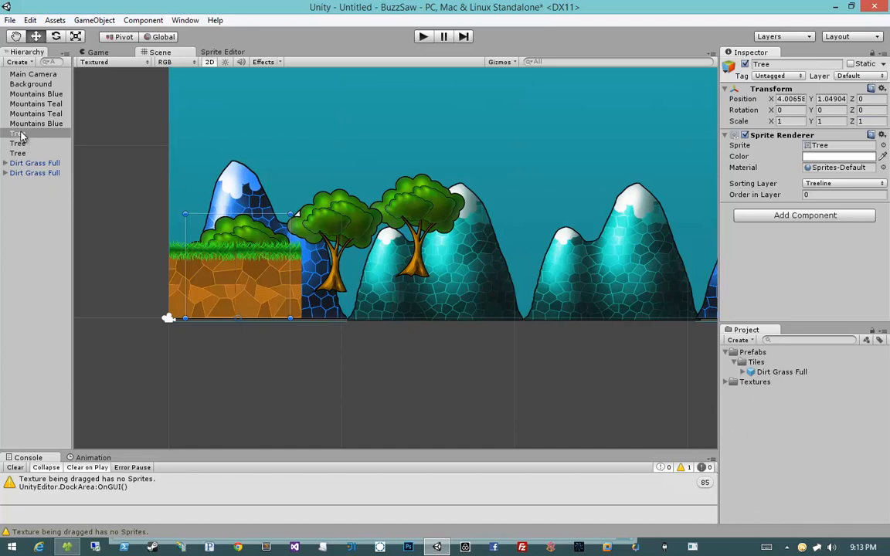
pyautogui.click(757, 362)
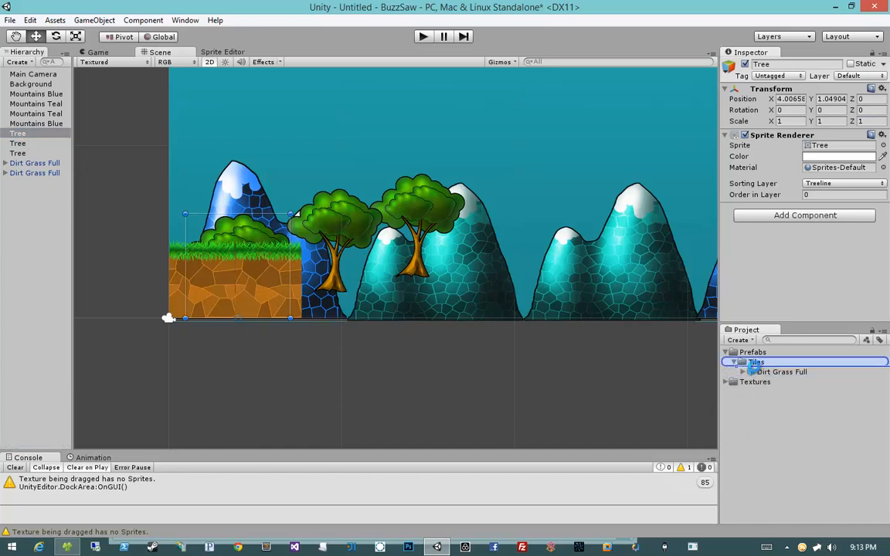
pyautogui.click(756, 362)
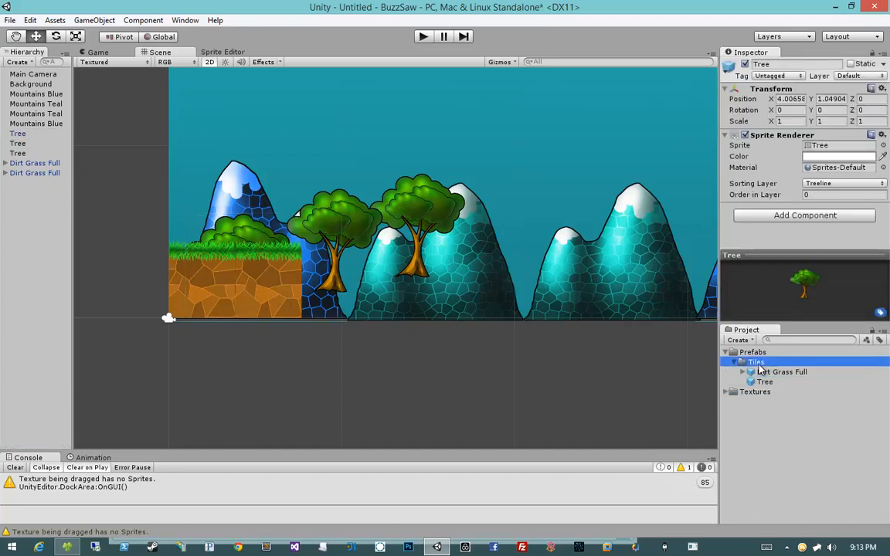
pyautogui.click(332, 224)
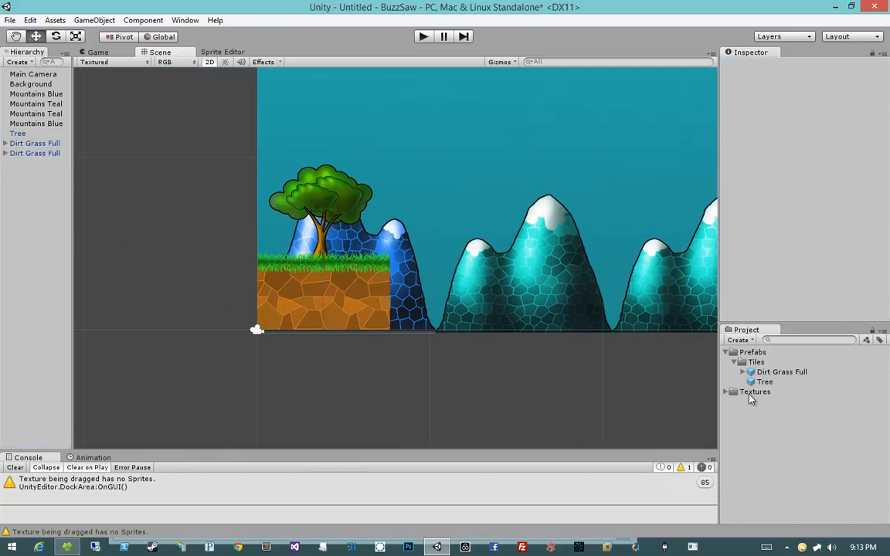
# Remove the grass child from the duplicated right-hand tile.
pyautogui.click(34, 153)
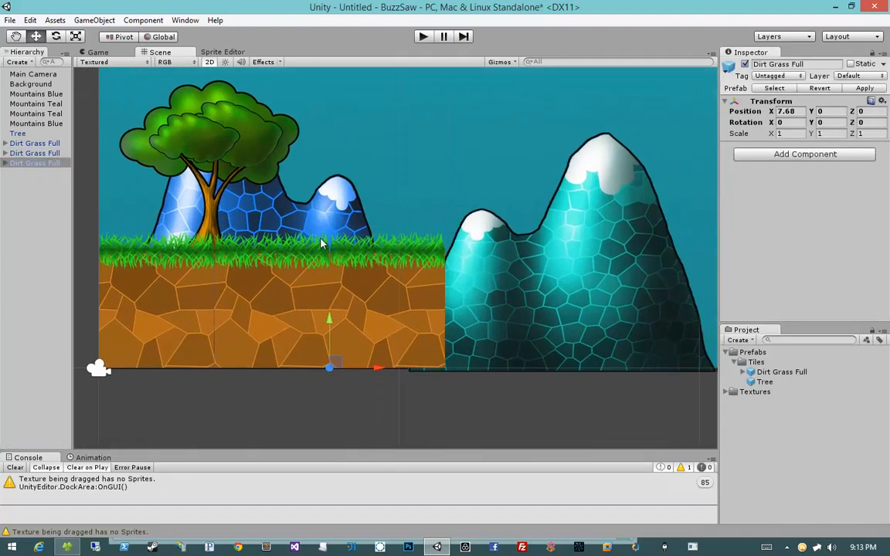
pyautogui.click(31, 173)
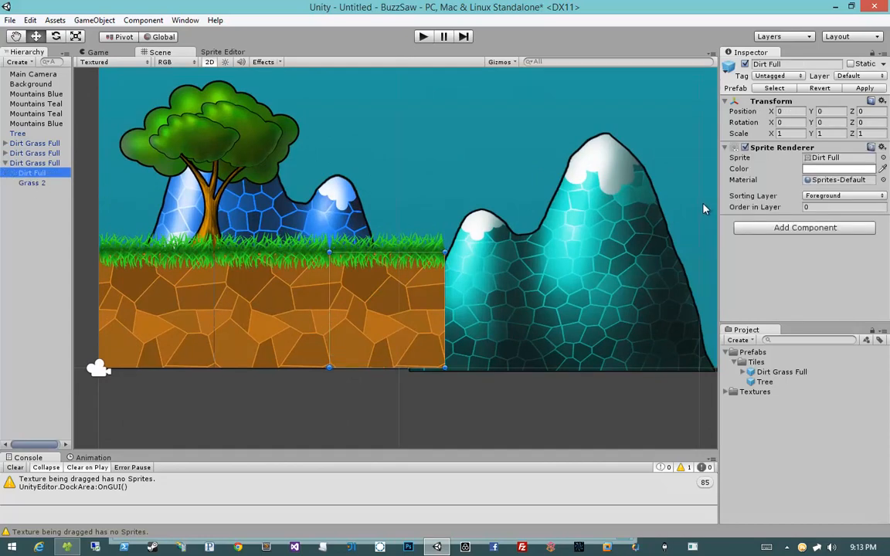
pyautogui.click(32, 182)
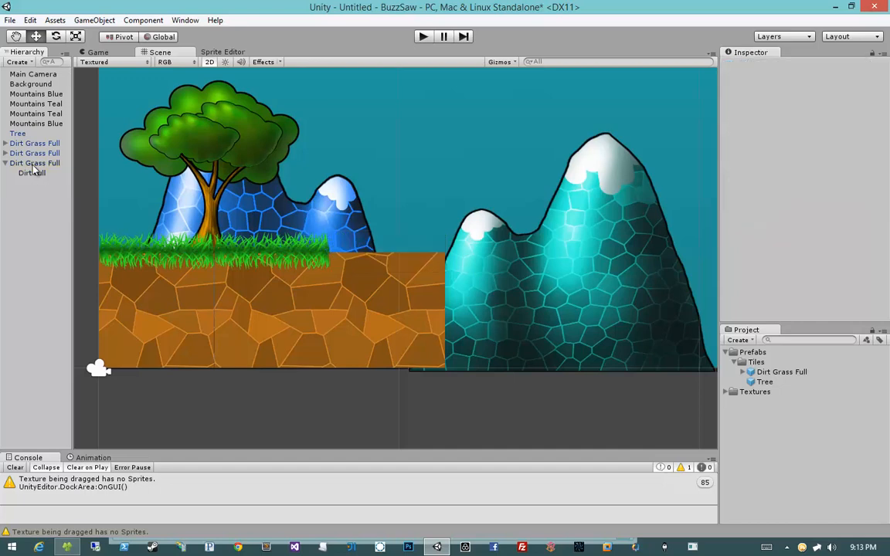
# Rename the grassless tile 'Dirt Full' ready to save as a prefab in Tiles.
pyautogui.click(34, 164)
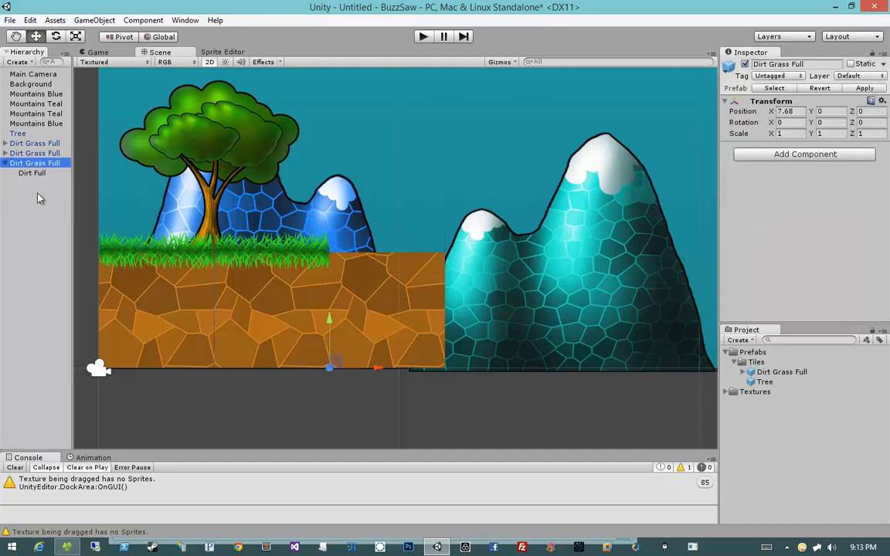
pyautogui.doubleClick(34, 163)
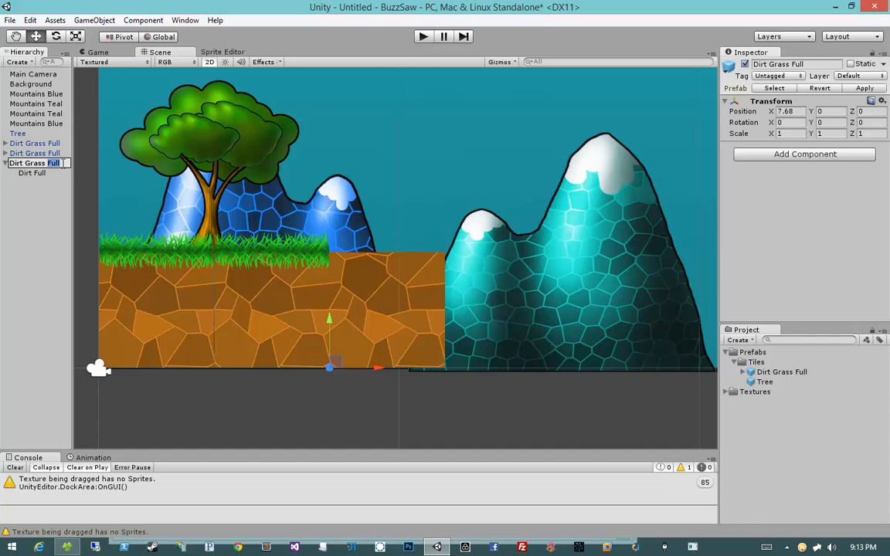
pyautogui.click(32, 173)
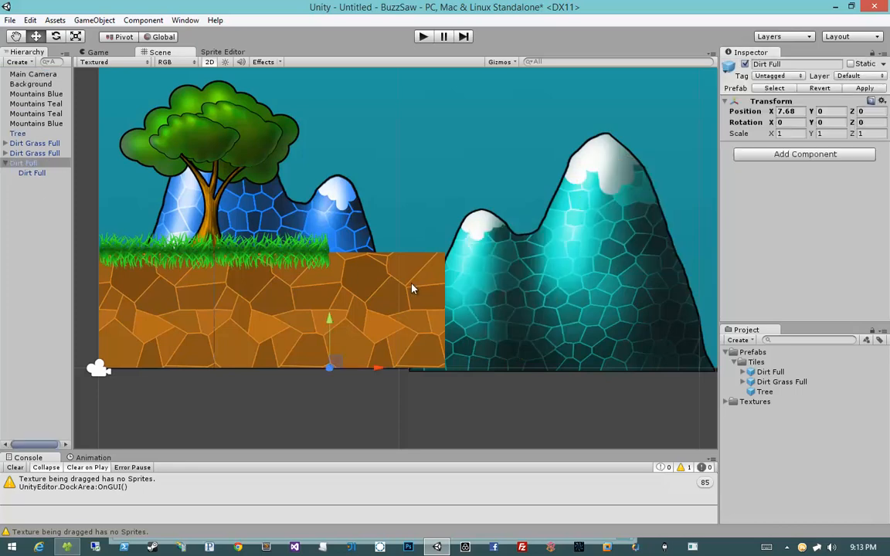
# Add a Dirt Mid sprite at the left end on the Foreground sorting layer and select it.
pyautogui.click(733, 402)
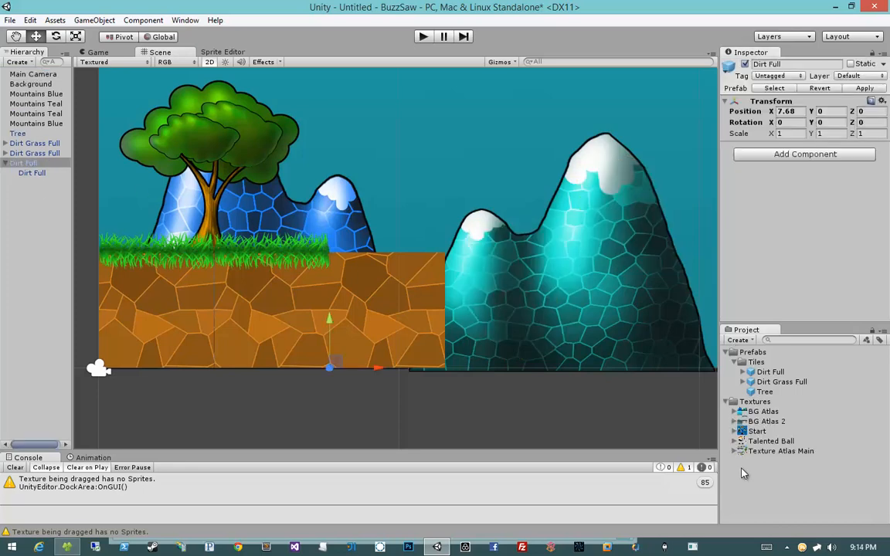
pyautogui.scroll(-3)
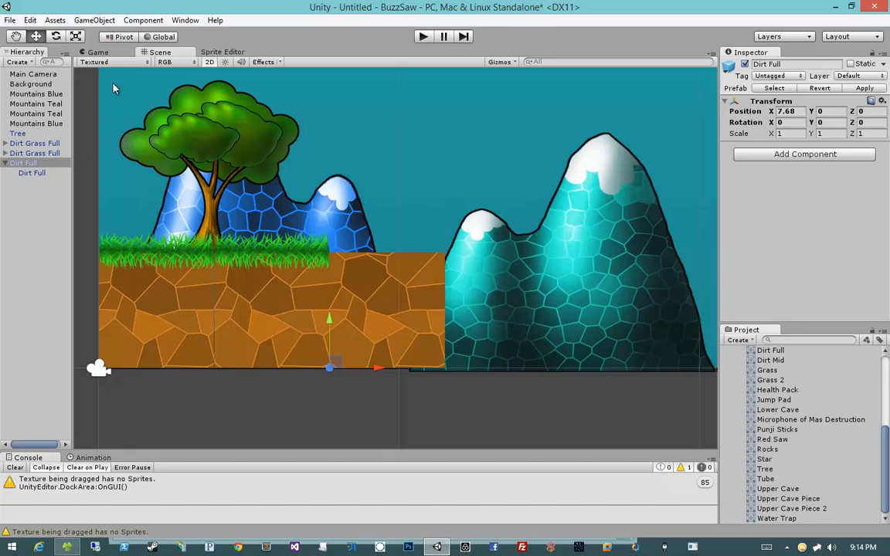
pyautogui.moveTo(93, 20)
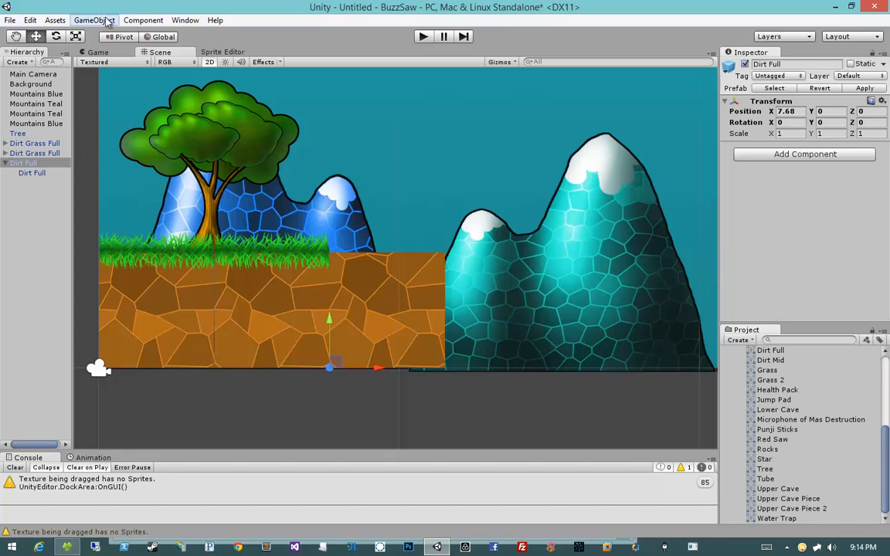
pyautogui.click(92, 20)
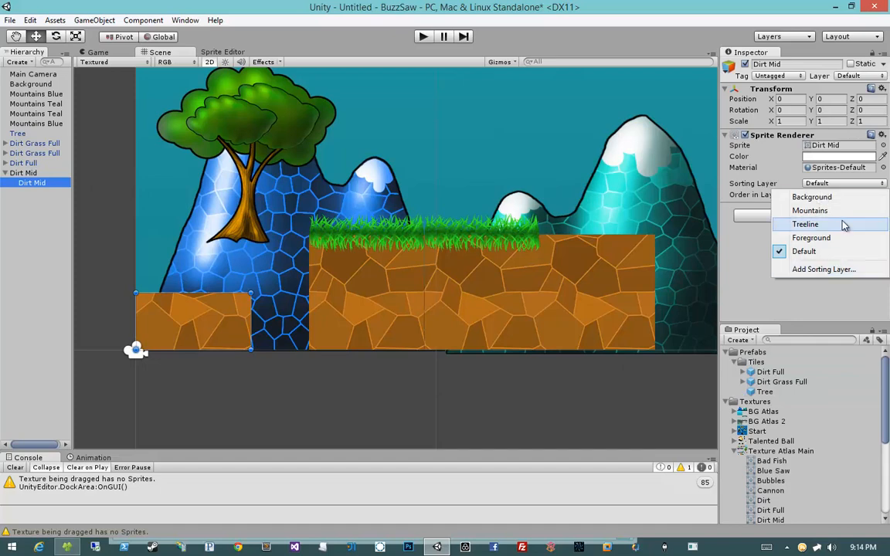
pyautogui.click(810, 238)
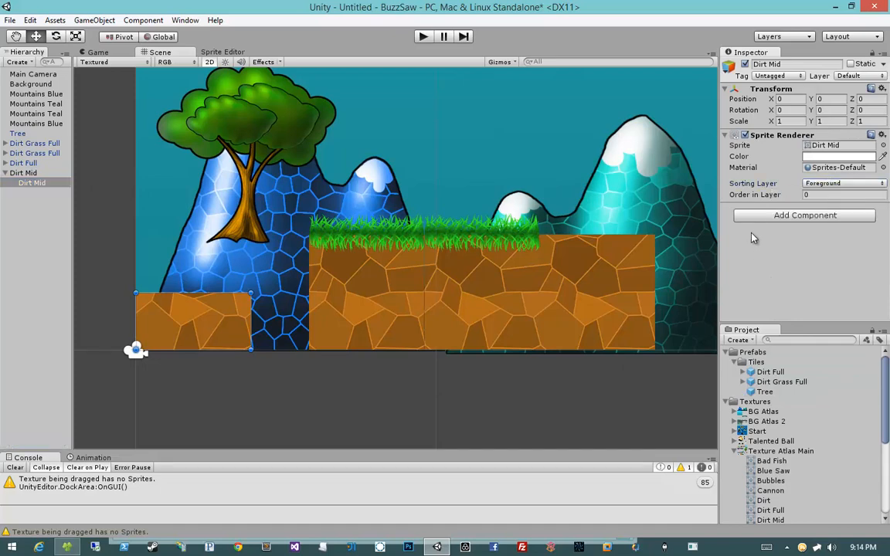
pyautogui.moveTo(754, 235)
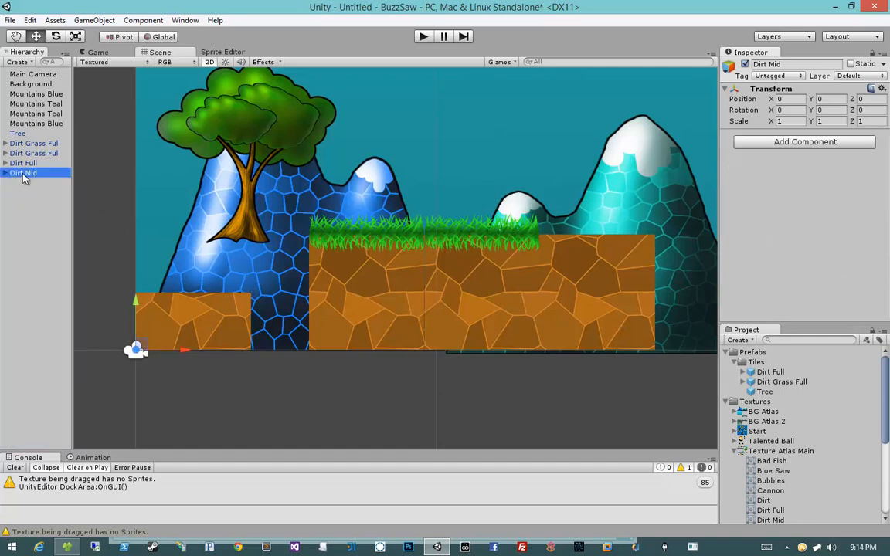
pyautogui.click(755, 362)
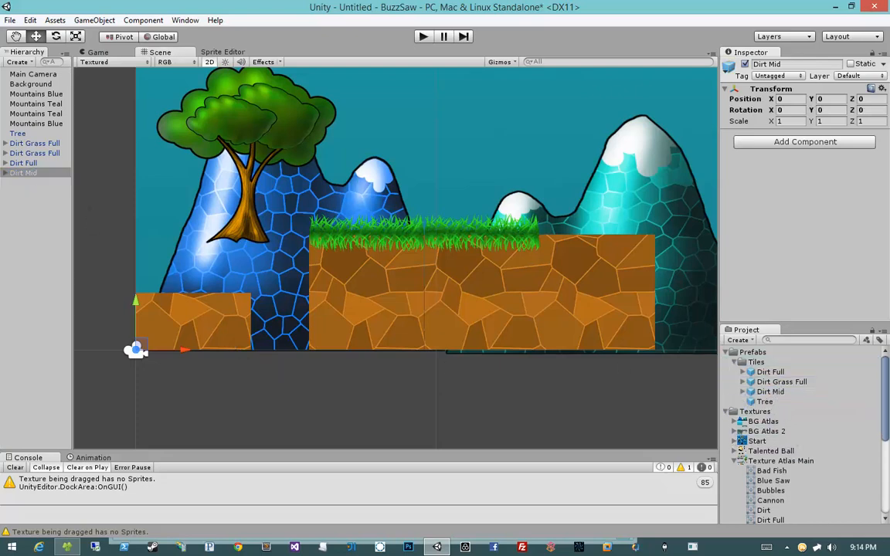
# Place Grass 2 on the left dirt block, parent it to Dirt Mid and set its sorting layer.
pyautogui.click(23, 173)
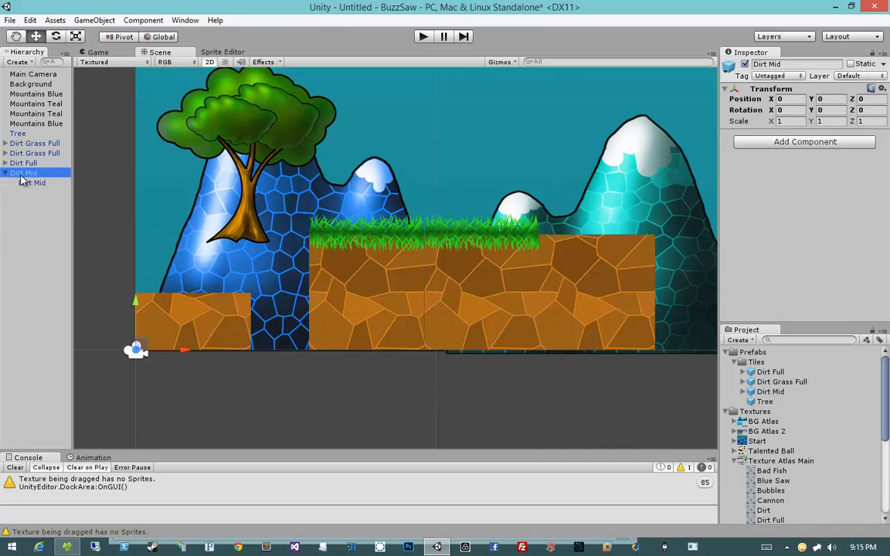
pyautogui.click(93, 21)
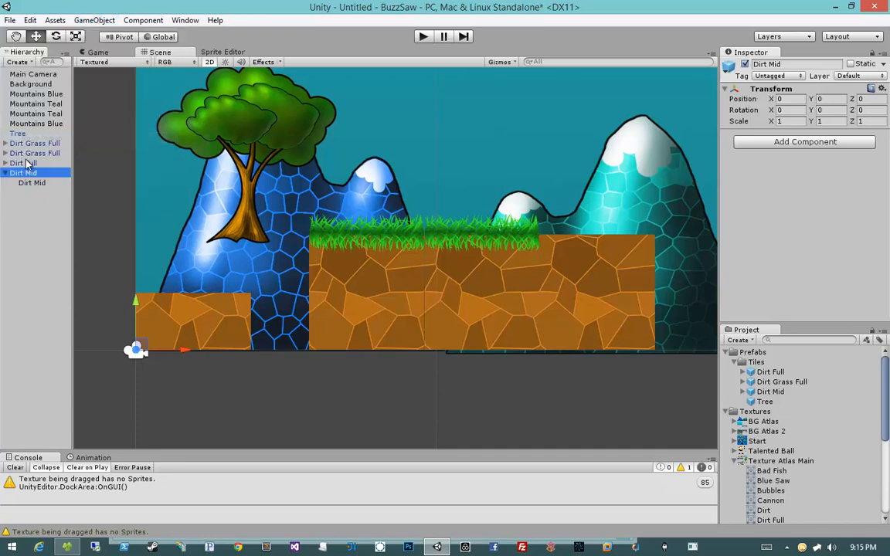
pyautogui.scroll(-3)
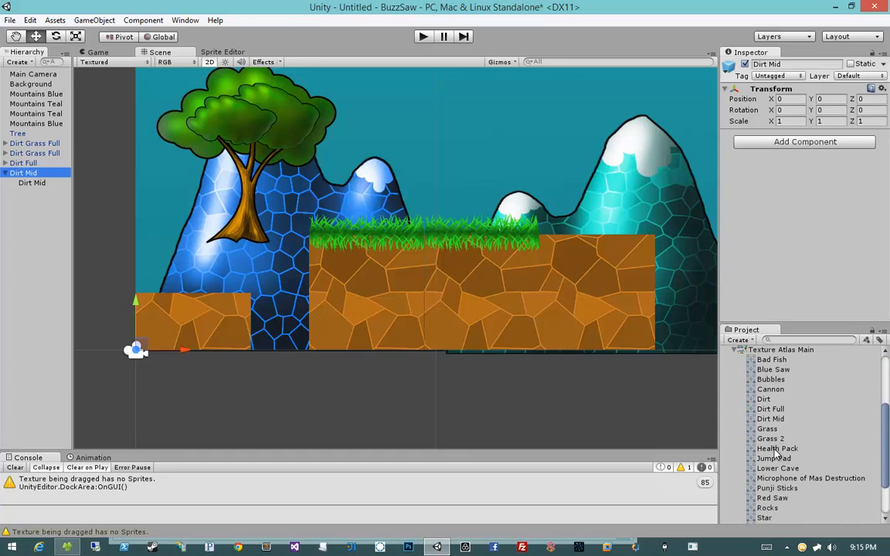
pyautogui.moveTo(770, 439); pyautogui.dragTo(193, 278)
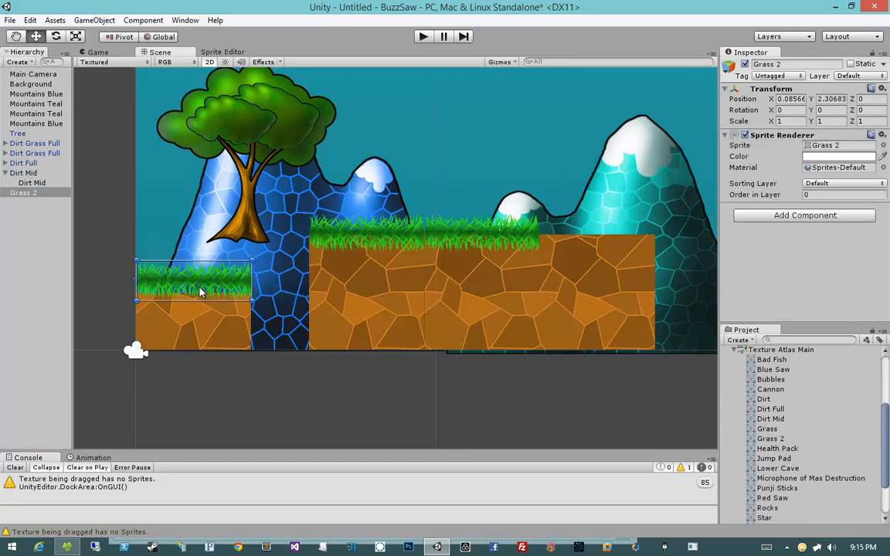
pyautogui.moveTo(193, 301); pyautogui.dragTo(192, 286)
pyautogui.write('1.95')
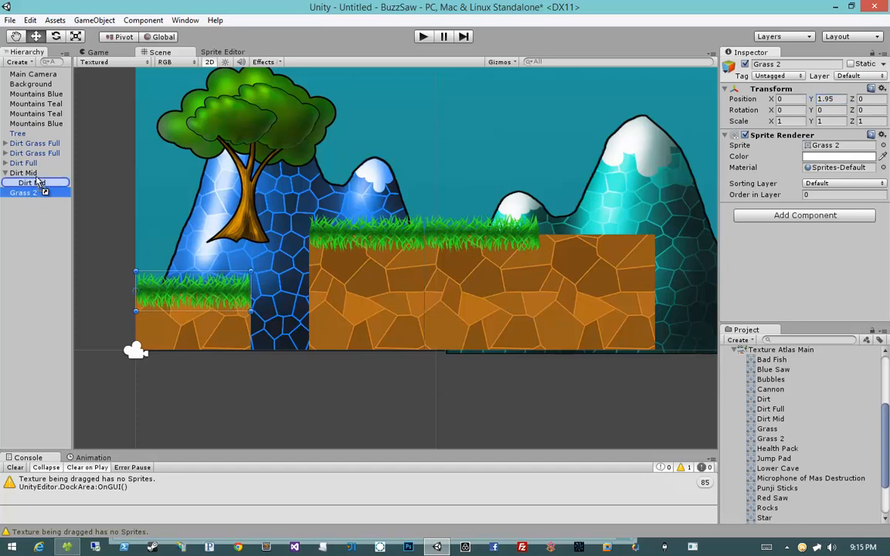
pyautogui.click(843, 182)
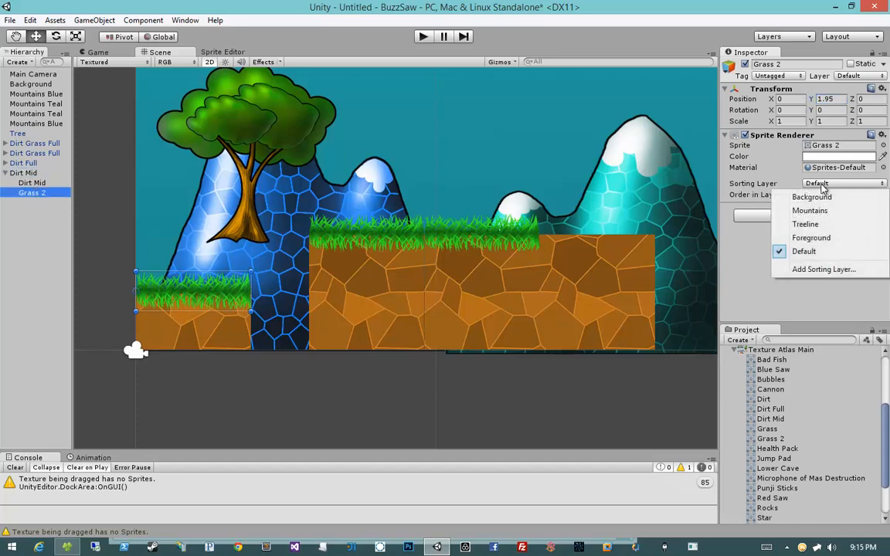
pyautogui.click(25, 173)
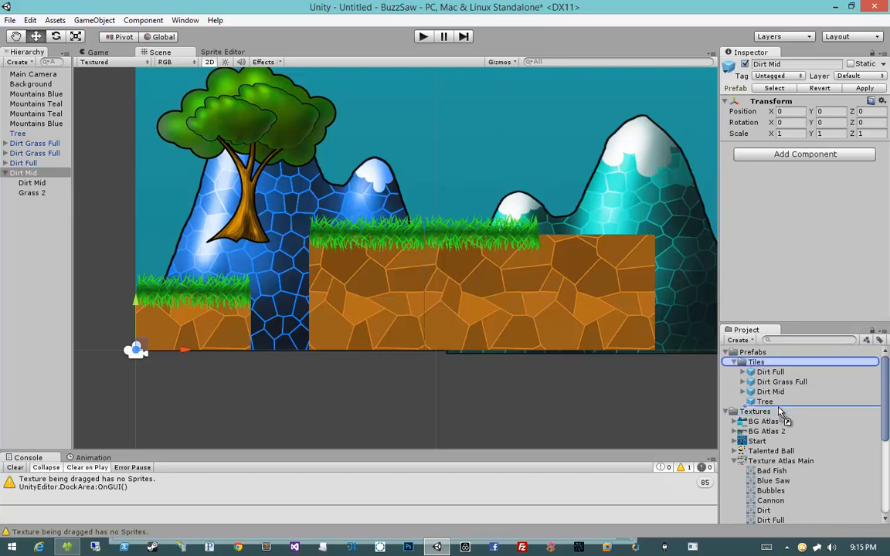
# Save the block as a Tiles prefab renamed Dirt Grass Mid and clear it from the scene.
pyautogui.click(782, 381)
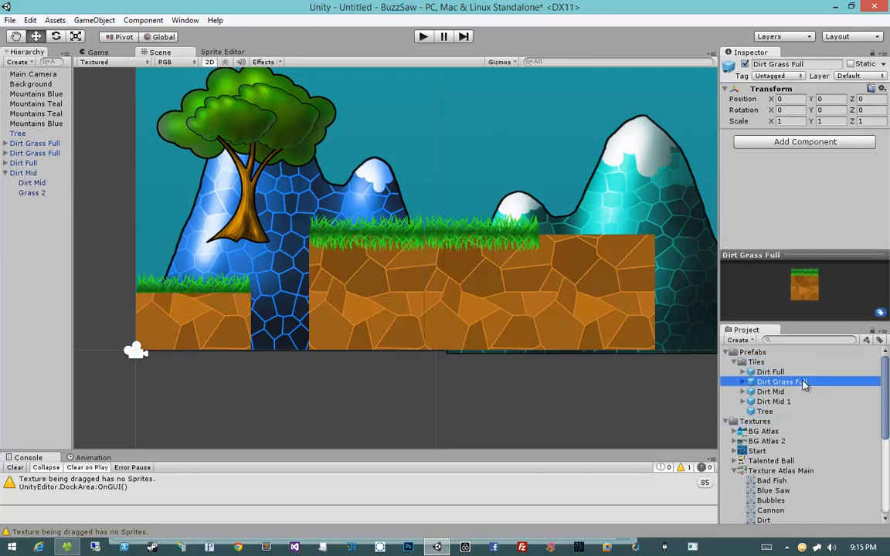
pyautogui.click(772, 402)
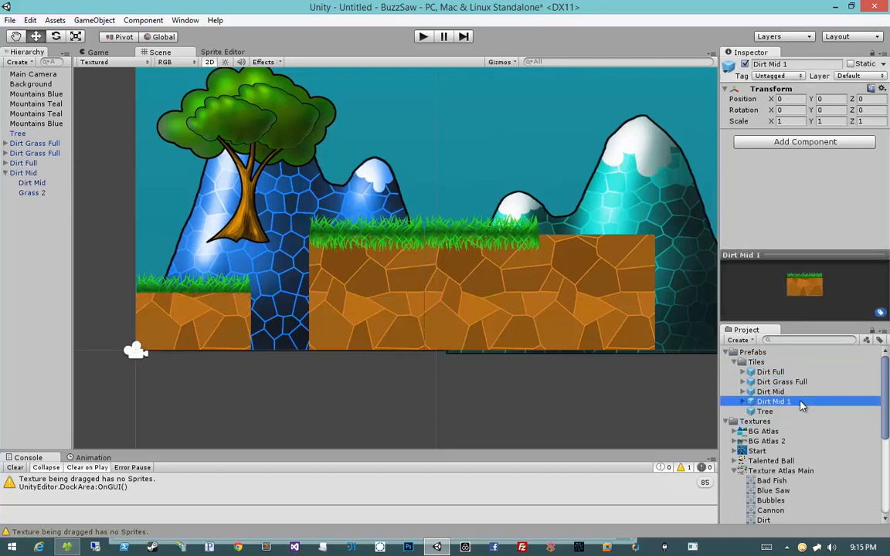
pyautogui.doubleClick(773, 402)
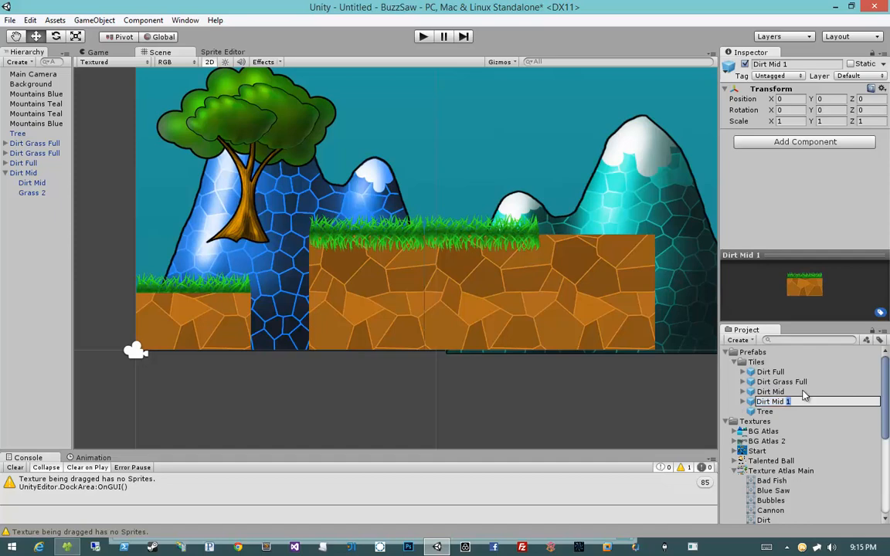
pyautogui.click(781, 393)
pyautogui.write('Grass ')
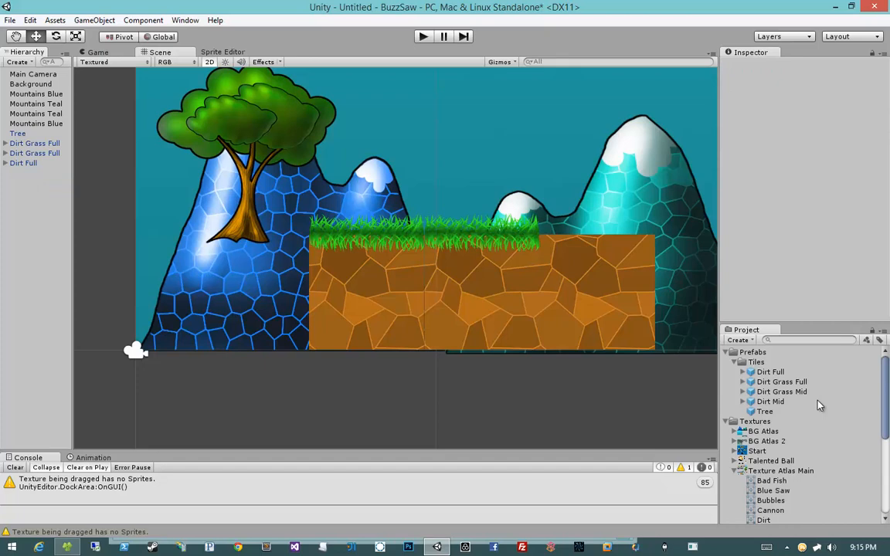
# Place the Dirt sprite into the level on the Foreground sorting layer.
pyautogui.scroll(-3)
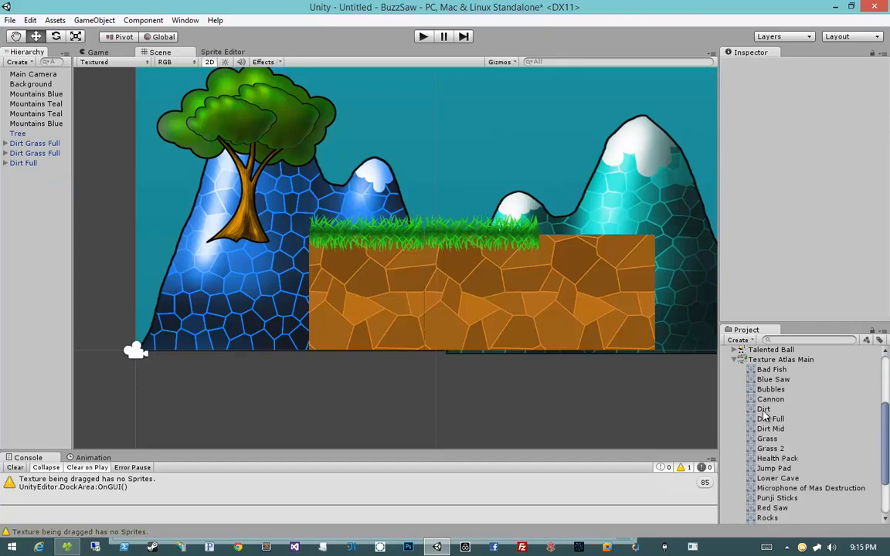
pyautogui.moveTo(763, 408); pyautogui.dragTo(194, 322)
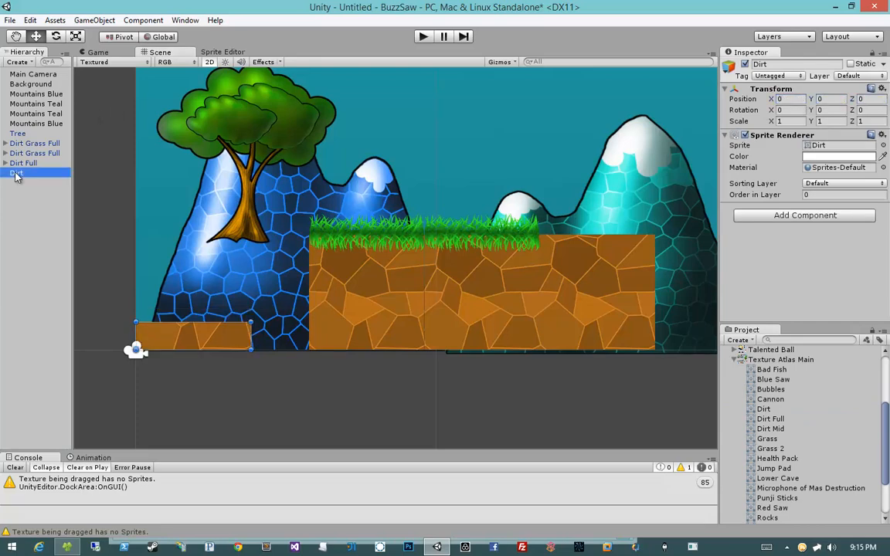
pyautogui.click(843, 183)
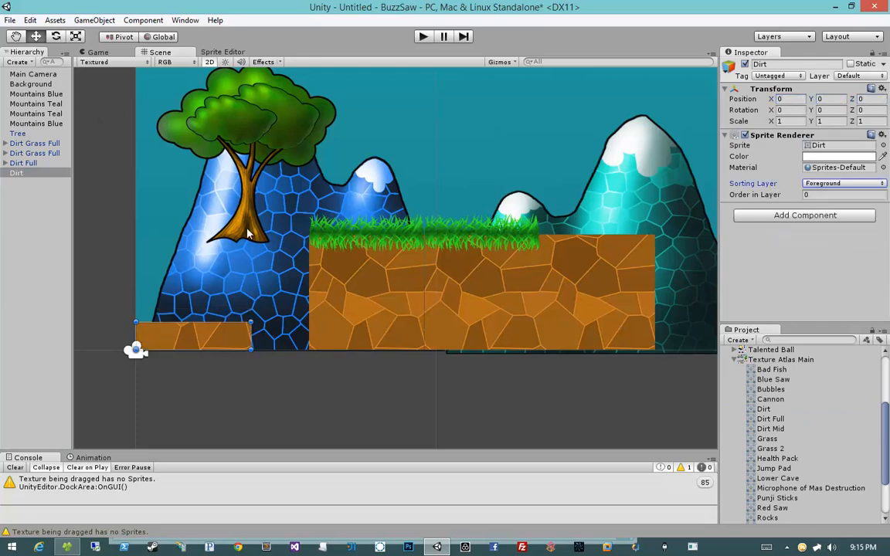
pyautogui.click(93, 20)
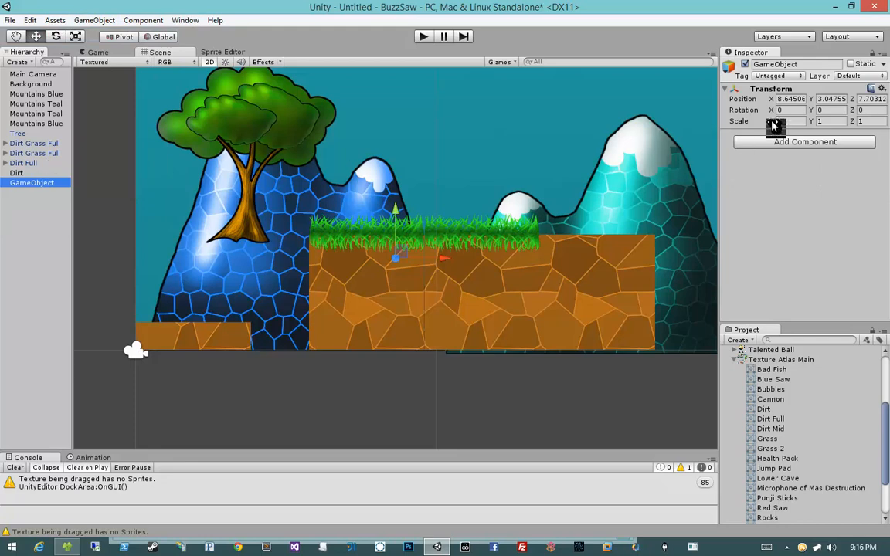
# Create an empty object named Dirt, parent the sprite to it and save it as a Tiles prefab.
pyautogui.tripleClick(789, 99)
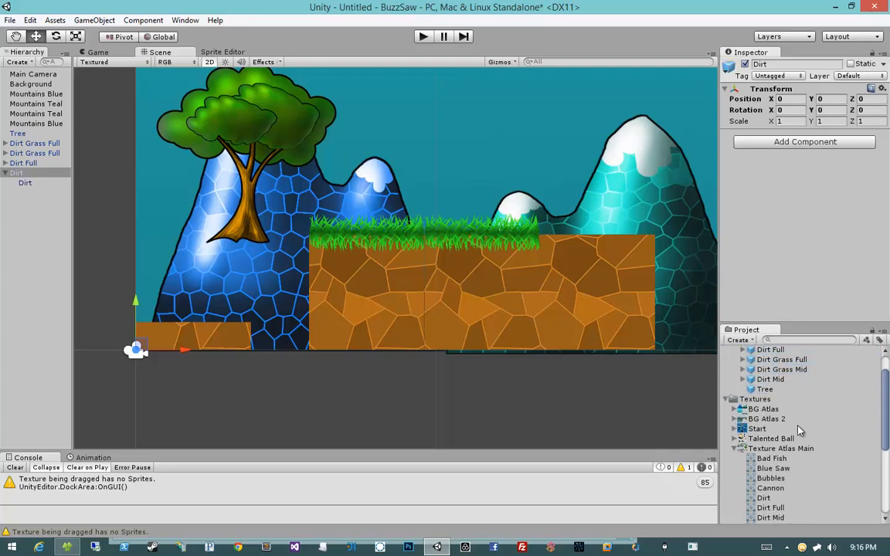
pyautogui.click(16, 173)
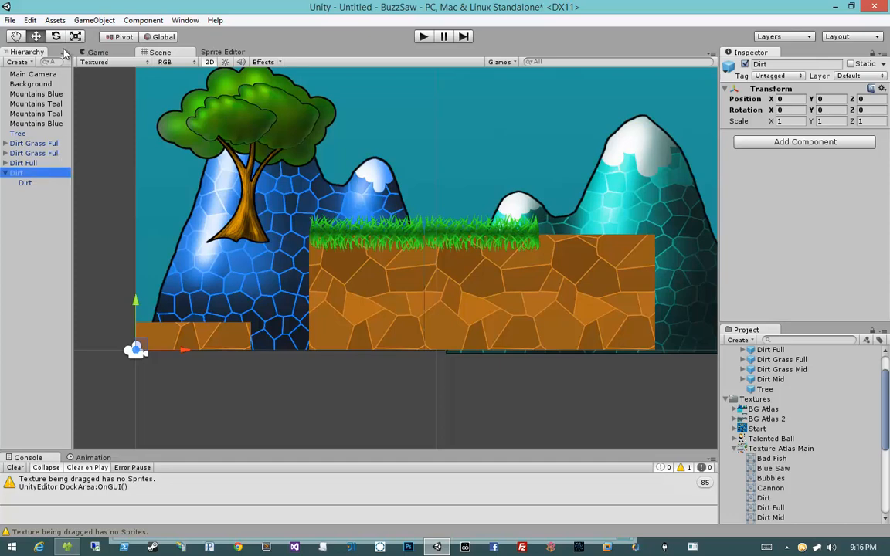
pyautogui.click(65, 57)
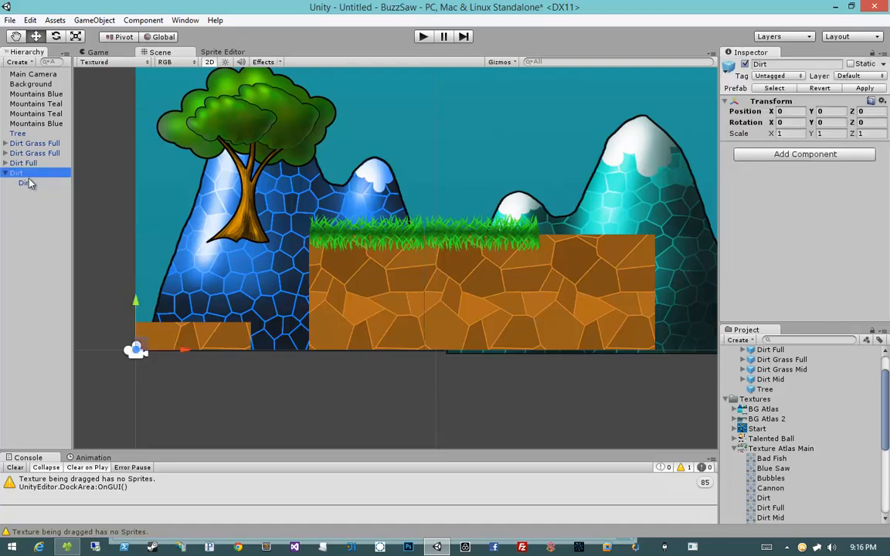
pyautogui.moveTo(87, 34)
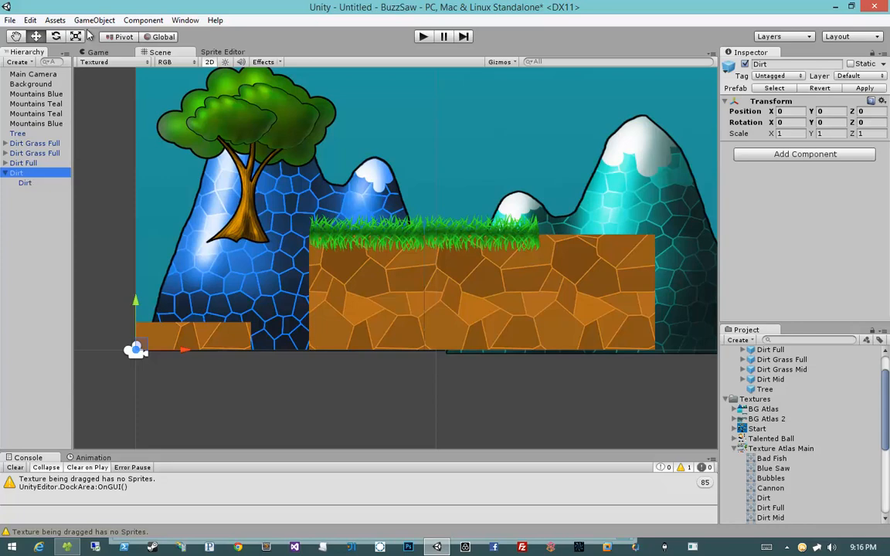
# Add Grass 2 under Dirt, save it as a Dirt Grass prefab, delete the instance and preview the tile prefabs.
pyautogui.click(93, 19)
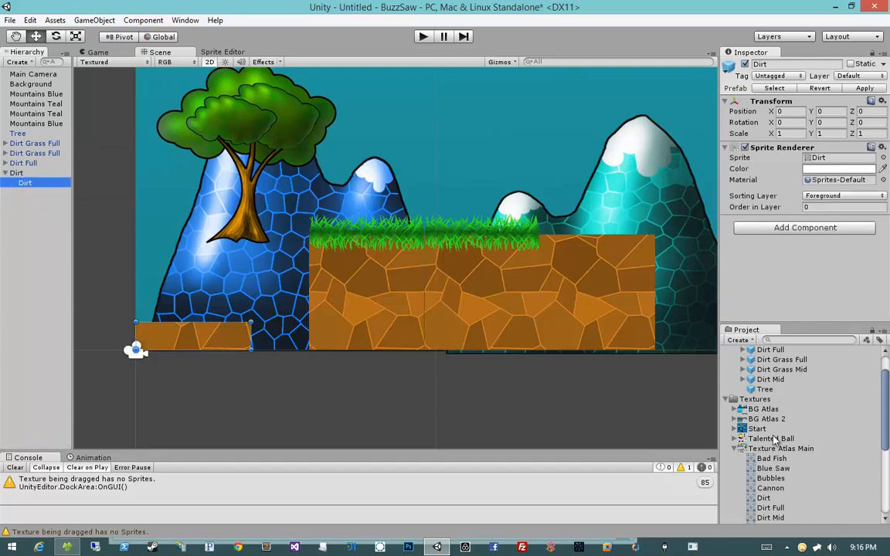
pyautogui.scroll(-3)
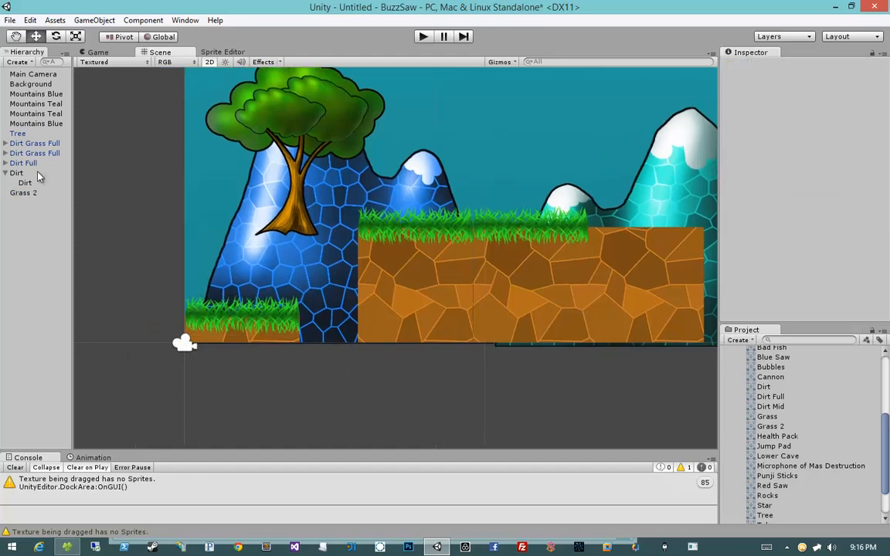
pyautogui.click(31, 192)
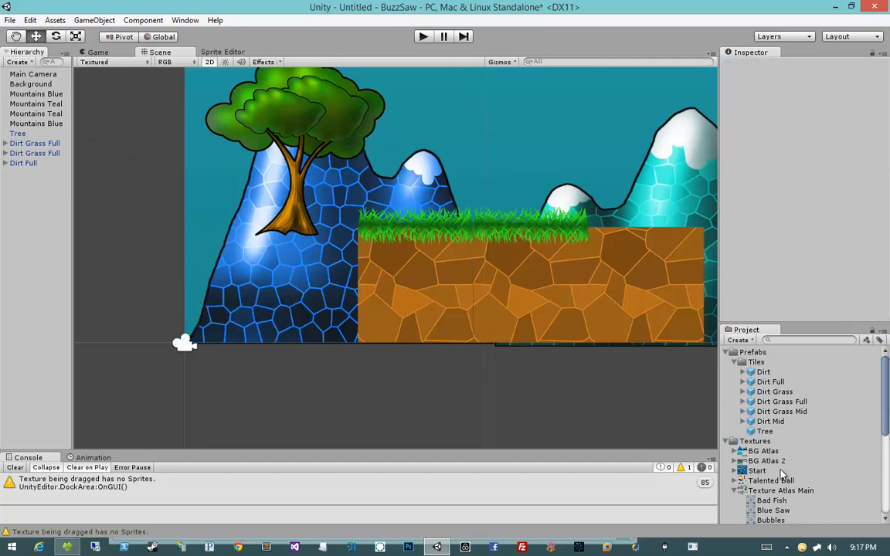
pyautogui.click(782, 411)
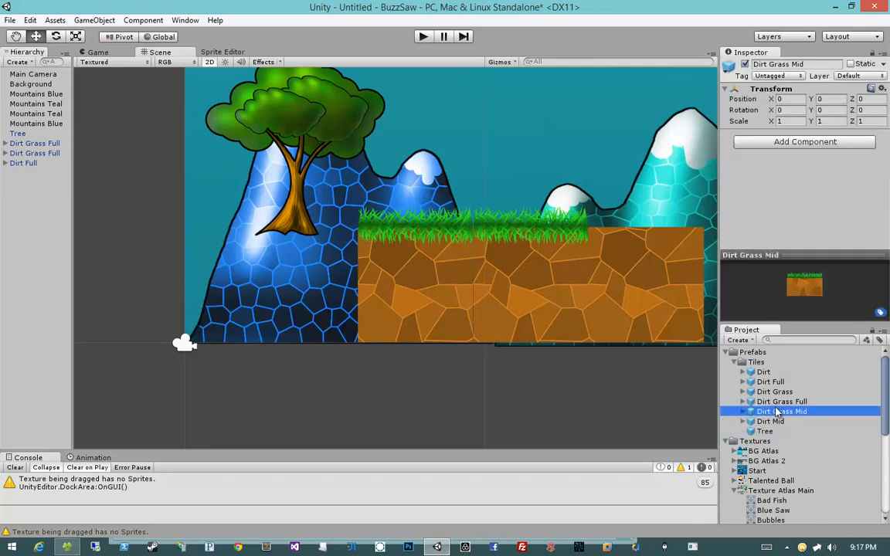
pyautogui.click(769, 380)
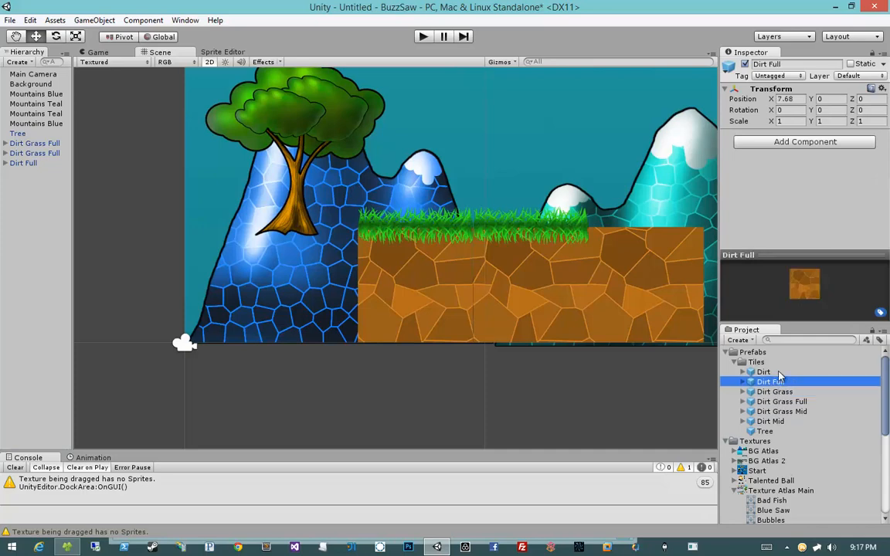
pyautogui.click(764, 371)
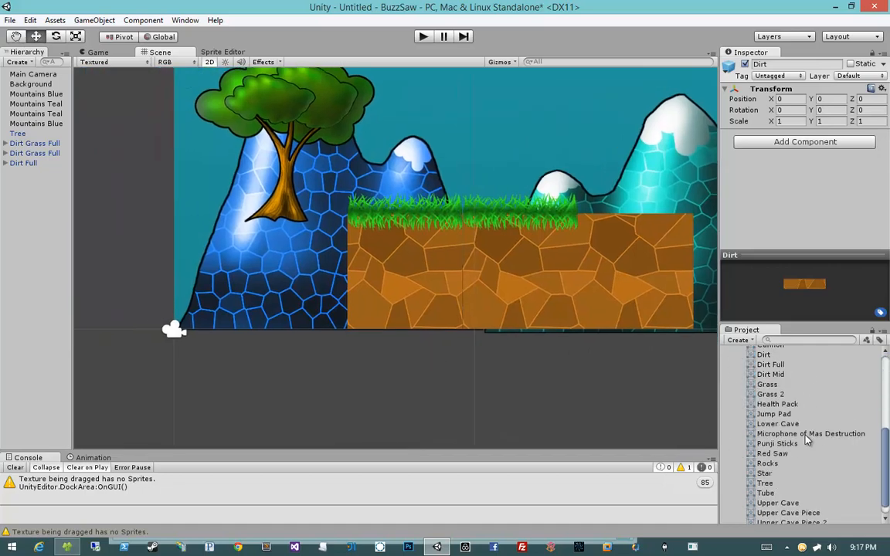
# Move Punji Sticks to the level's left end and save it as a prefab in Prefabs/Tiles.
pyautogui.scroll(-3)
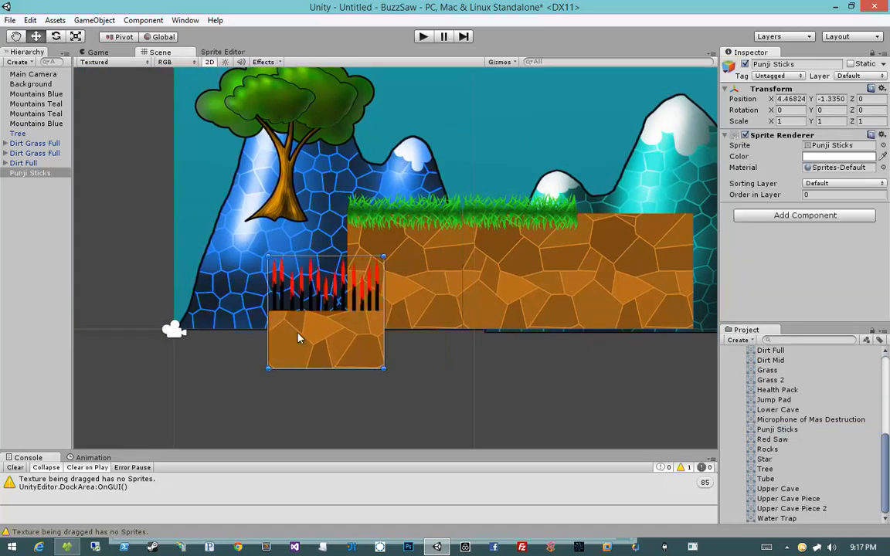
pyautogui.moveTo(324, 309); pyautogui.dragTo(296, 290)
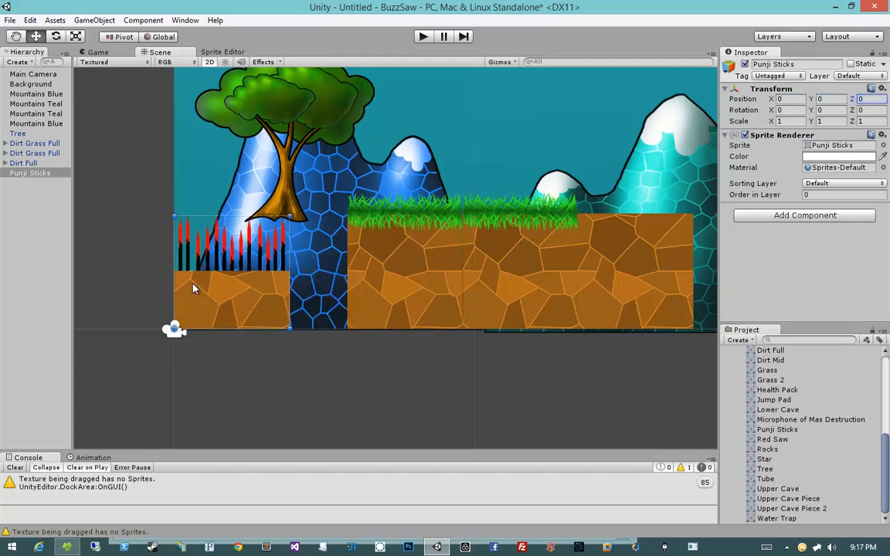
pyautogui.click(31, 173)
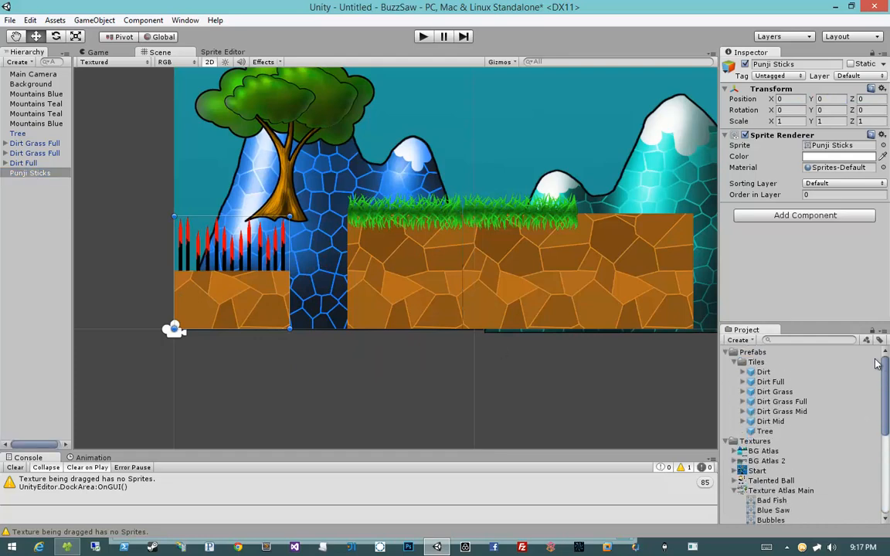
pyautogui.click(754, 442)
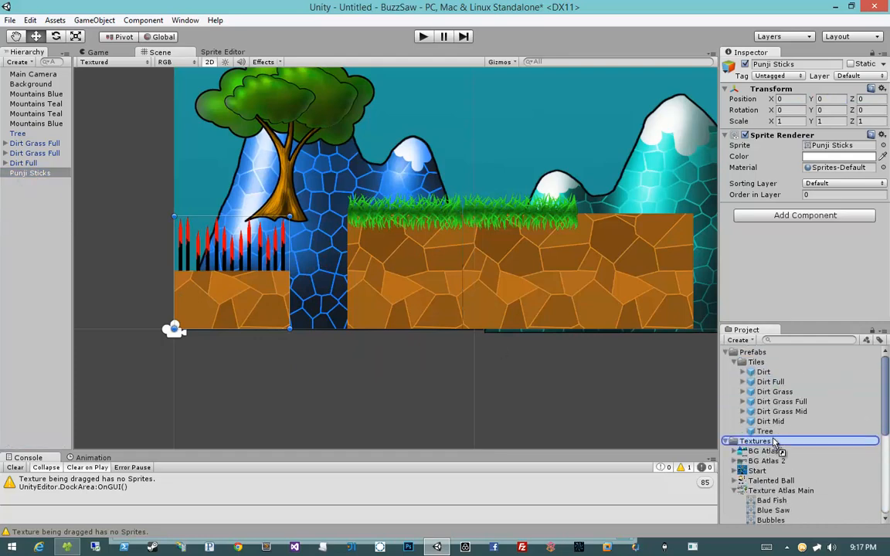
pyautogui.click(776, 431)
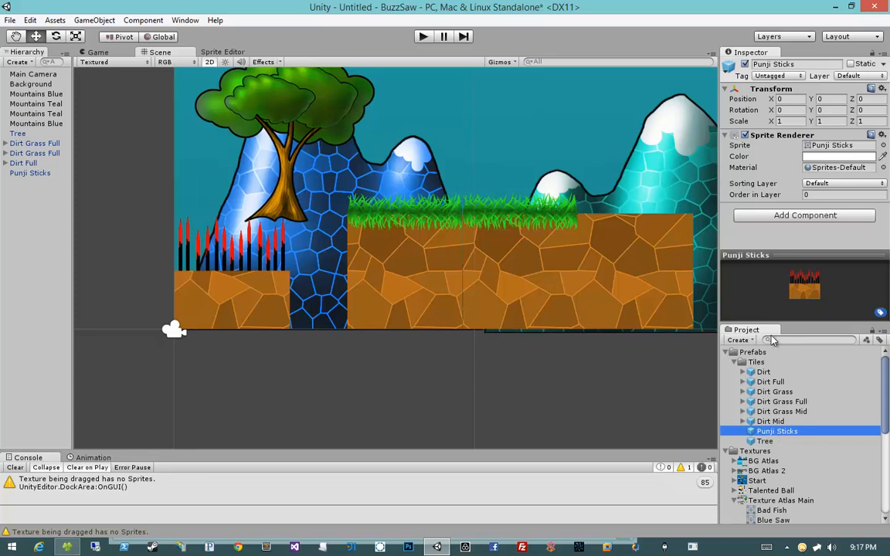
pyautogui.moveTo(770, 224)
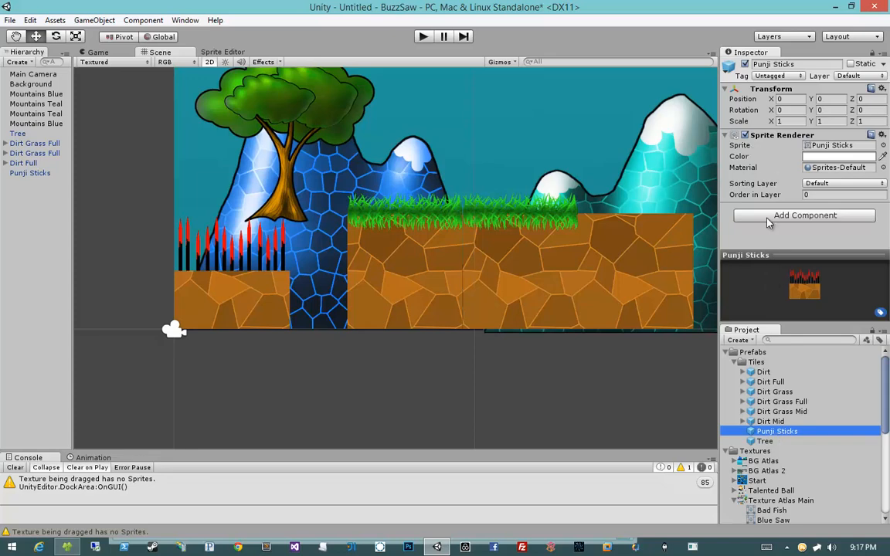
pyautogui.moveTo(374, 301)
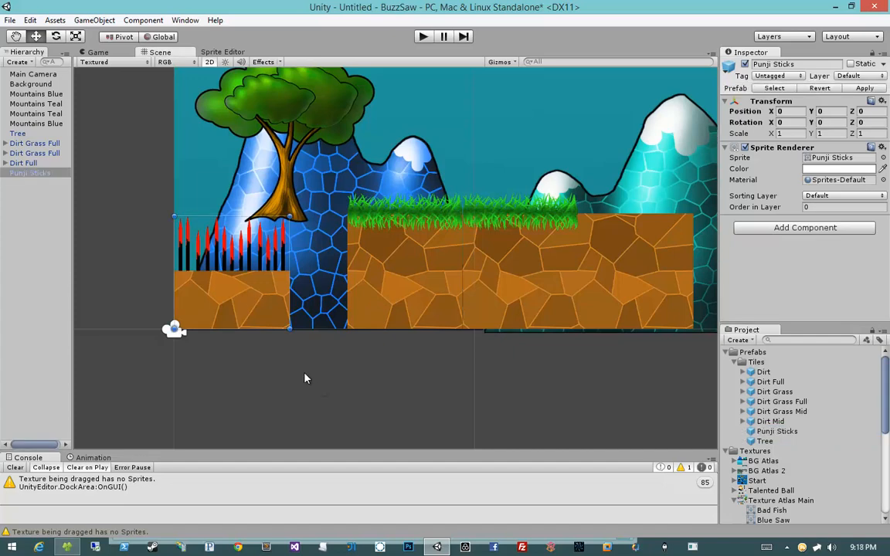
pyautogui.moveTo(271, 319)
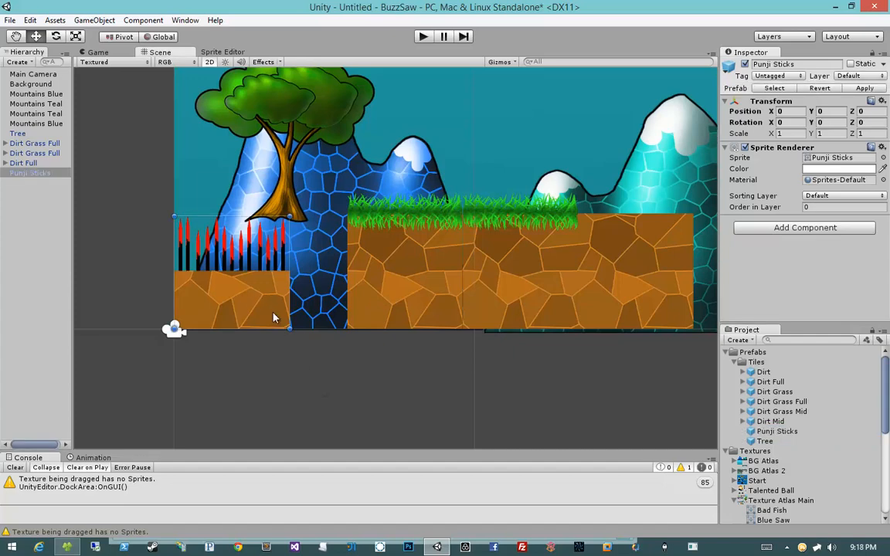
pyautogui.click(37, 123)
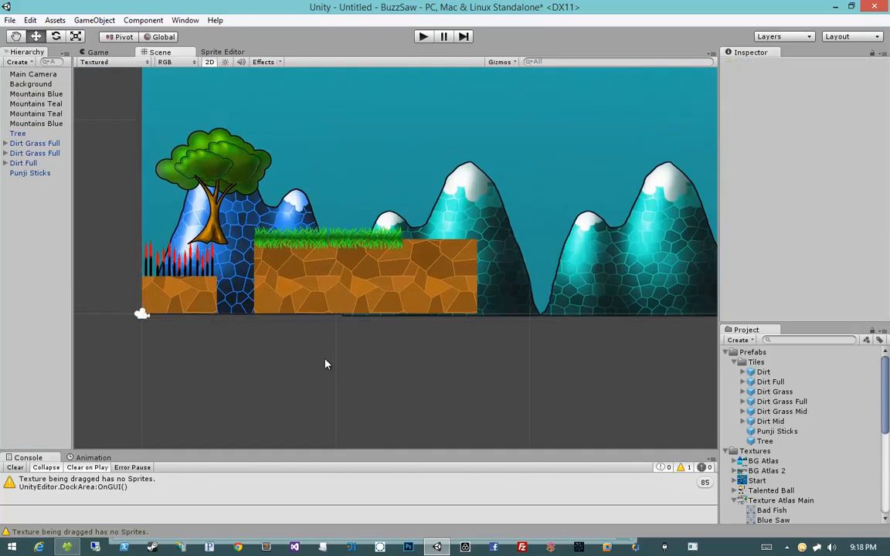
pyautogui.moveTo(216, 252)
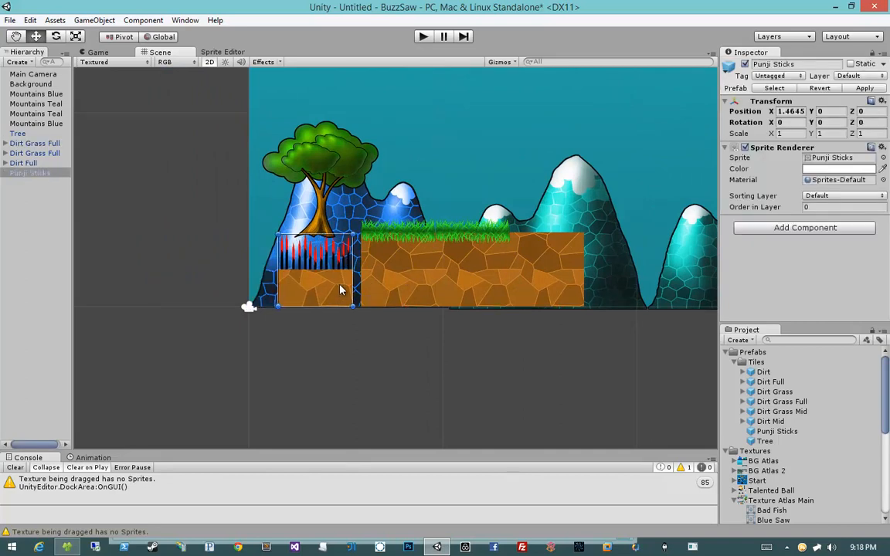
# Slide the grassy dirt block against the left section and move Punji Sticks to the ground's right end.
pyautogui.moveTo(340, 291); pyautogui.dragTo(414, 269)
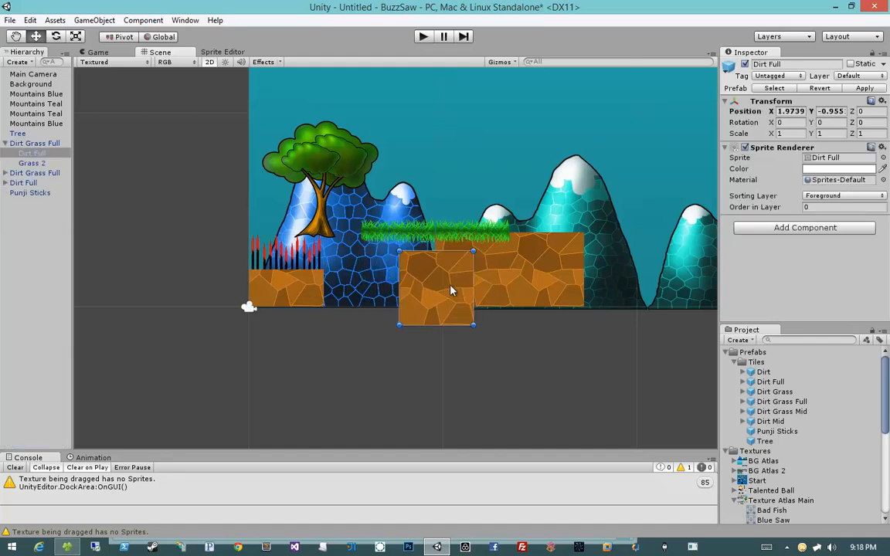
pyautogui.moveTo(435, 286); pyautogui.dragTo(409, 309)
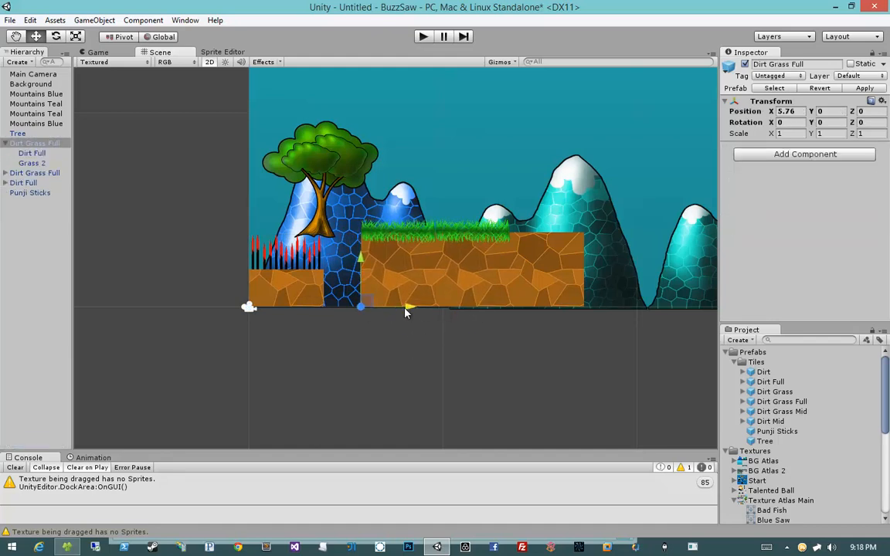
pyautogui.moveTo(409, 308); pyautogui.dragTo(370, 308)
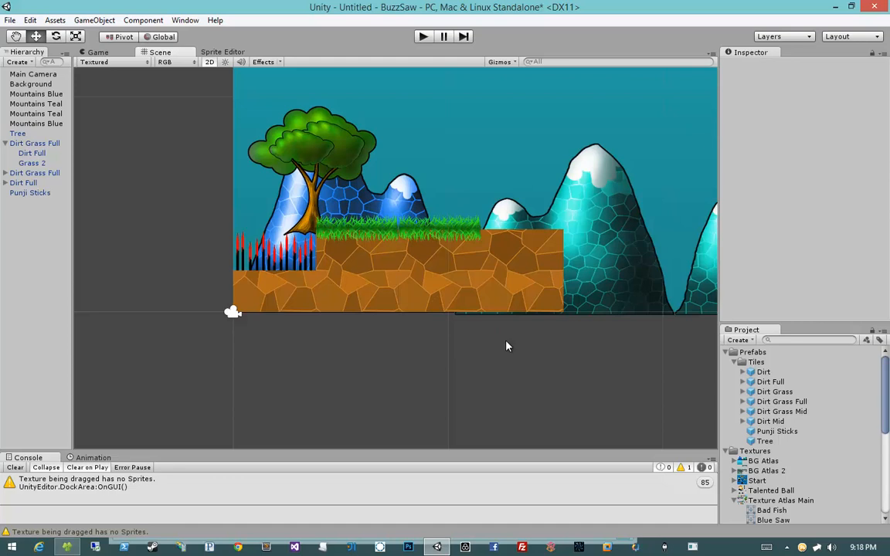
pyautogui.moveTo(313, 291)
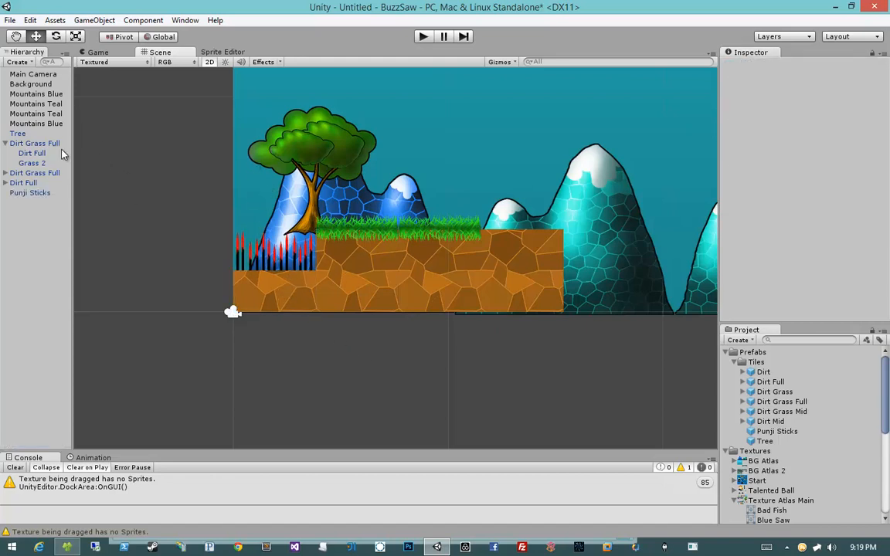
pyautogui.click(29, 192)
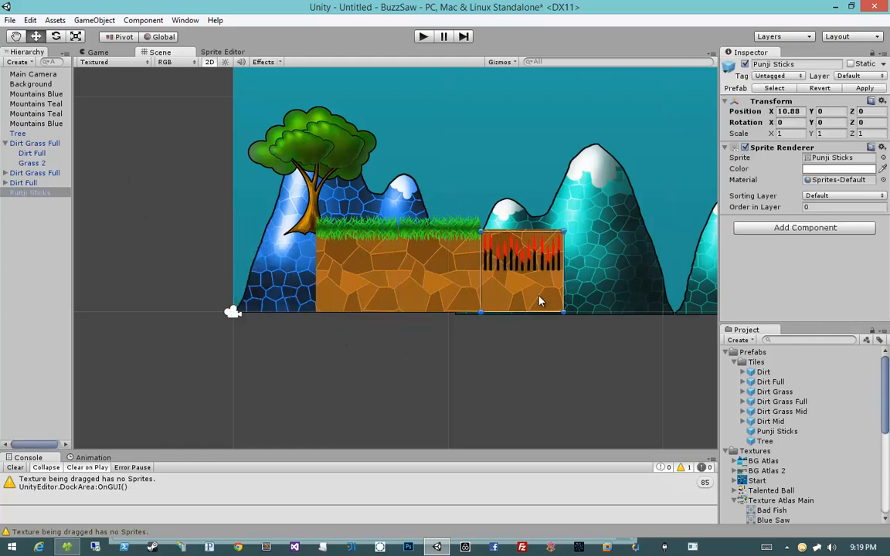
pyautogui.moveTo(541, 301); pyautogui.dragTo(547, 241)
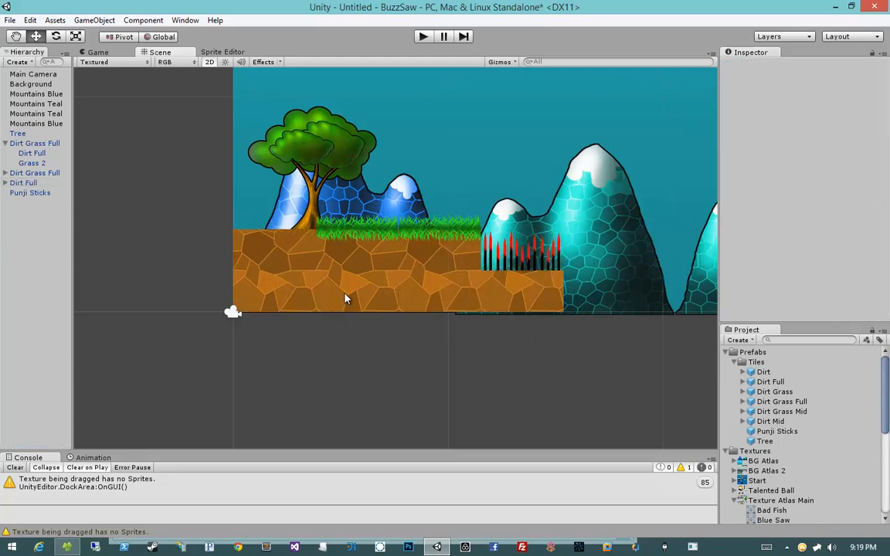
pyautogui.moveTo(331, 281)
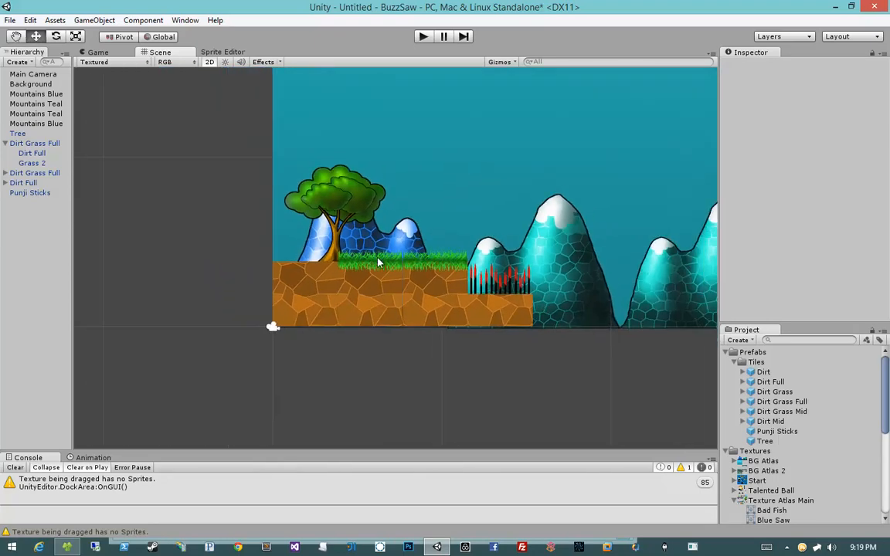
# Collapse the Tiles and Texture Atlas Main folders, create an empty object renamed Player, and expand Talented Ball.
pyautogui.click(733, 362)
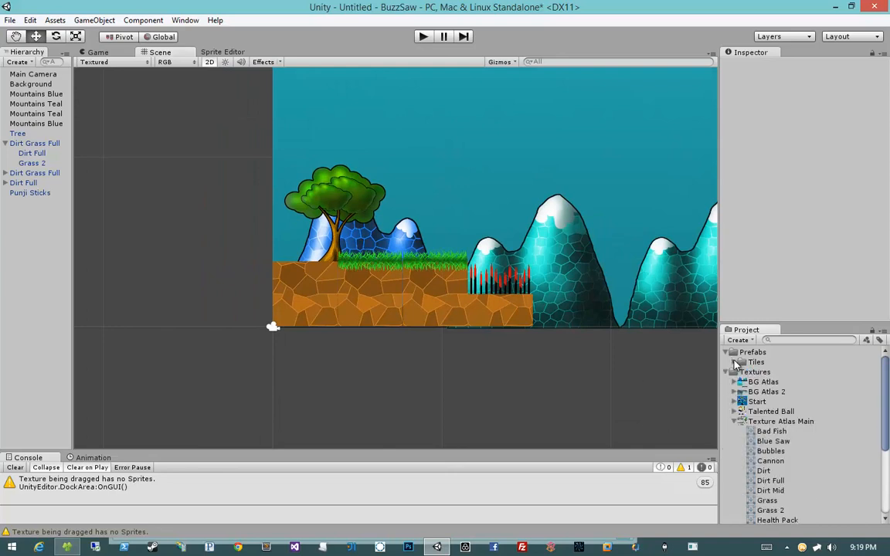
pyautogui.click(735, 420)
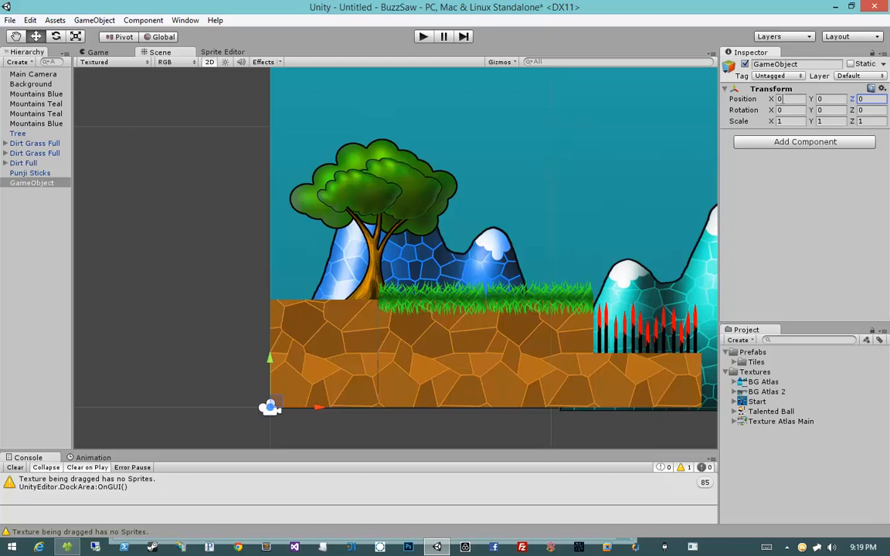
pyautogui.moveTo(571, 230)
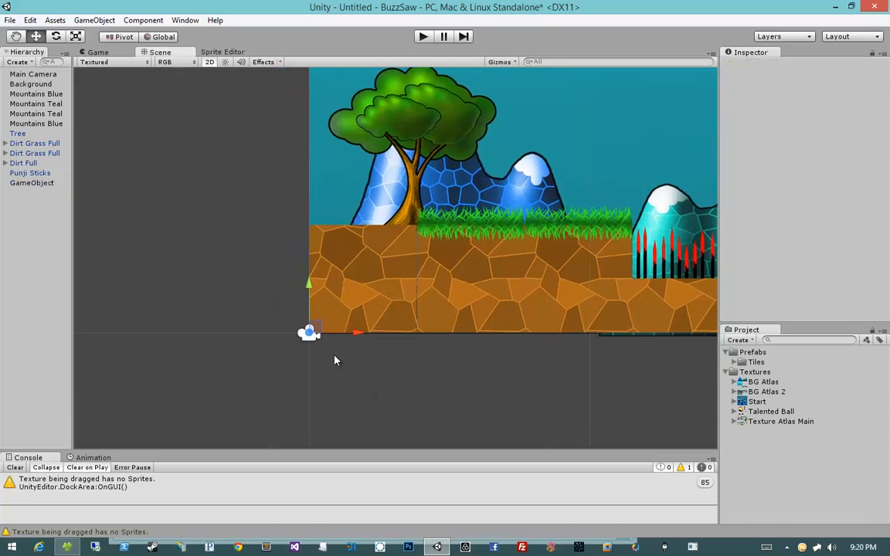
pyautogui.click(34, 74)
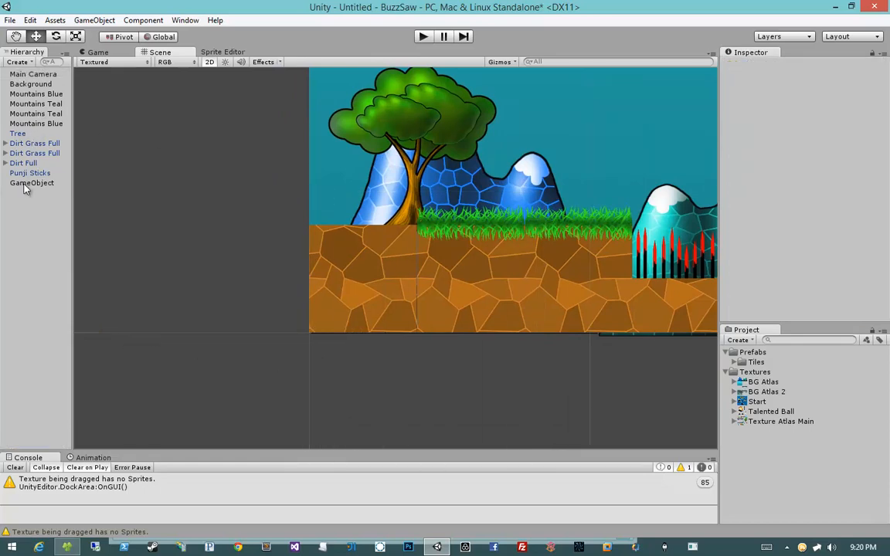
pyautogui.click(31, 183)
pyautogui.write('Player')
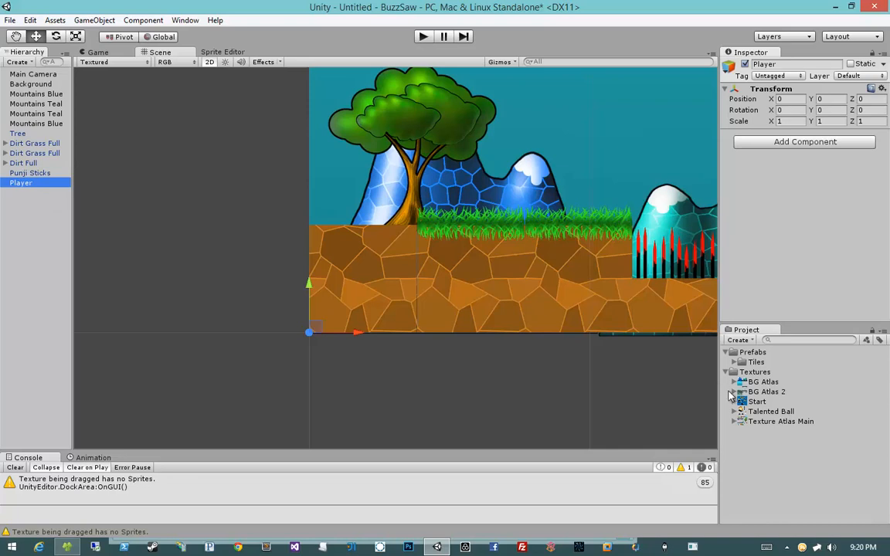
pyautogui.click(734, 411)
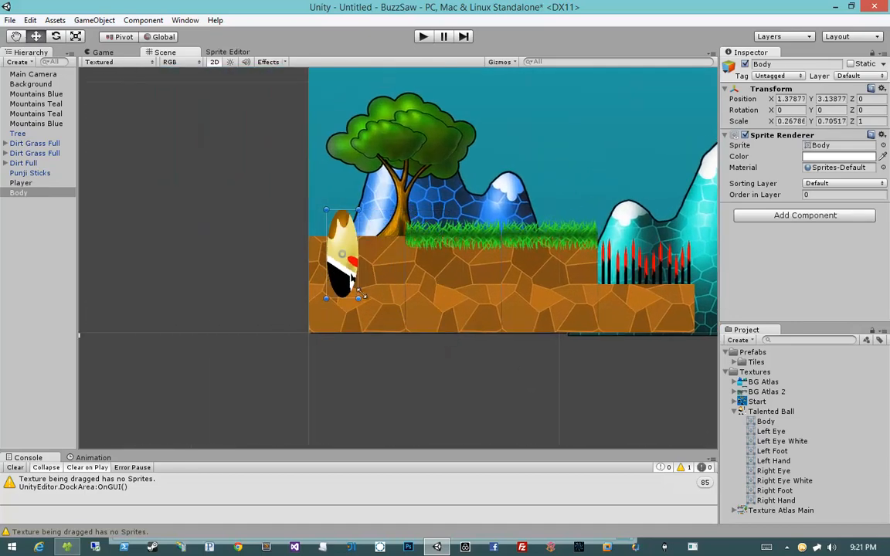
# Enlarge the Body sprite, nest it under Player, and drop the left eye sprite onto the ball.
pyautogui.moveTo(340, 263); pyautogui.dragTo(394, 244)
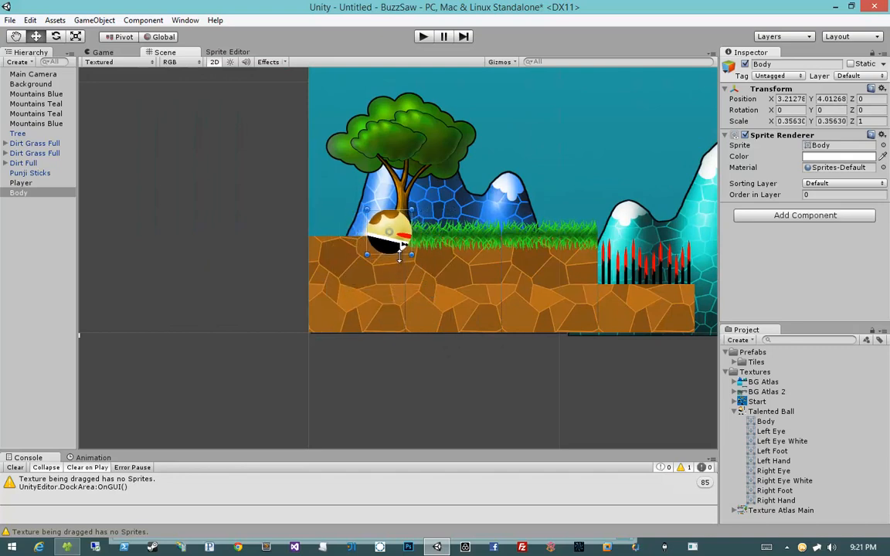
pyautogui.moveTo(398, 246); pyautogui.dragTo(343, 285)
pyautogui.write('0')
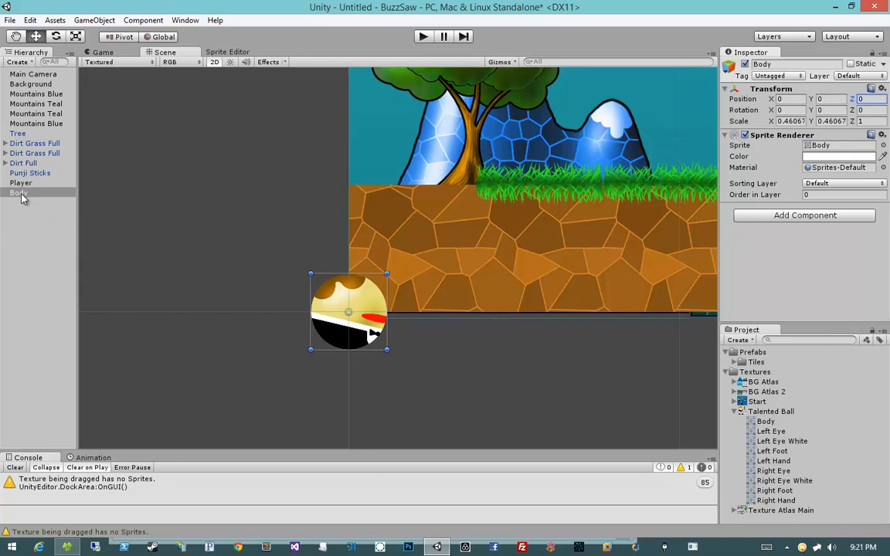
pyautogui.click(28, 192)
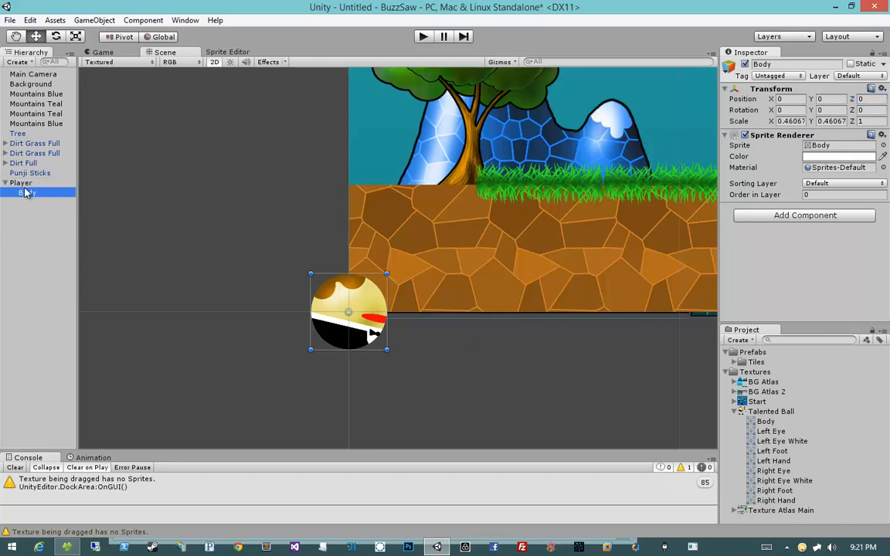
pyautogui.click(21, 182)
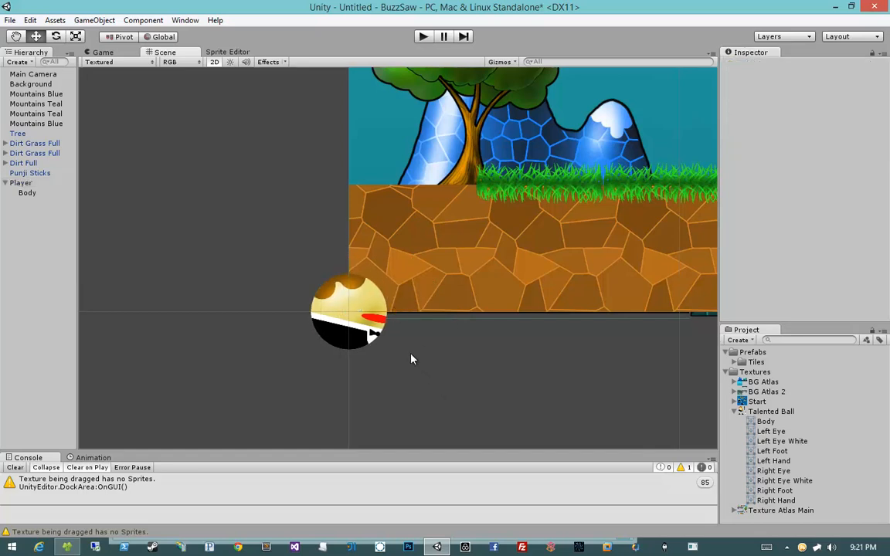
pyautogui.moveTo(788, 438)
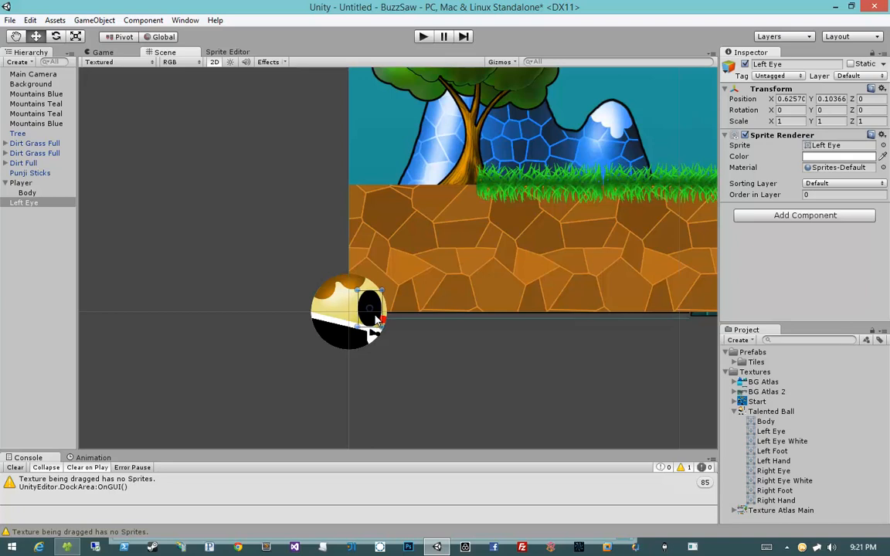
pyautogui.moveTo(371, 312); pyautogui.dragTo(368, 296)
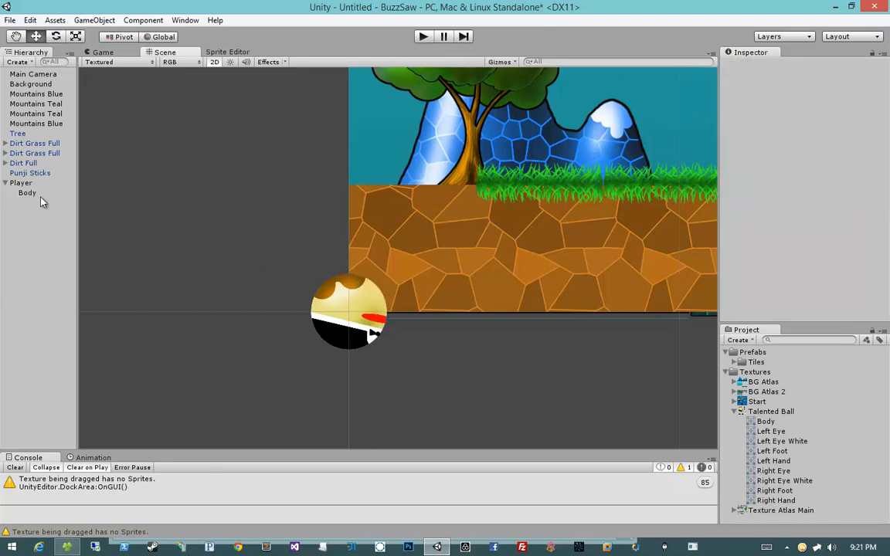
pyautogui.click(28, 192)
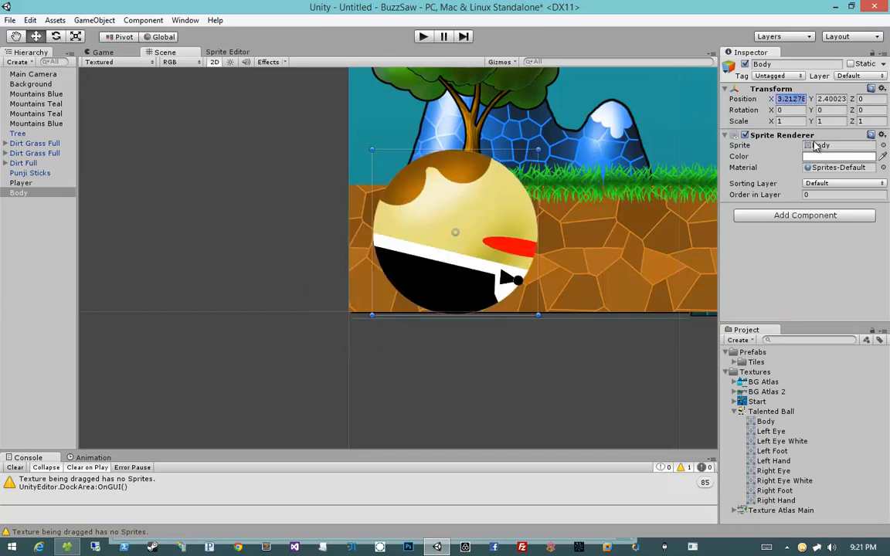
pyautogui.moveTo(454, 232); pyautogui.dragTo(348, 312)
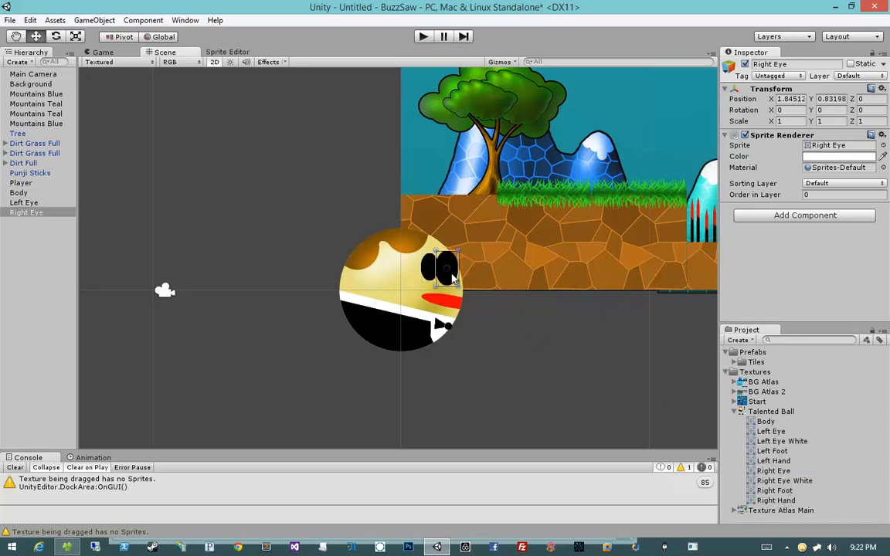
# Position the Left Eye and Right Eye sprites side by side on the ball's face.
pyautogui.click(25, 202)
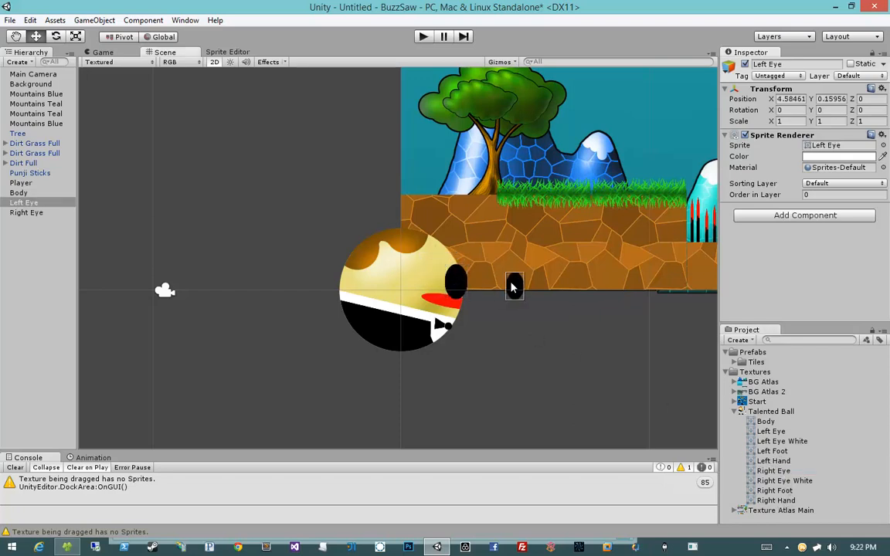
pyautogui.moveTo(513, 288); pyautogui.dragTo(456, 278)
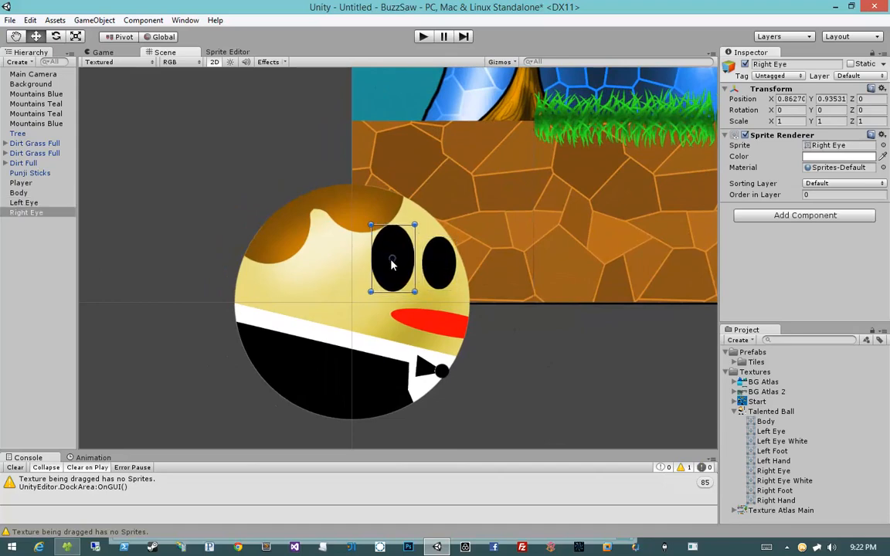
pyautogui.click(488, 334)
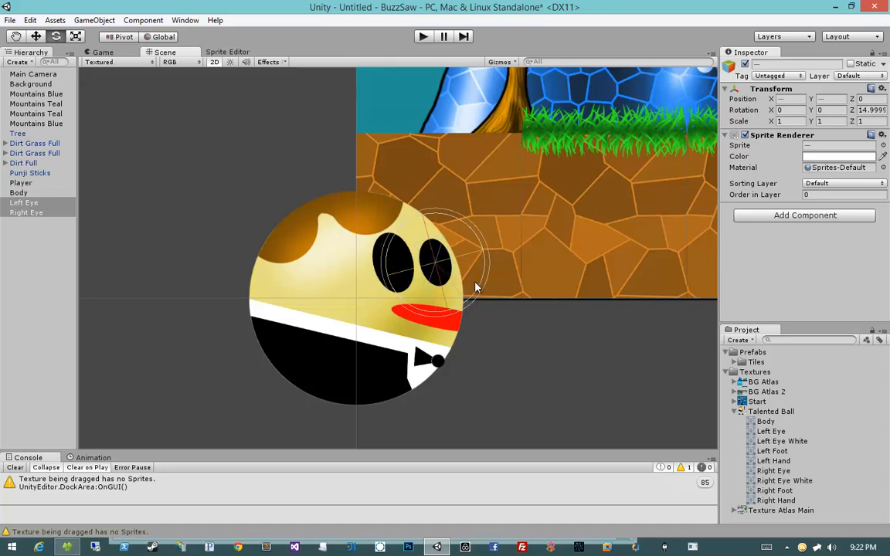
pyautogui.moveTo(482, 278)
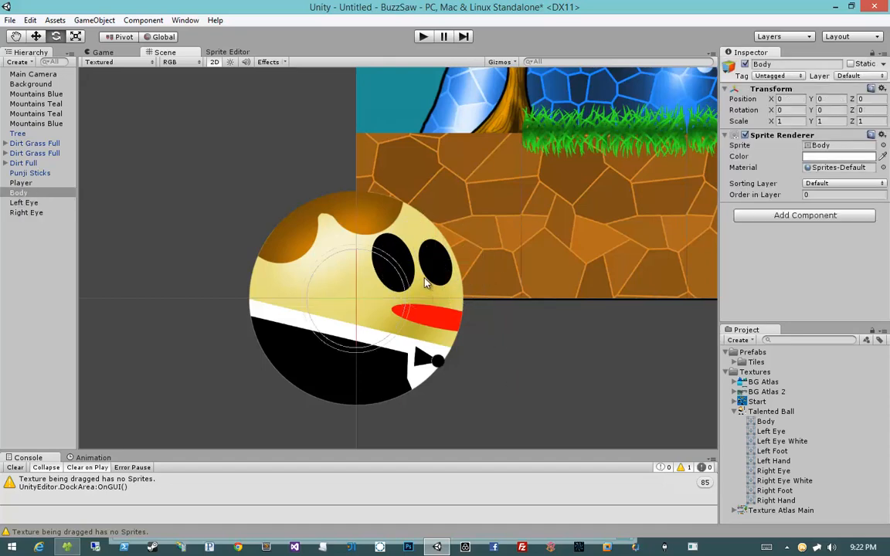
pyautogui.click(386, 265)
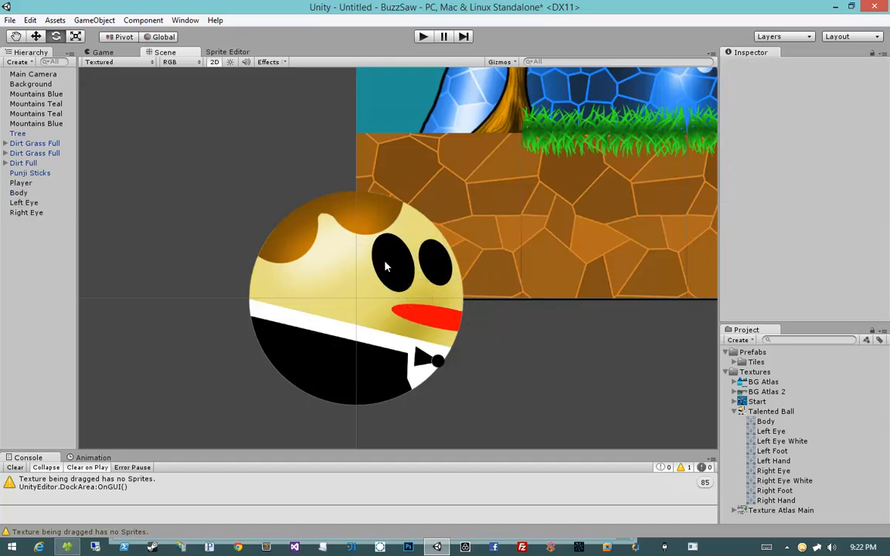
pyautogui.moveTo(454, 270)
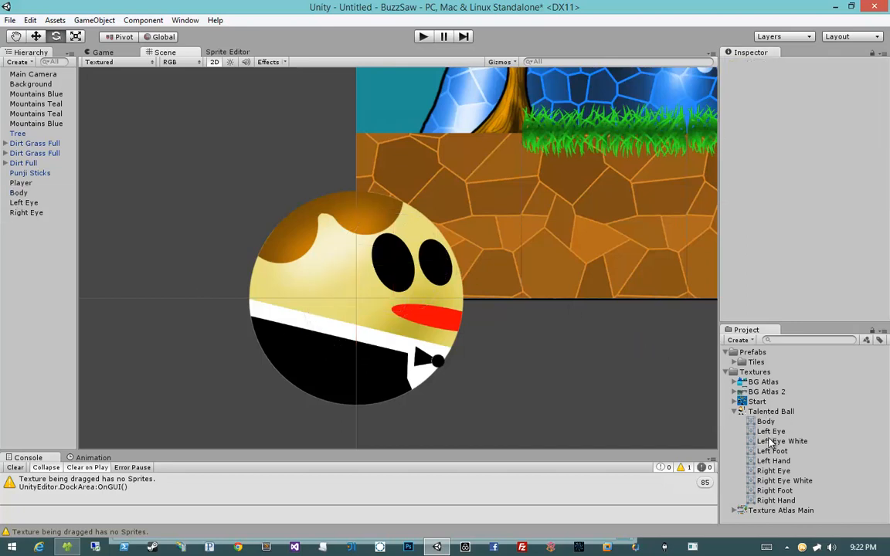
pyautogui.moveTo(788, 479)
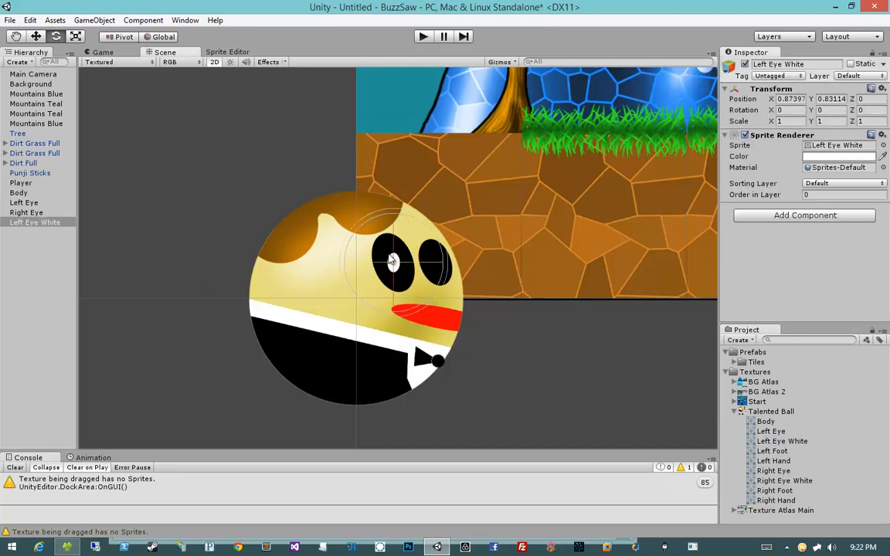
pyautogui.moveTo(432, 309)
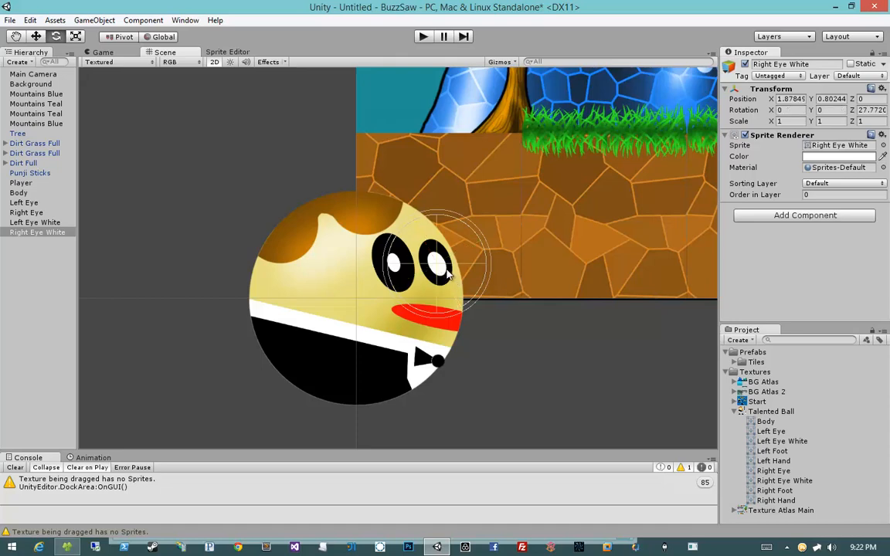
# Place Left Eye White and Right Eye White highlights inside both black eyes.
pyautogui.moveTo(448, 263); pyautogui.dragTo(394, 266)
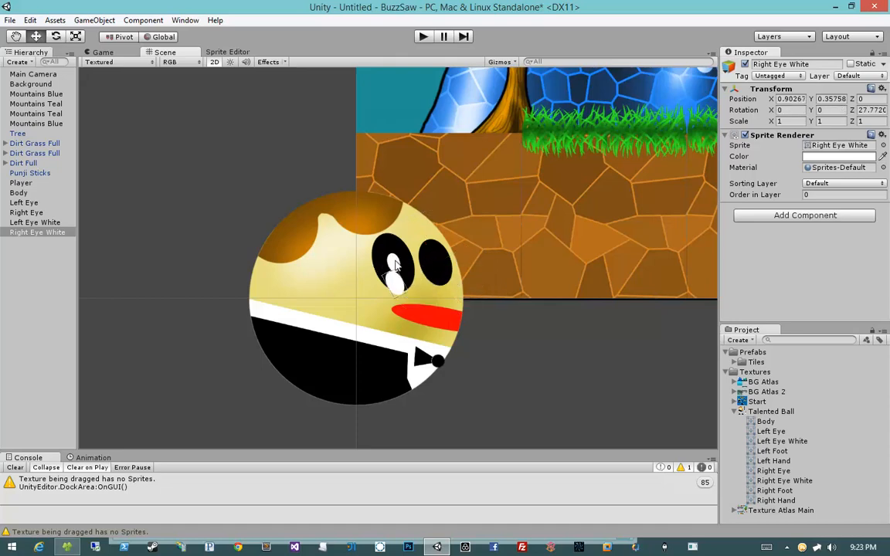
pyautogui.click(34, 223)
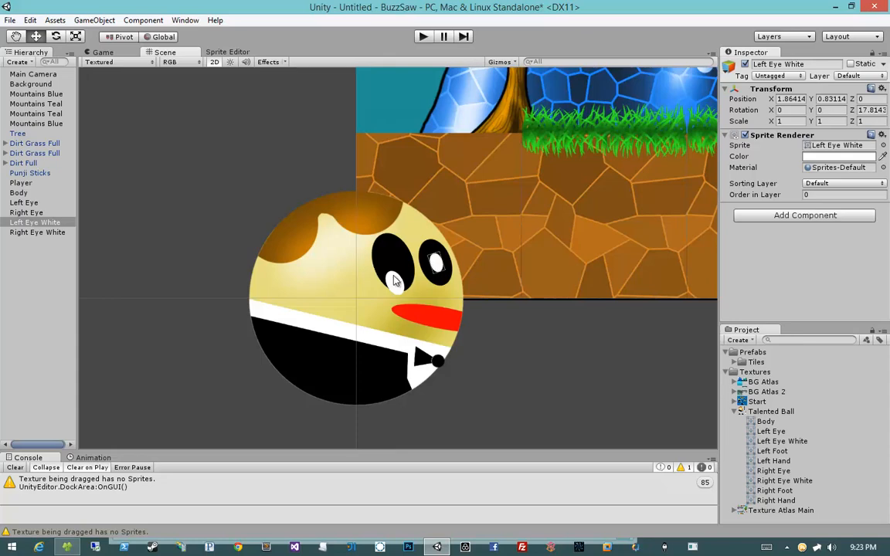
pyautogui.click(37, 231)
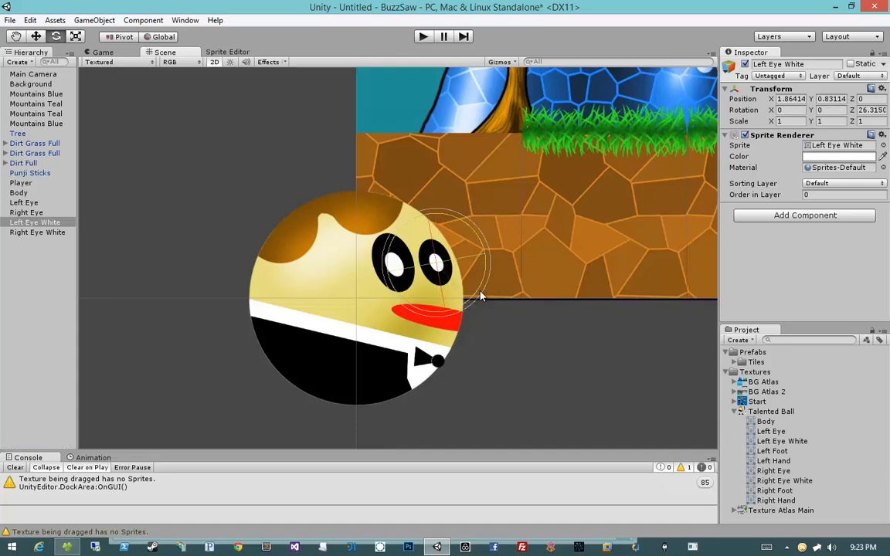
pyautogui.click(519, 343)
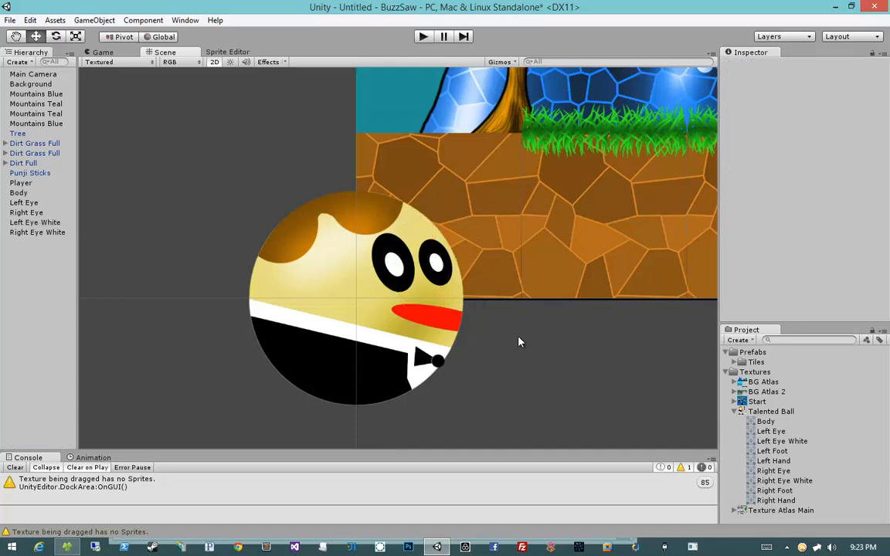
pyautogui.moveTo(440, 269)
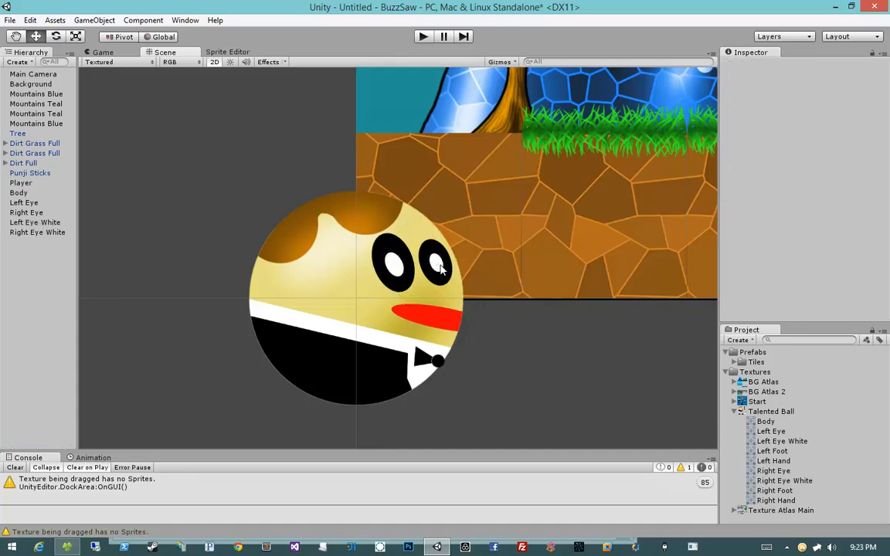
pyautogui.click(34, 223)
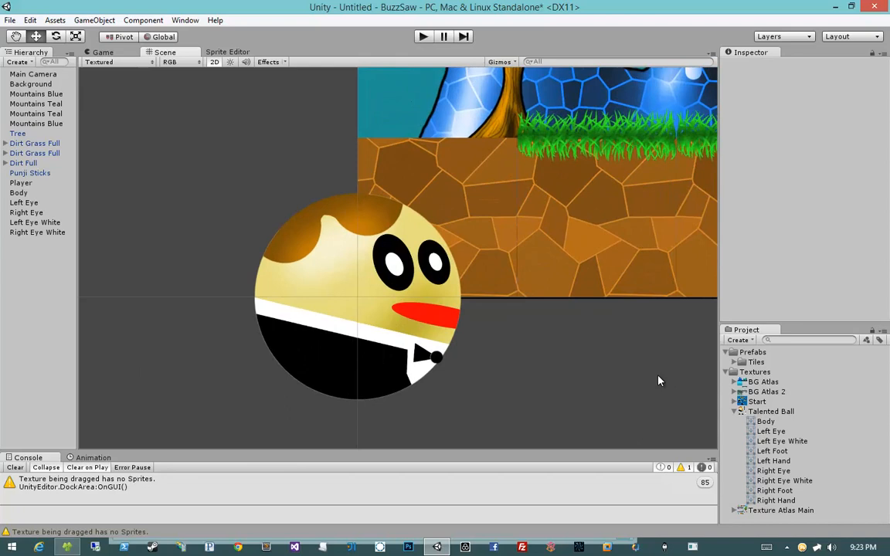
pyautogui.moveTo(778, 460)
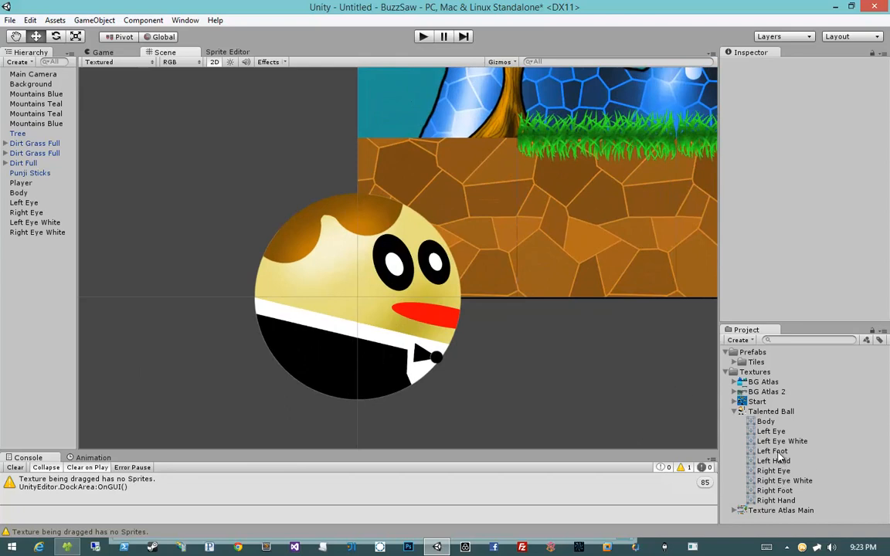
# Place the Right Foot and Left Foot sprites from the Talented Ball textures under the body.
pyautogui.click(772, 451)
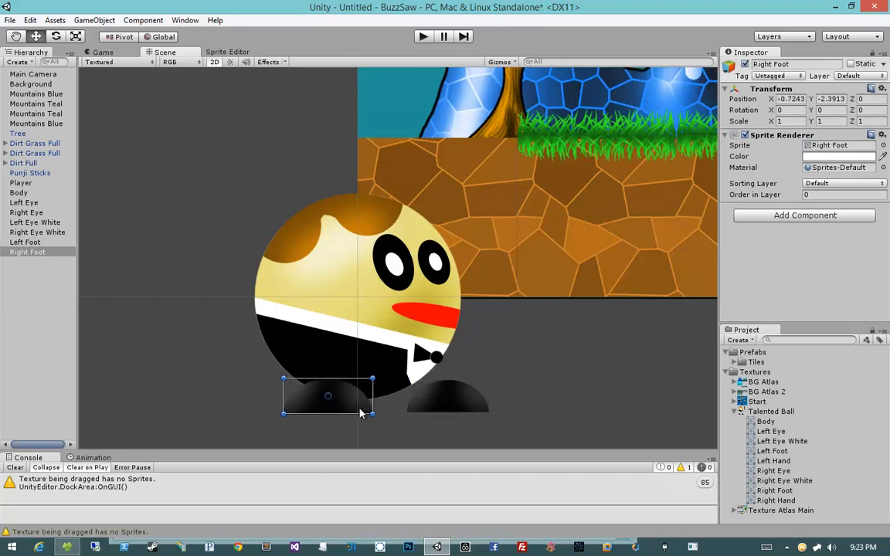
pyautogui.click(24, 241)
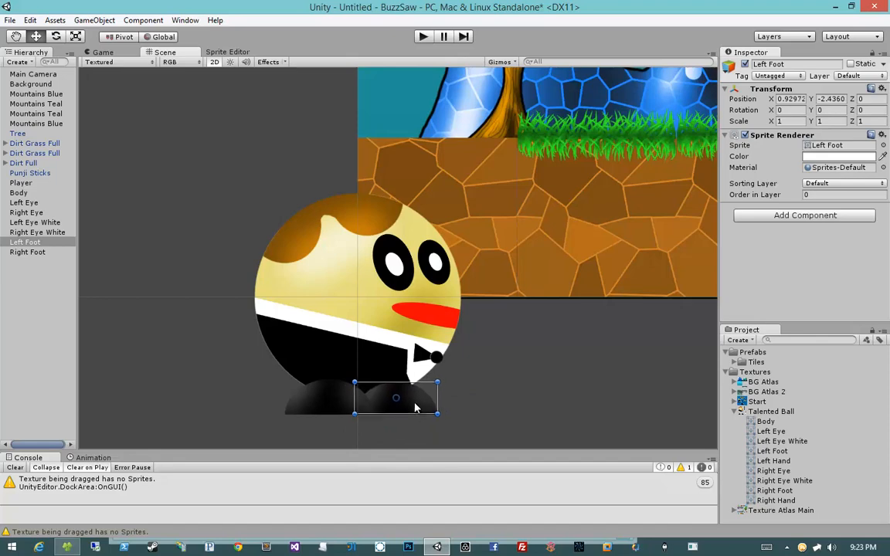
pyautogui.click(367, 396)
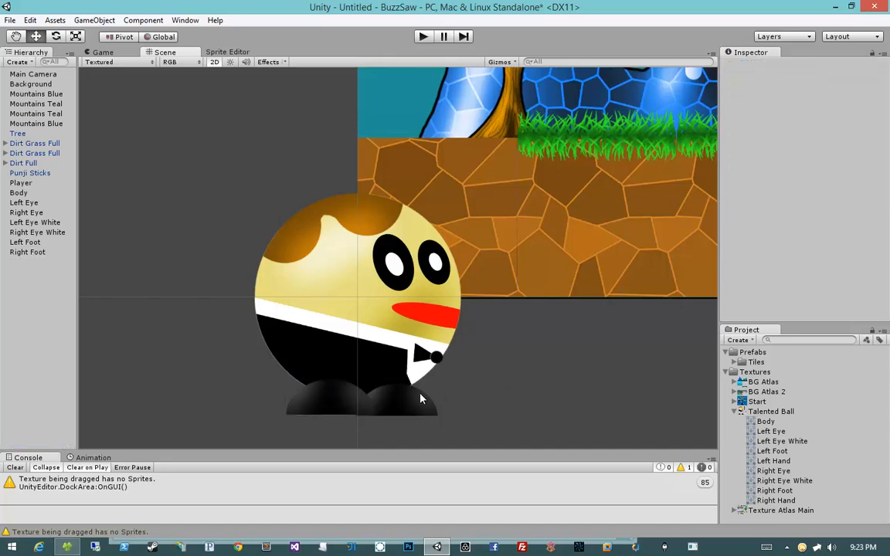
pyautogui.moveTo(508, 399)
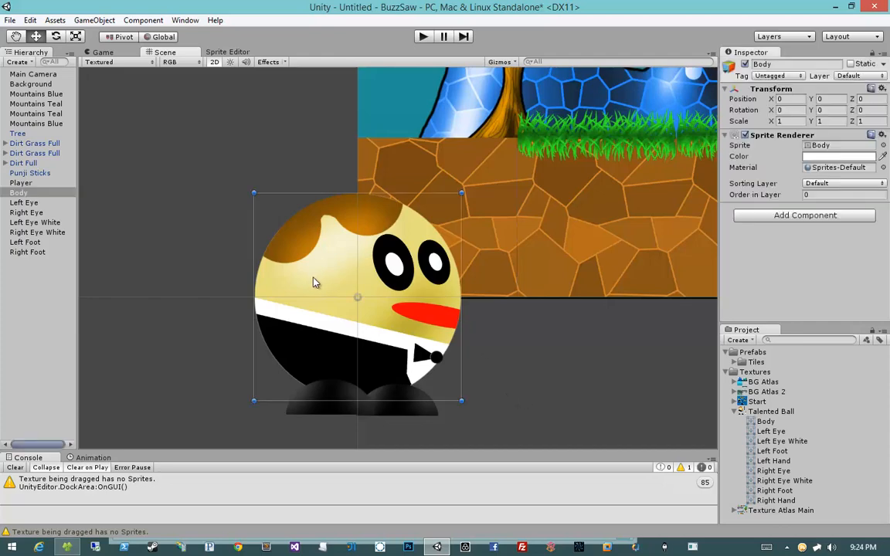
pyautogui.click(229, 279)
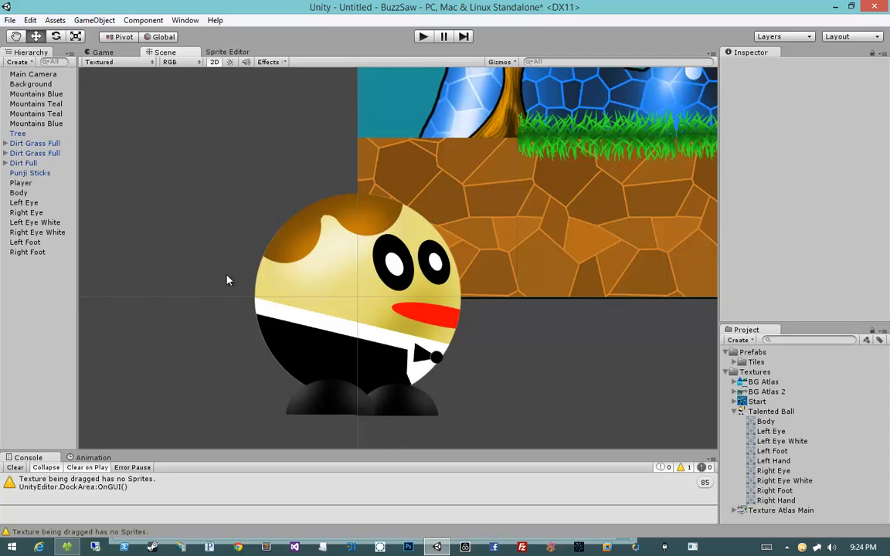
pyautogui.moveTo(439, 389)
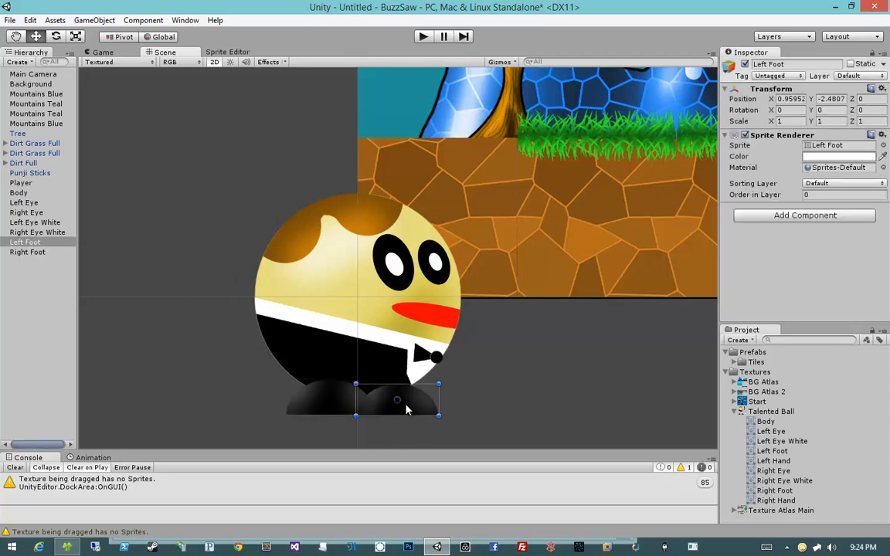
pyautogui.moveTo(324, 405)
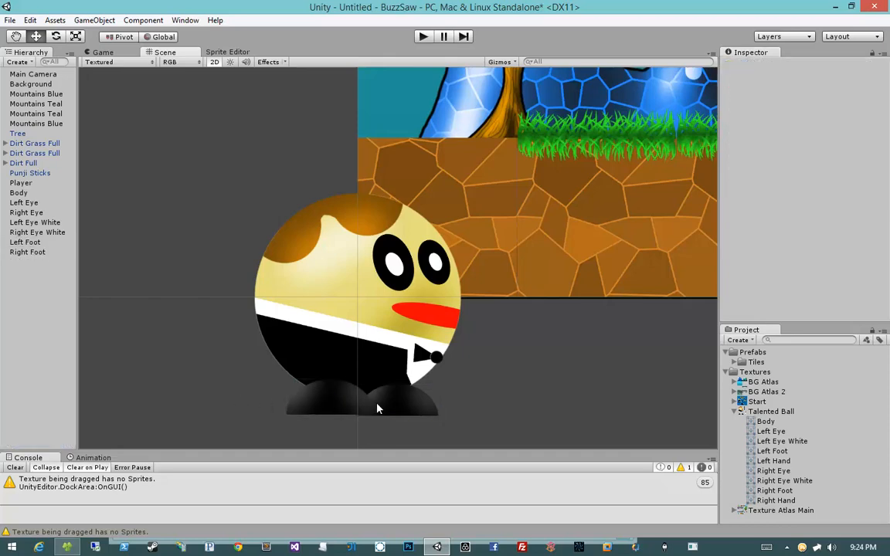
pyautogui.moveTo(370, 400)
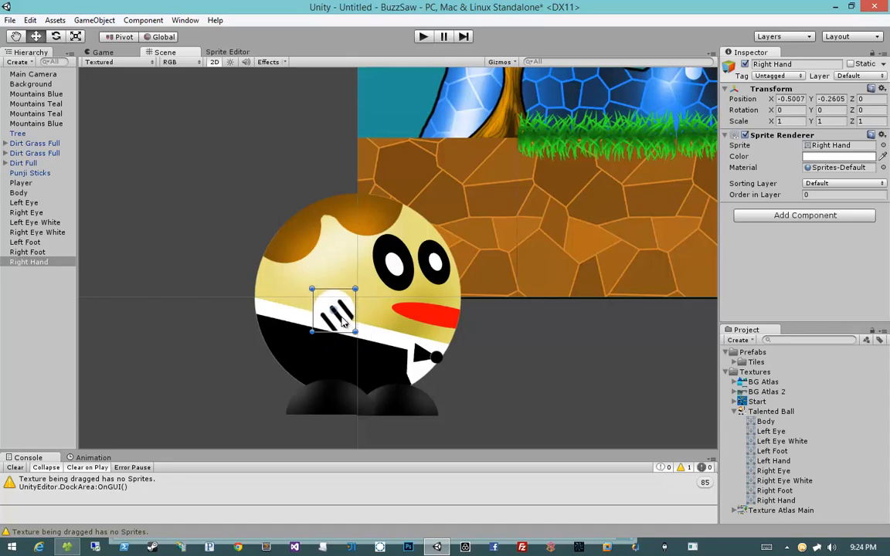
# Position the Left Hand and Right Hand sprites across the ball's face and front.
pyautogui.click(498, 368)
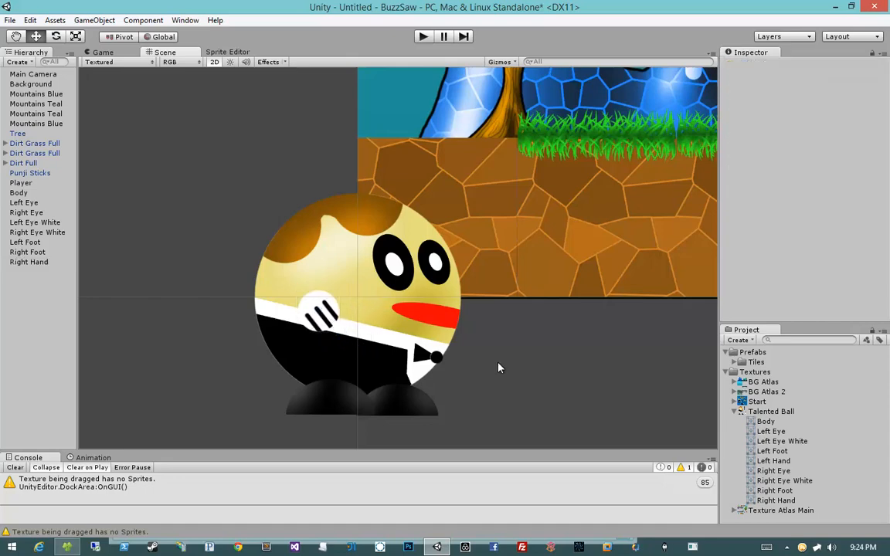
pyautogui.moveTo(801, 461)
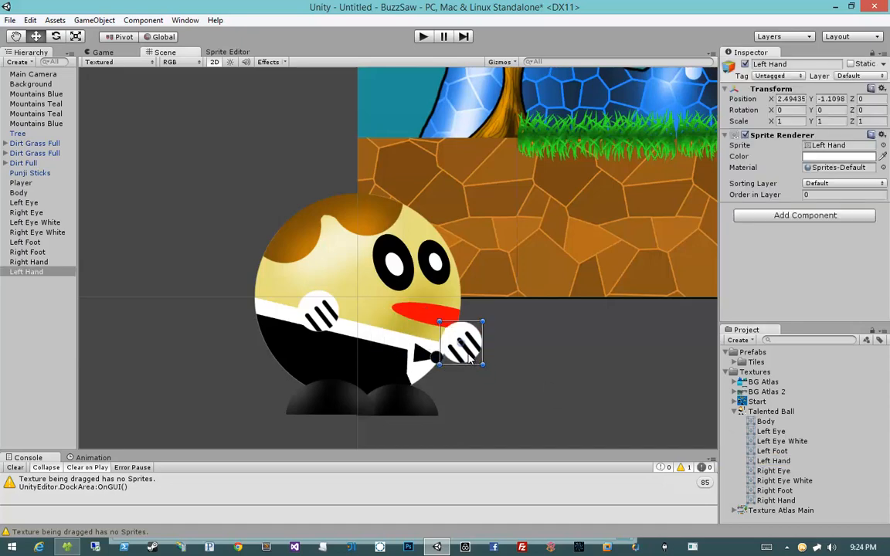
pyautogui.moveTo(464, 343); pyautogui.dragTo(395, 317)
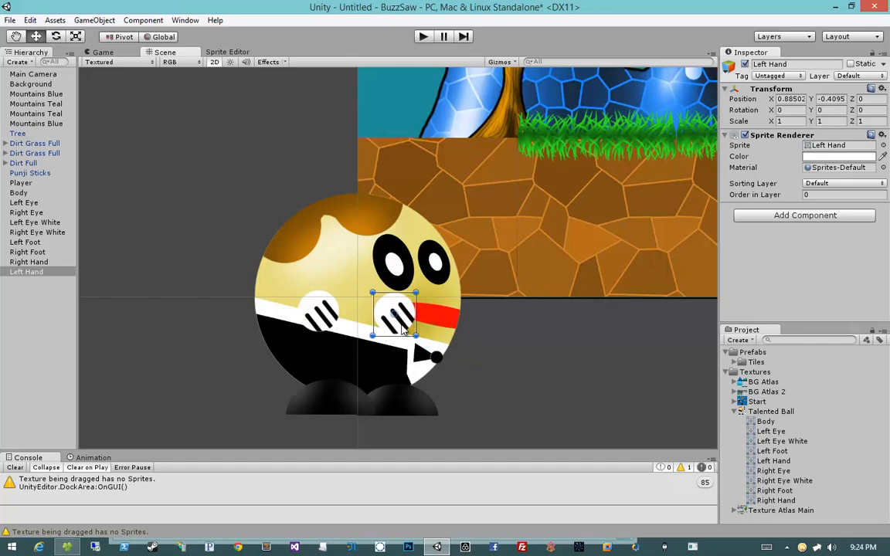
pyautogui.moveTo(396, 316); pyautogui.dragTo(401, 312)
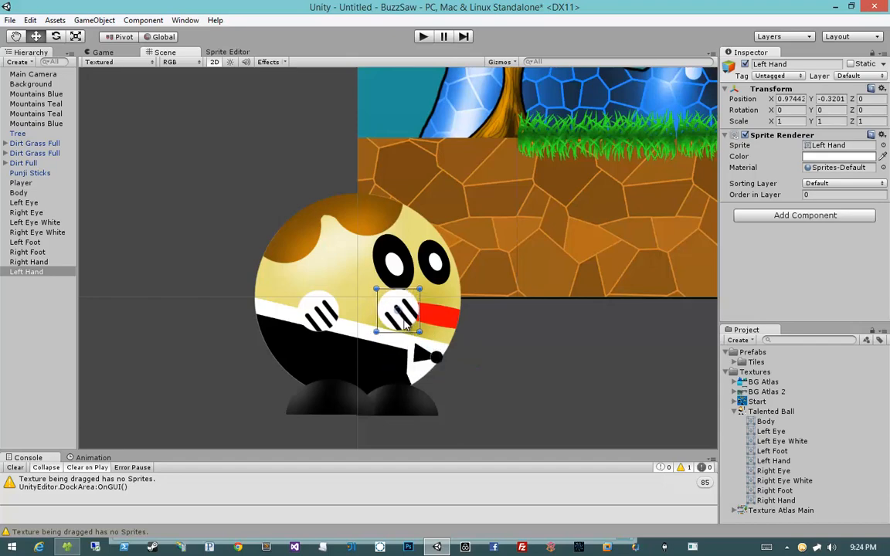
pyautogui.moveTo(401, 312); pyautogui.dragTo(390, 309)
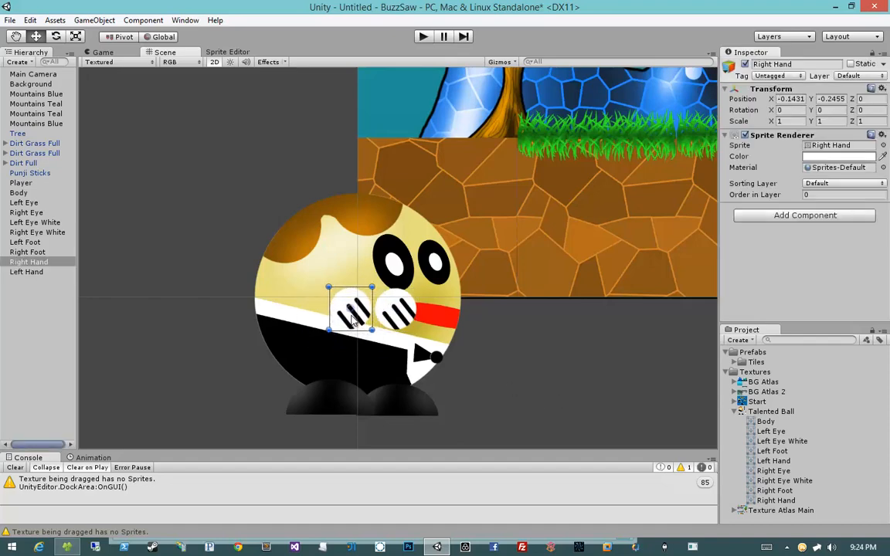
pyautogui.click(495, 378)
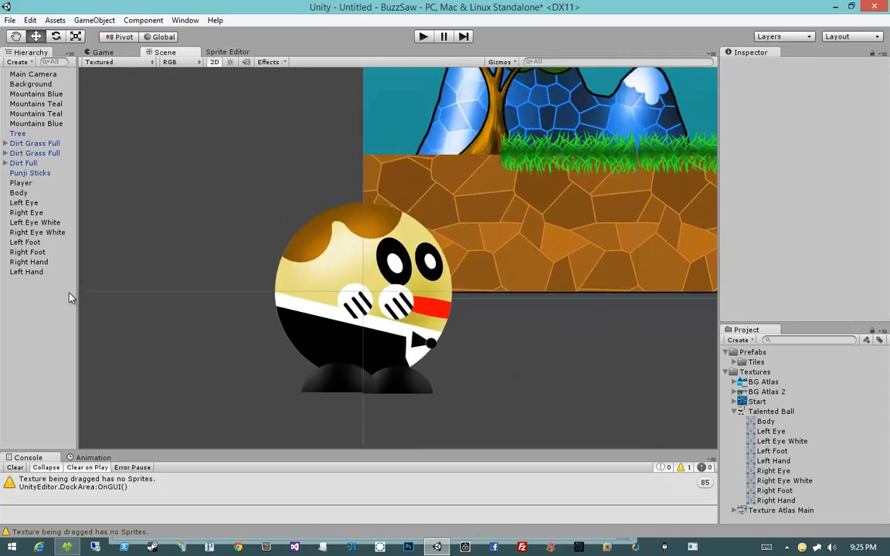
# Parent all the ball's parts under Player and shrink the character to about half size.
pyautogui.click(27, 272)
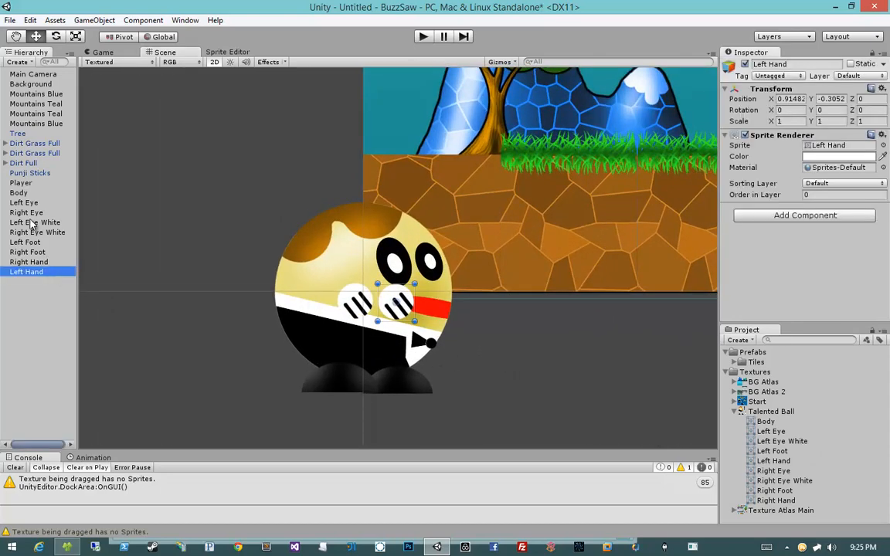
pyautogui.click(22, 183)
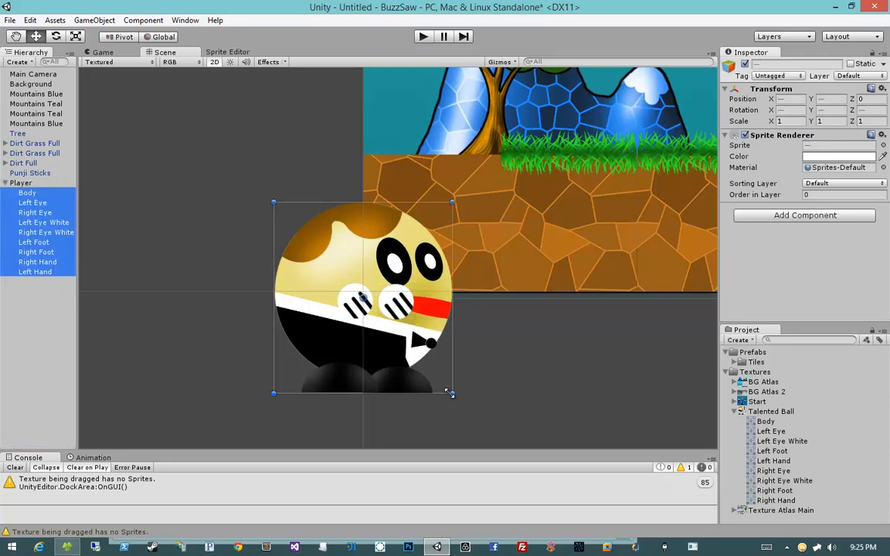
pyautogui.moveTo(452, 393); pyautogui.dragTo(361, 297)
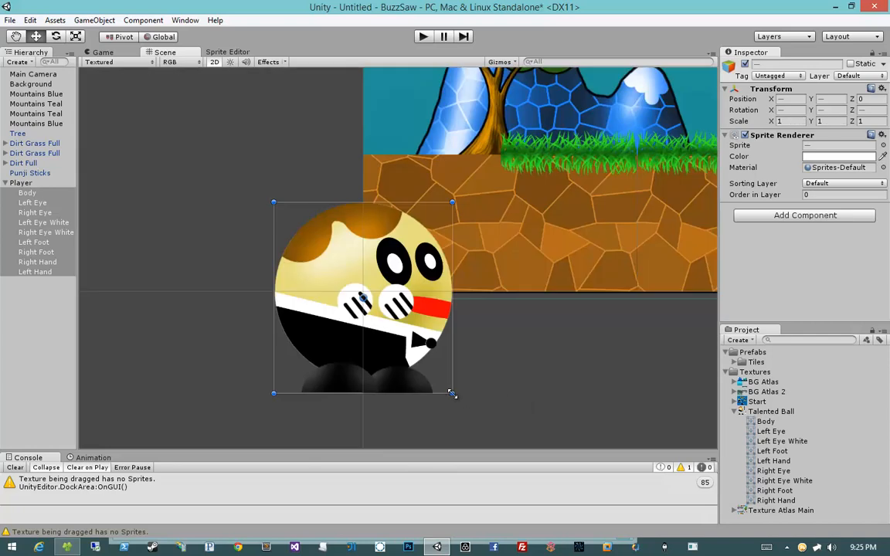
pyautogui.moveTo(452, 394); pyautogui.dragTo(359, 343)
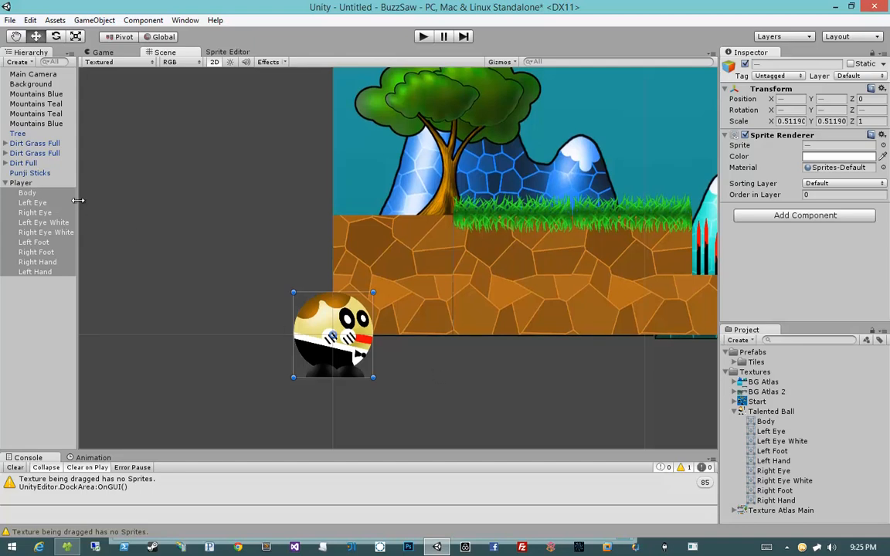
# Check the Player group by selecting Body, then clear the selection.
pyautogui.click(176, 299)
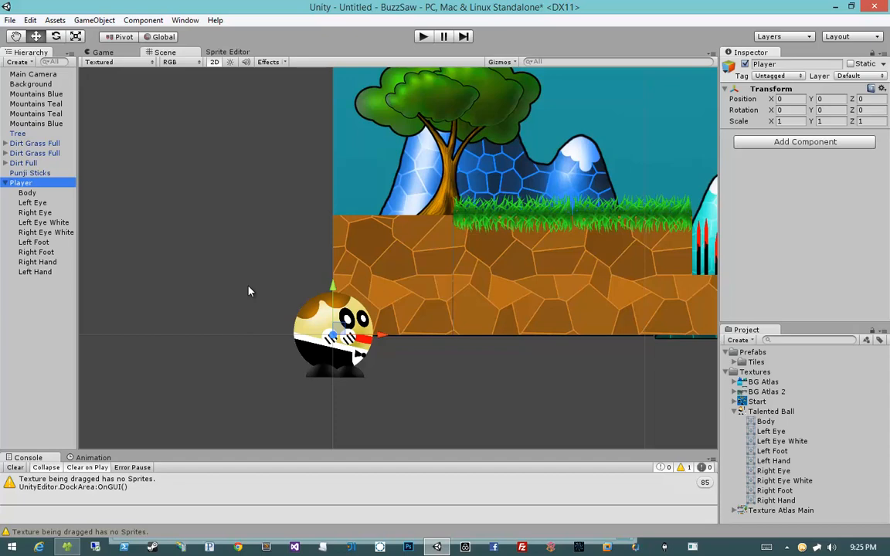
pyautogui.click(28, 191)
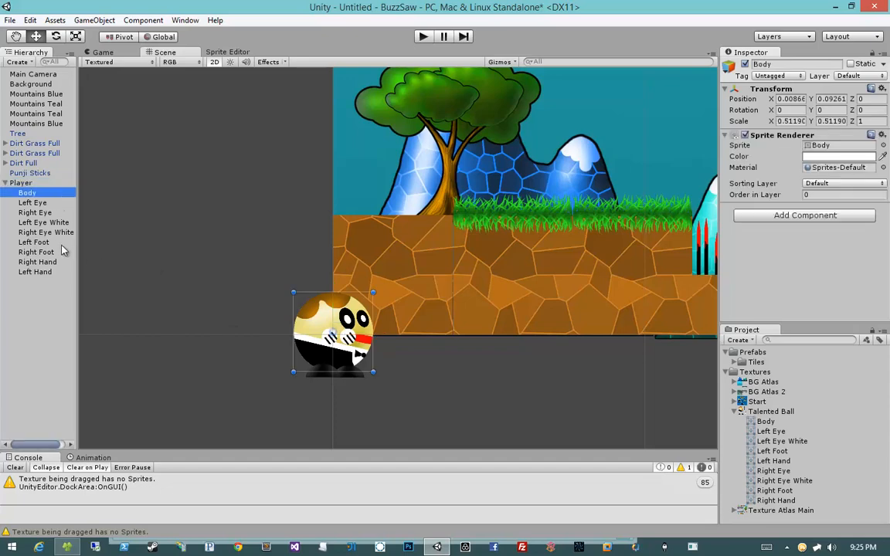
pyautogui.click(34, 272)
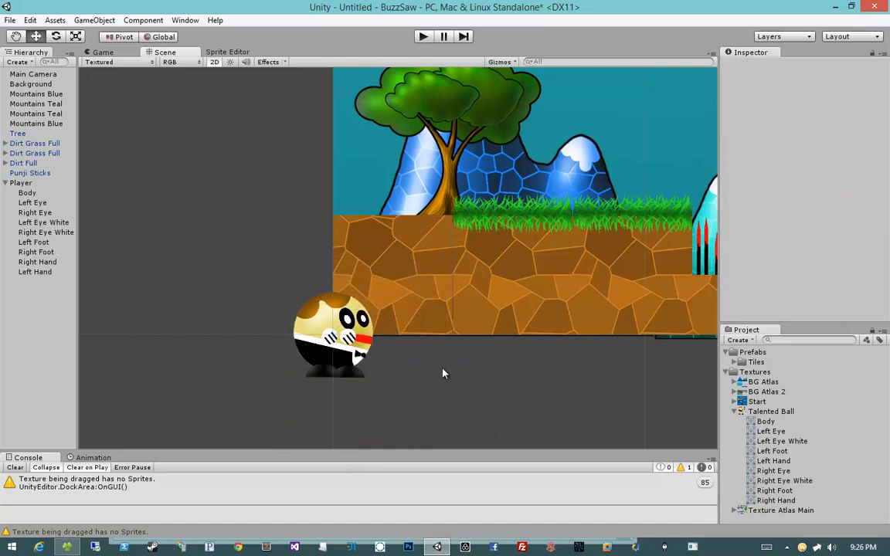
pyautogui.moveTo(238, 269)
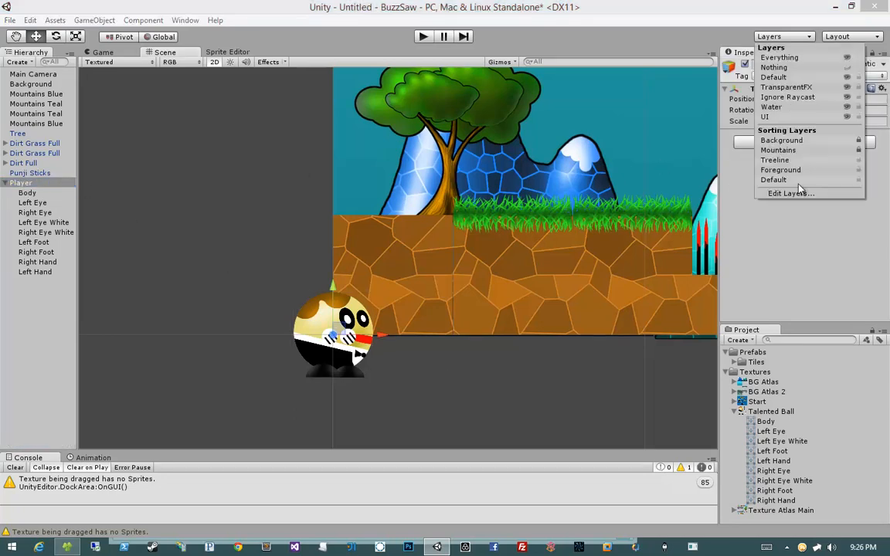
pyautogui.moveTo(776, 68)
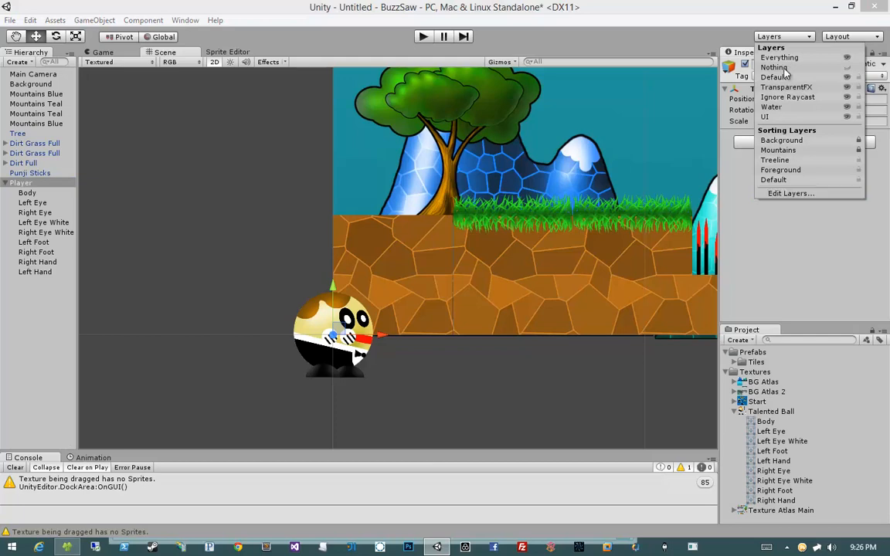
# Add sorting Layer 5 named Player in the Tags and Layers settings.
pyautogui.click(790, 193)
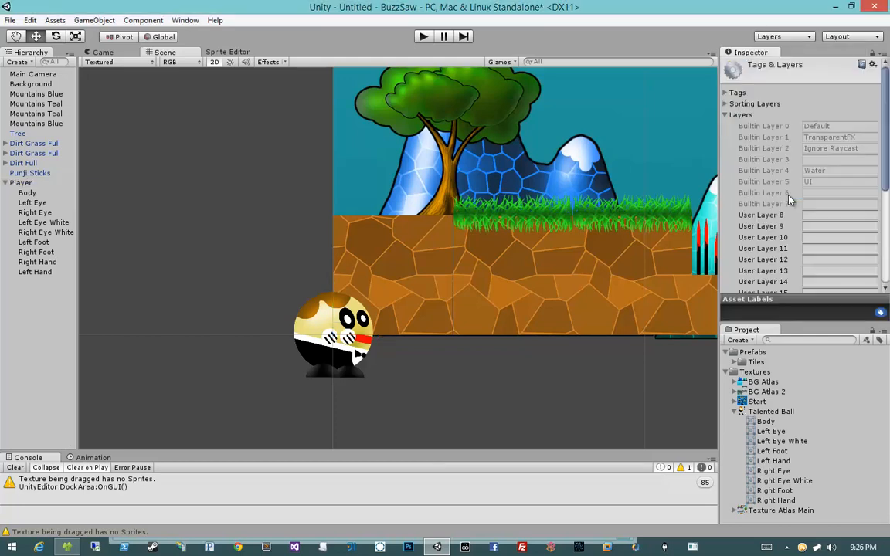
pyautogui.click(725, 103)
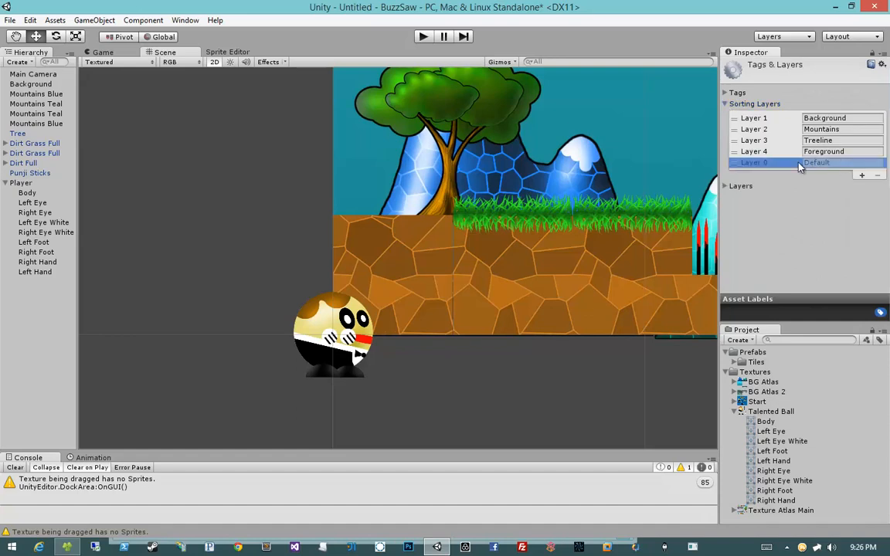
pyautogui.click(754, 139)
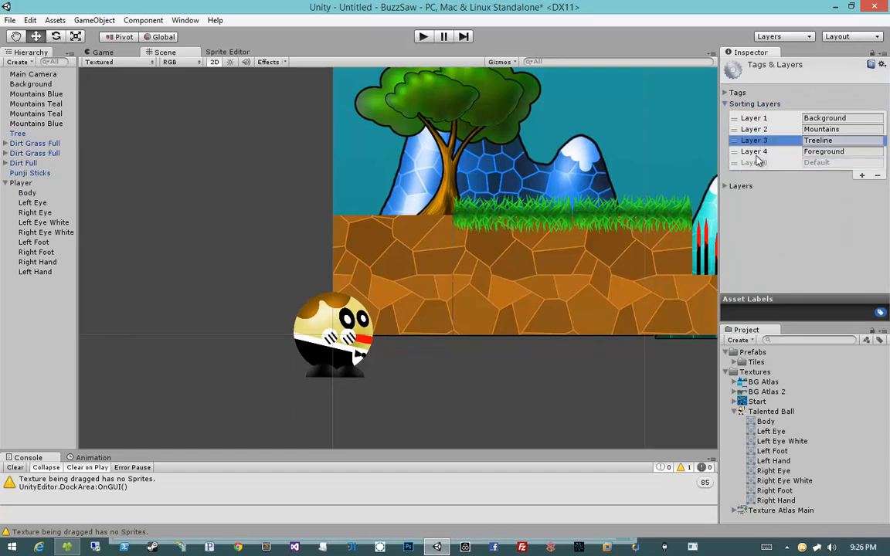
pyautogui.click(862, 175)
pyautogui.write('Player')
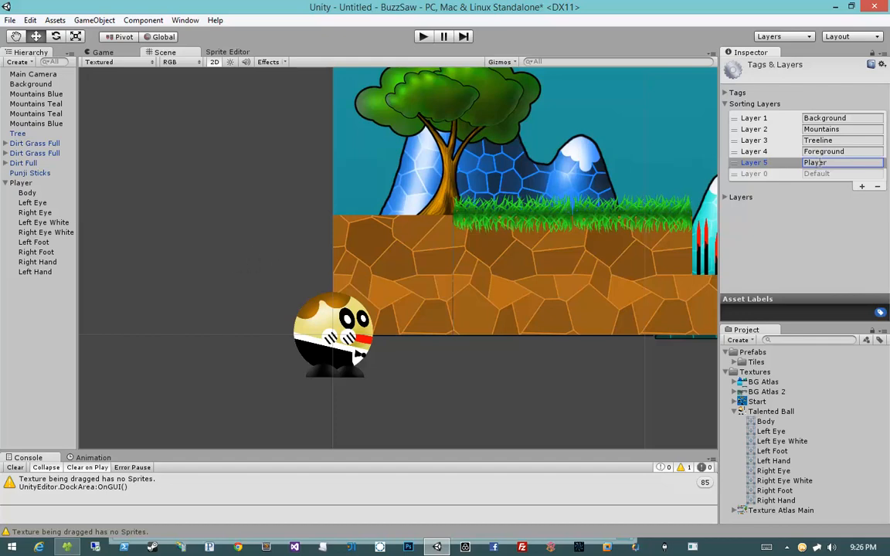
pyautogui.click(28, 191)
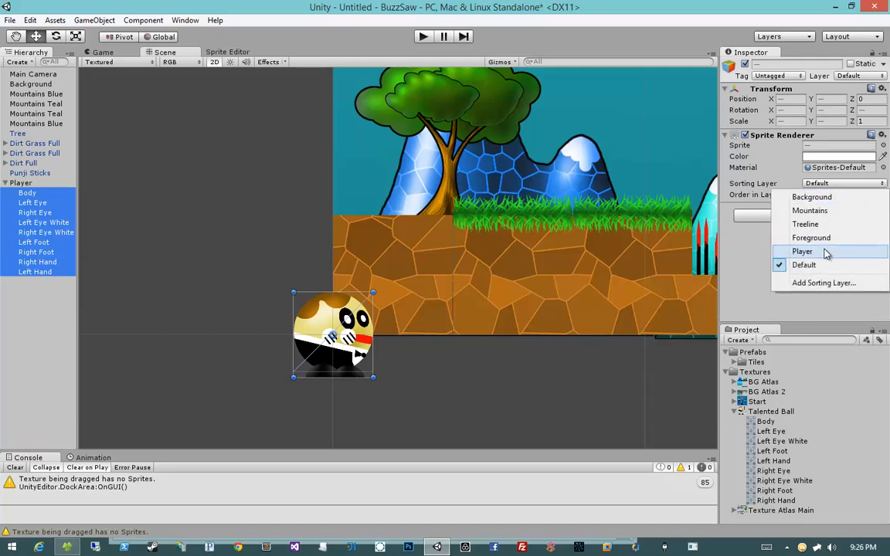
# Assign all Player child sprites to the Player sorting layer.
pyautogui.click(802, 250)
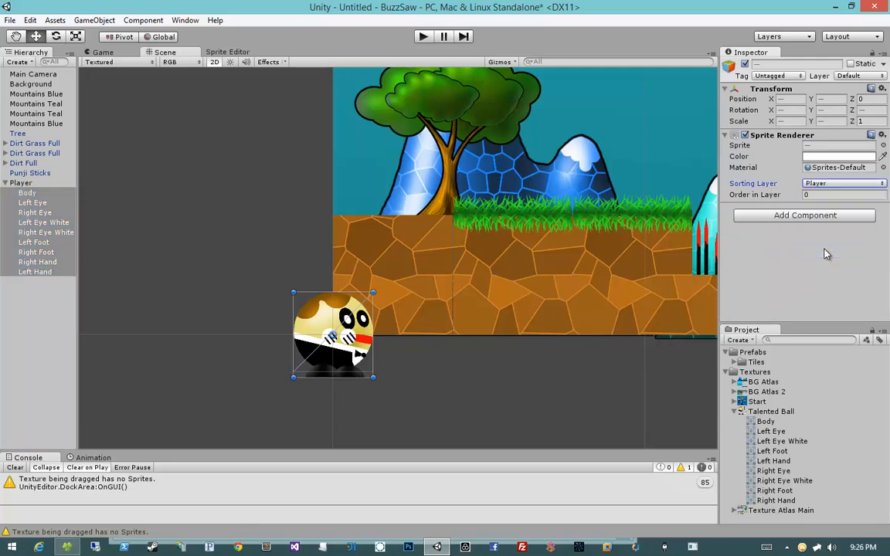
pyautogui.moveTo(532, 421)
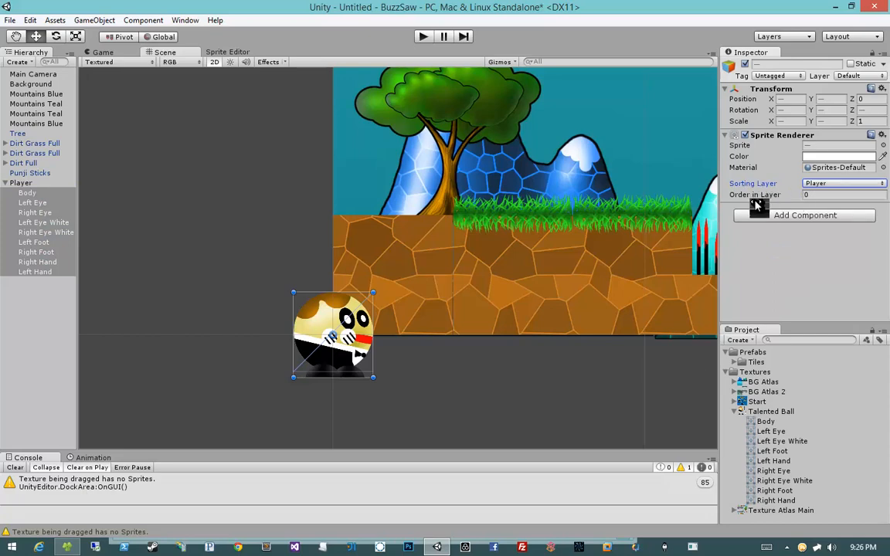
pyautogui.moveTo(578, 363)
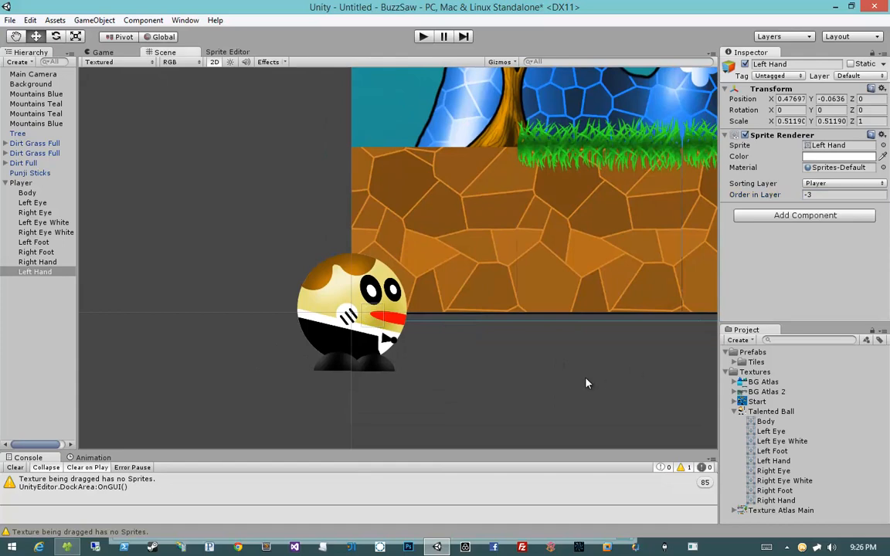
# Set Order in Layer -3 for Left Hand and Left Foot so they draw behind the body.
pyautogui.click(37, 261)
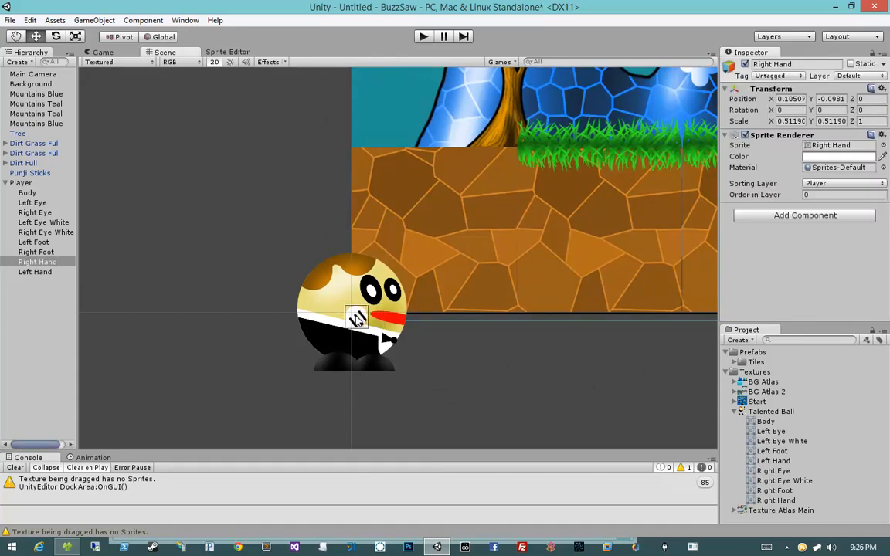
pyautogui.moveTo(357, 320); pyautogui.dragTo(355, 320)
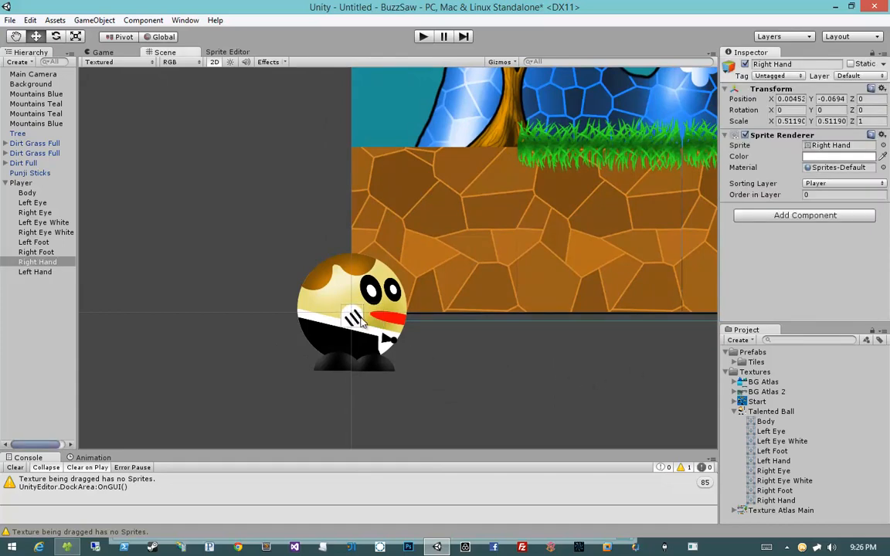
pyautogui.click(494, 363)
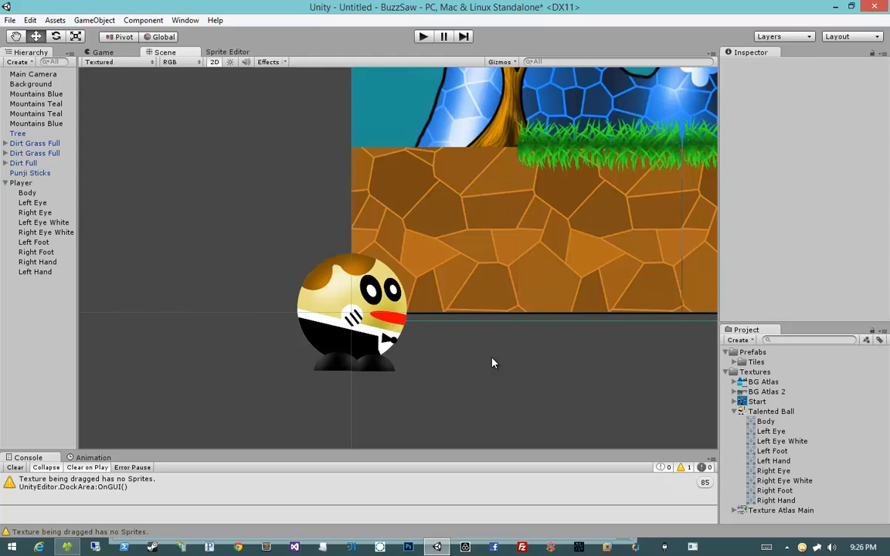
pyautogui.moveTo(371, 376)
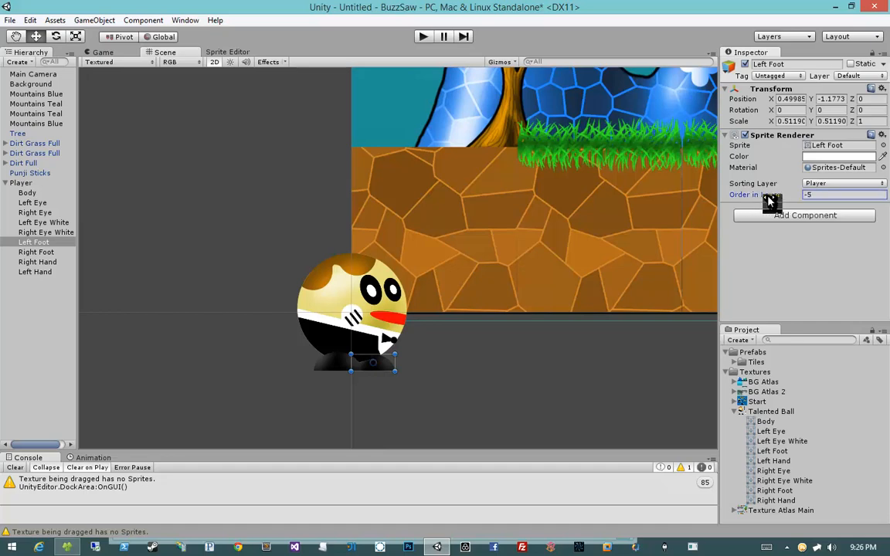
pyautogui.click(522, 384)
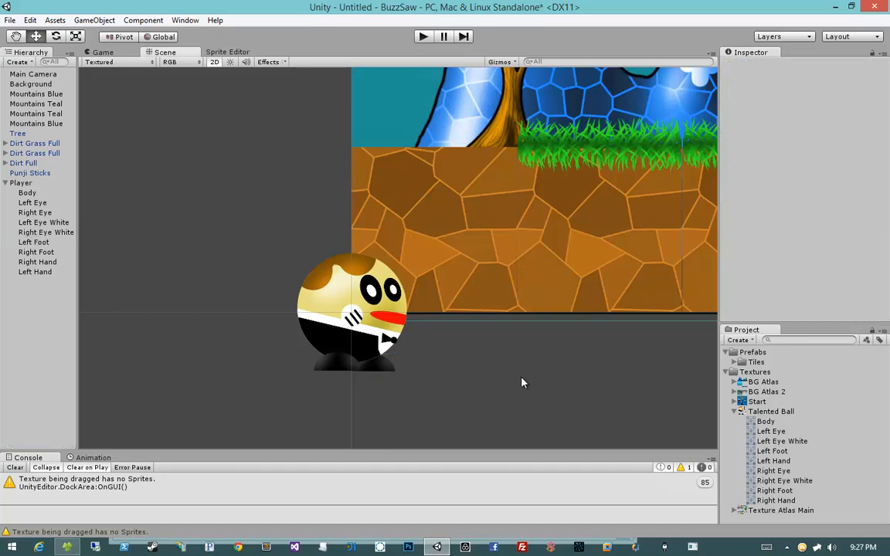
pyautogui.click(35, 251)
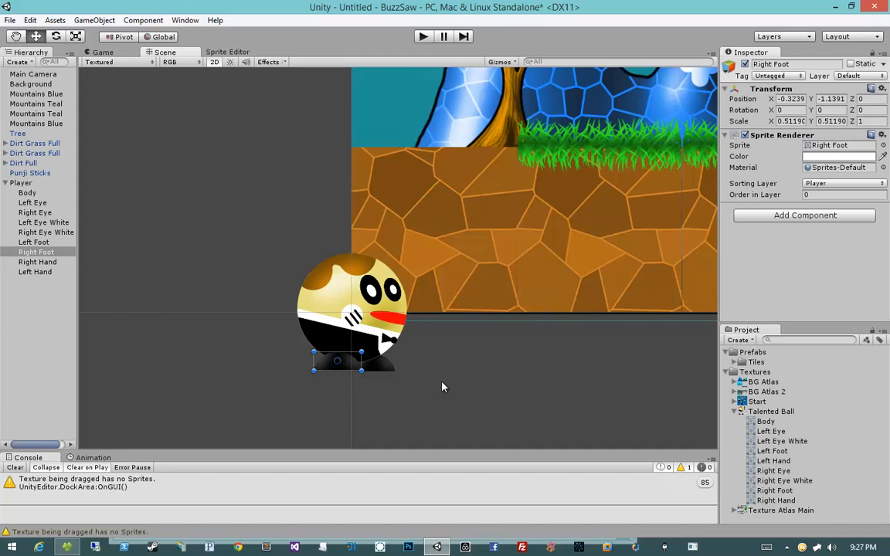
pyautogui.click(34, 241)
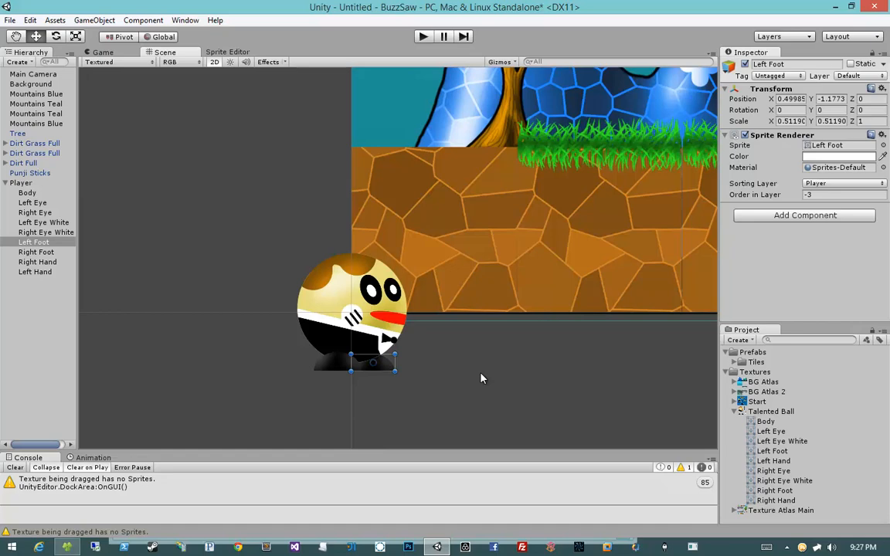
pyautogui.moveTo(477, 377)
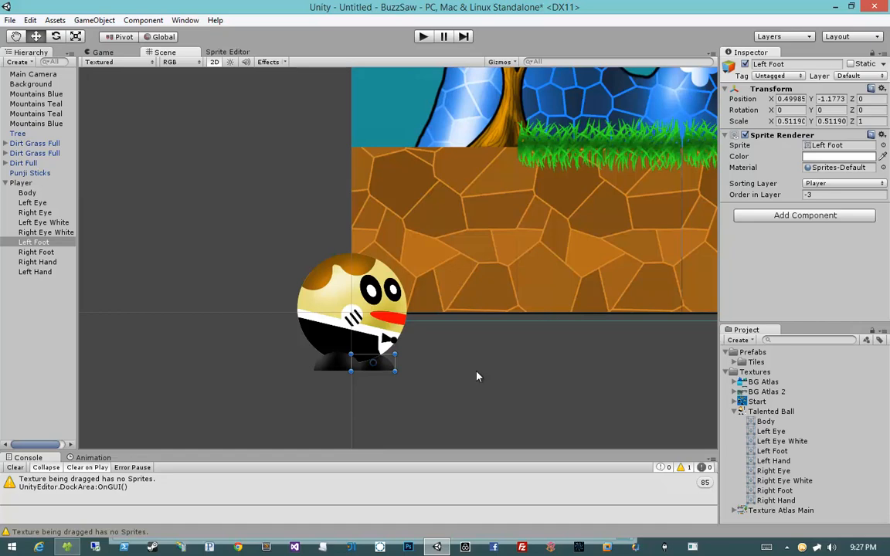
# Set Order in Layer 3 for Right Foot and Right Hand and move Right Foot up in the Hierarchy.
pyautogui.click(37, 252)
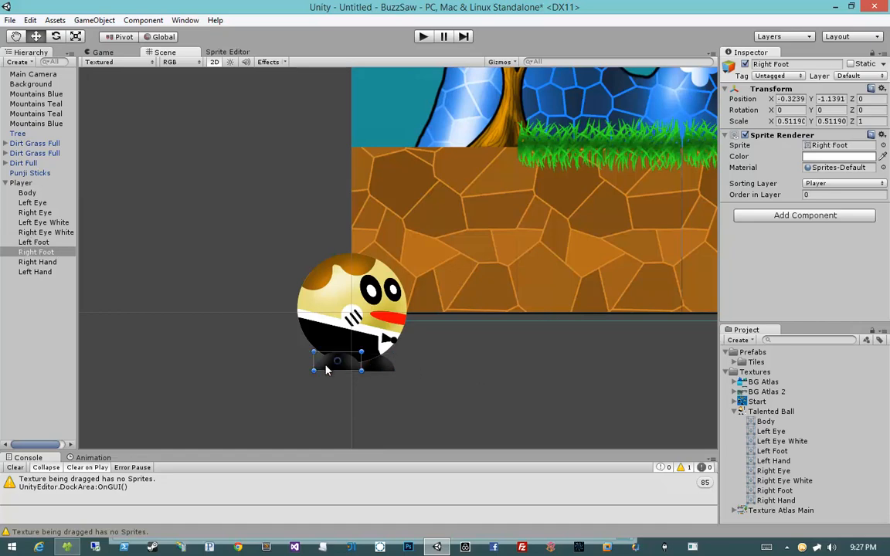
pyautogui.click(442, 375)
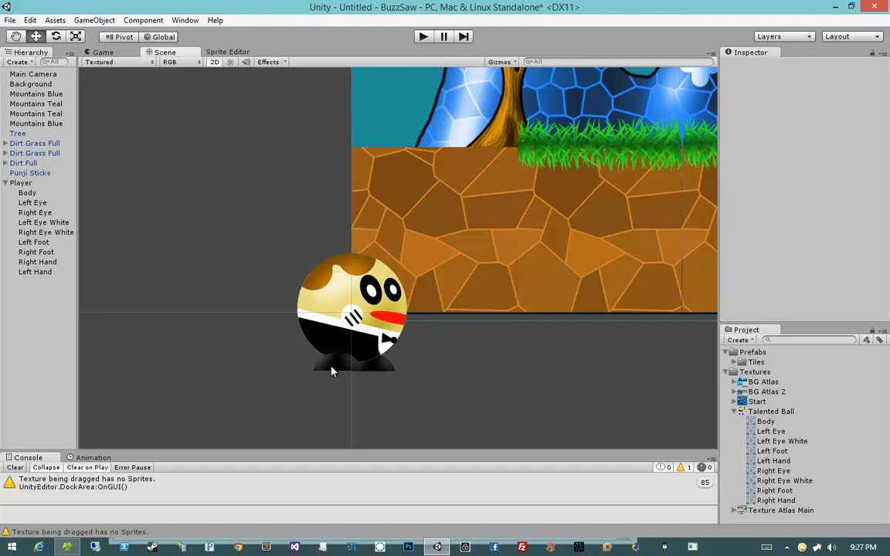
pyautogui.click(37, 252)
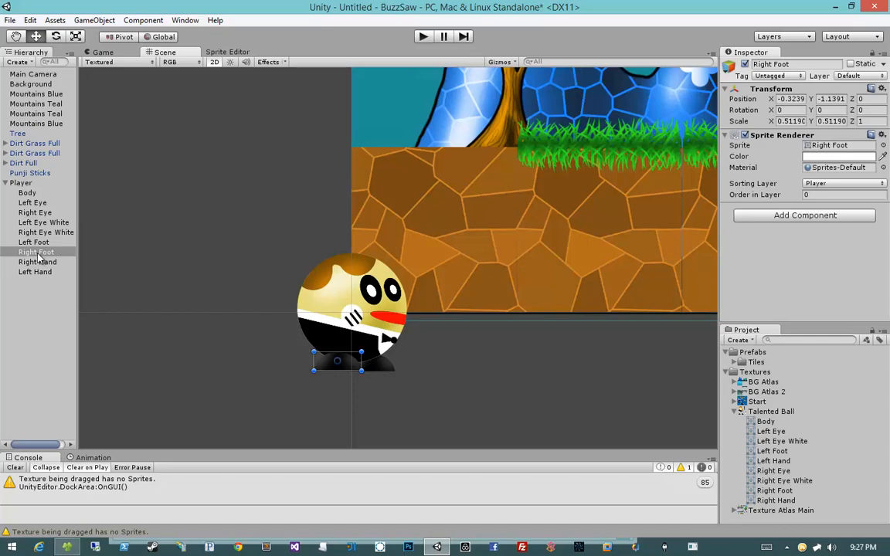
pyautogui.click(22, 182)
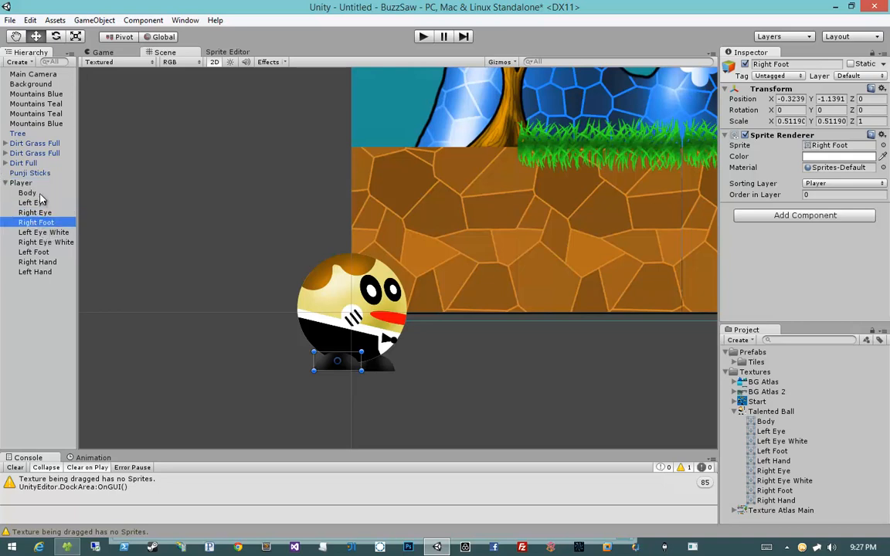
pyautogui.moveTo(765, 201)
pyautogui.write('3')
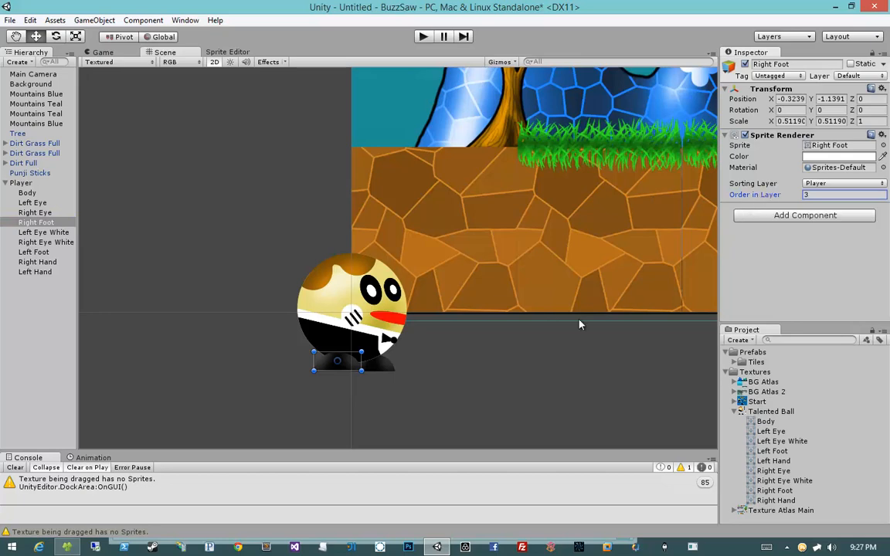
pyautogui.moveTo(477, 356)
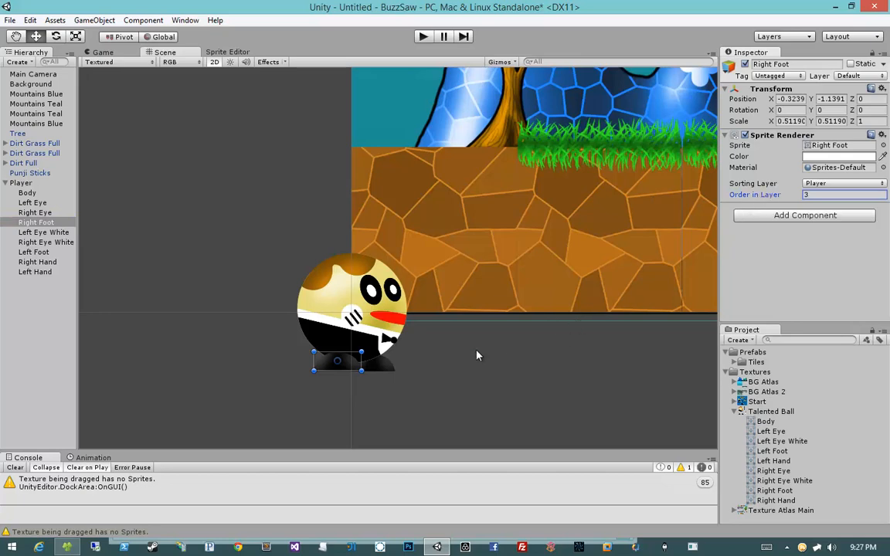
pyautogui.moveTo(504, 318)
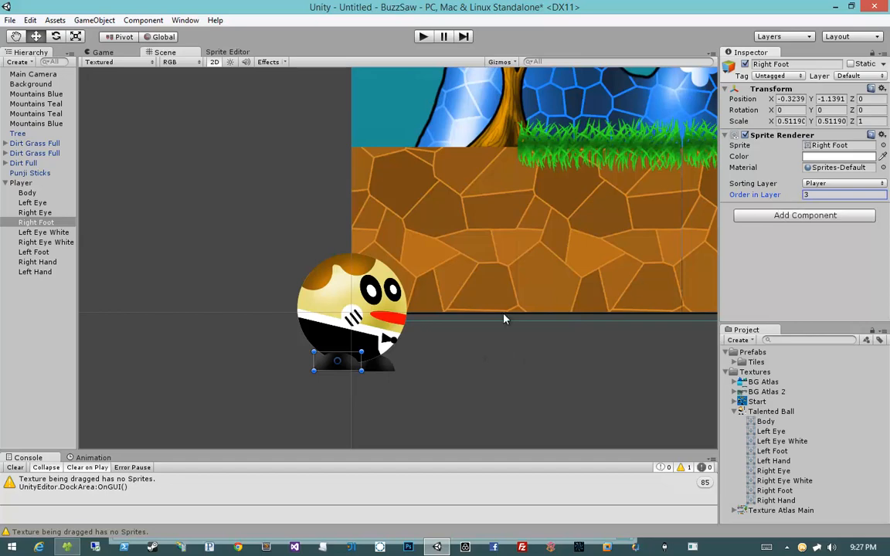
pyautogui.click(37, 263)
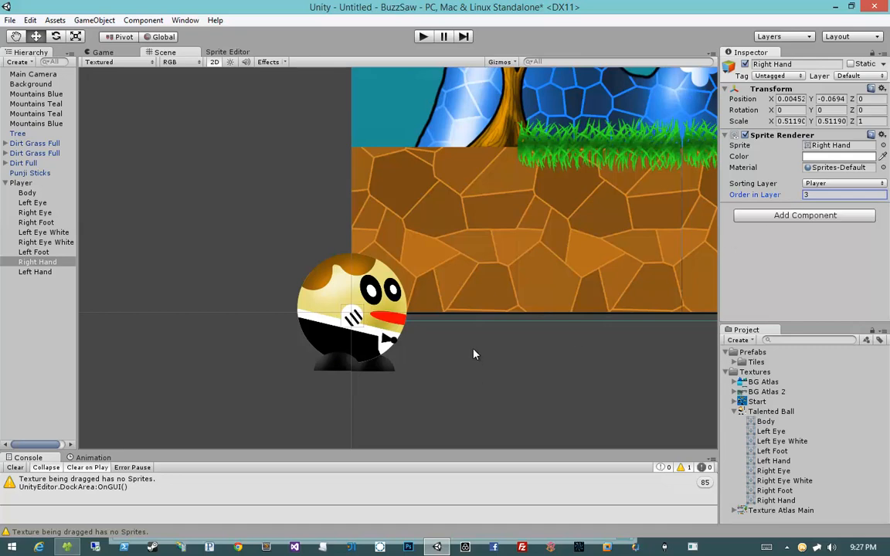
pyautogui.moveTo(358, 365)
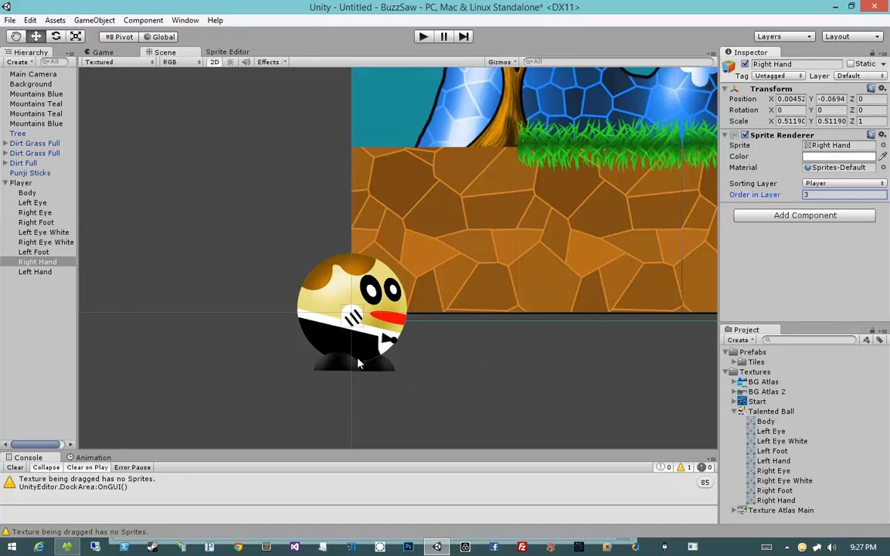
pyautogui.click(28, 191)
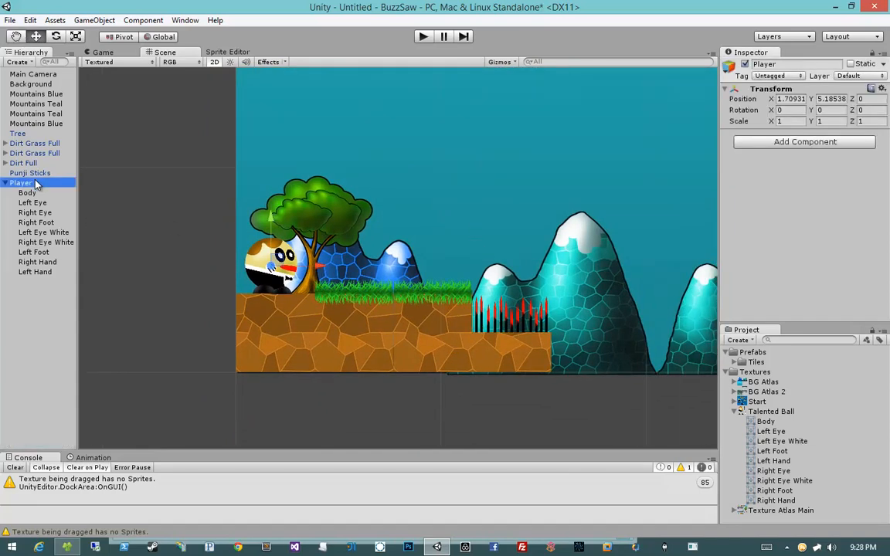
# Save Player as a prefab in the Prefabs folder and reselect the character.
pyautogui.click(733, 371)
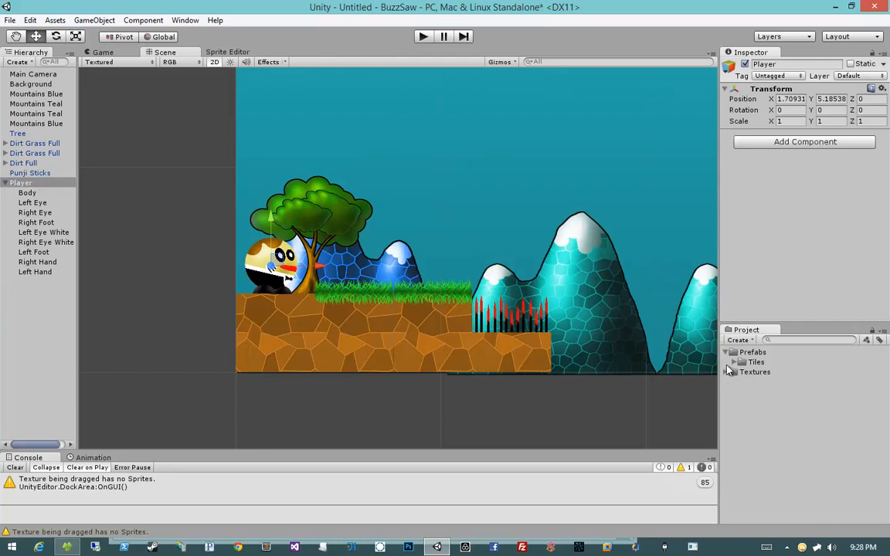
pyautogui.moveTo(471, 285)
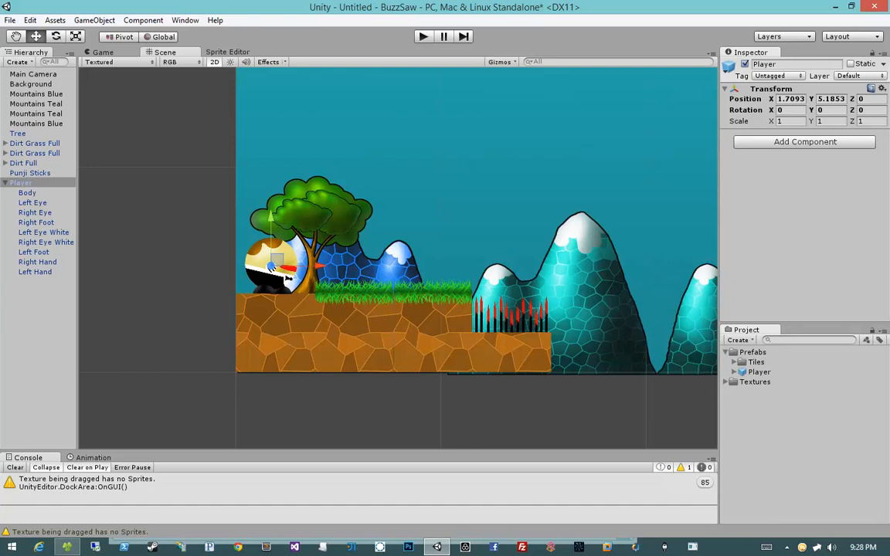
pyautogui.click(170, 302)
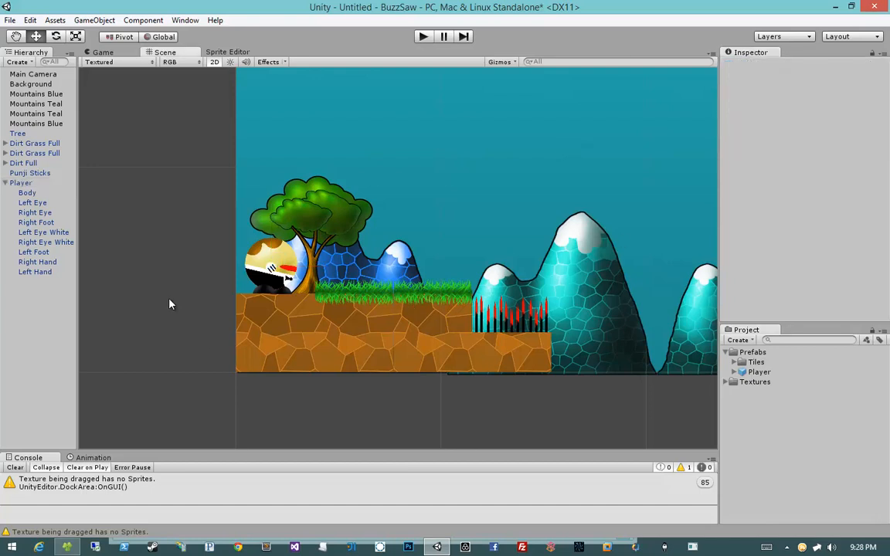
pyautogui.click(28, 191)
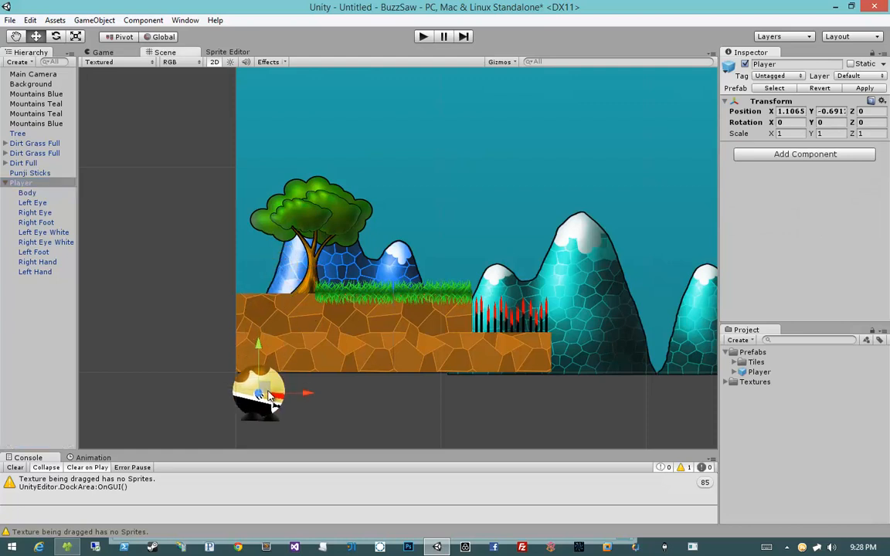
# Move the player back onto the grass by the tree and review its eye parts.
pyautogui.moveTo(262, 394); pyautogui.dragTo(271, 265)
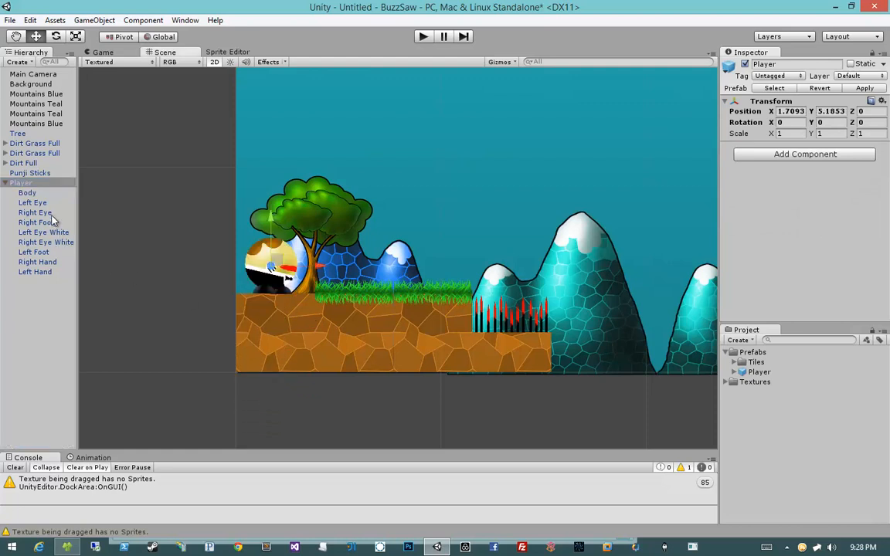
pyautogui.click(44, 231)
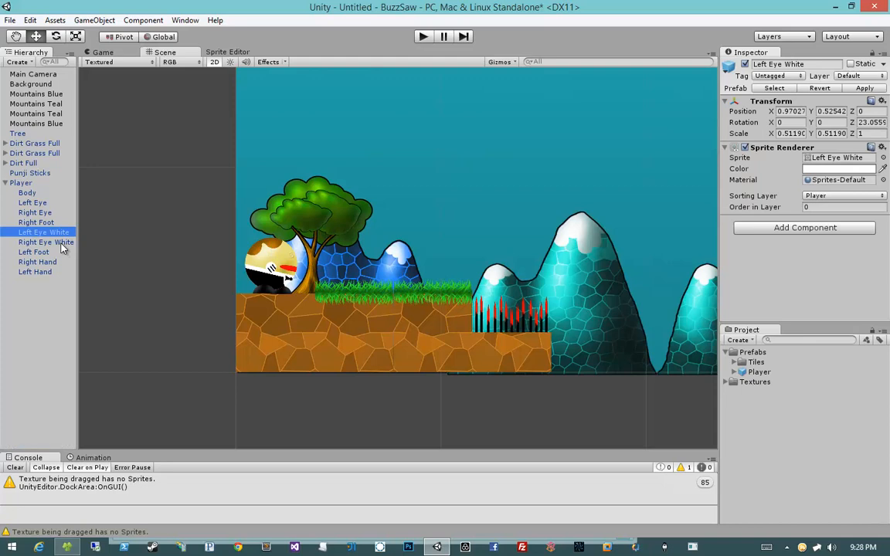
pyautogui.click(40, 241)
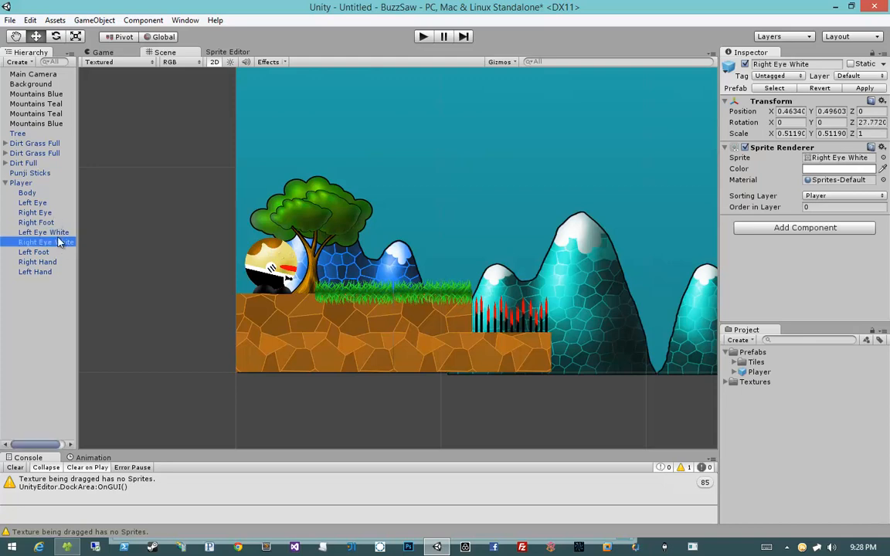
pyautogui.click(33, 203)
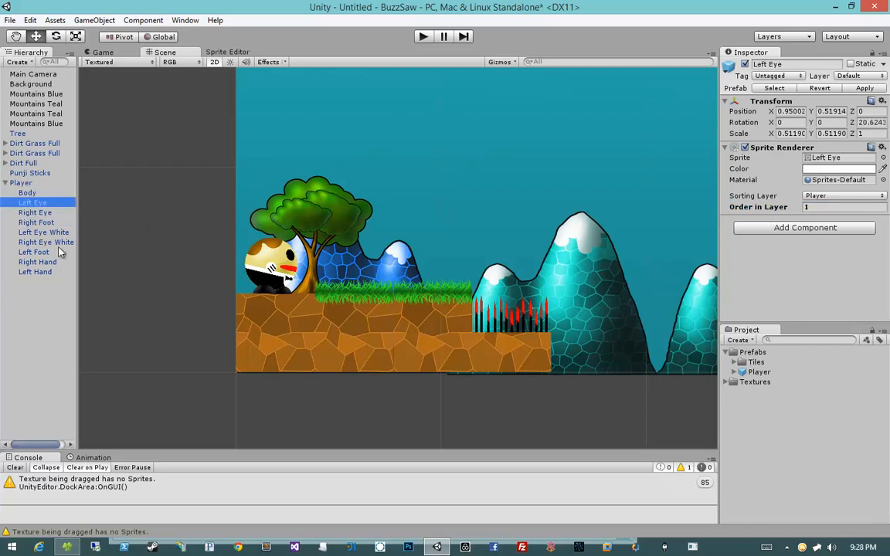
# Set Order in Layer values for the eyes and eye whites so the face layers correctly.
pyautogui.click(37, 261)
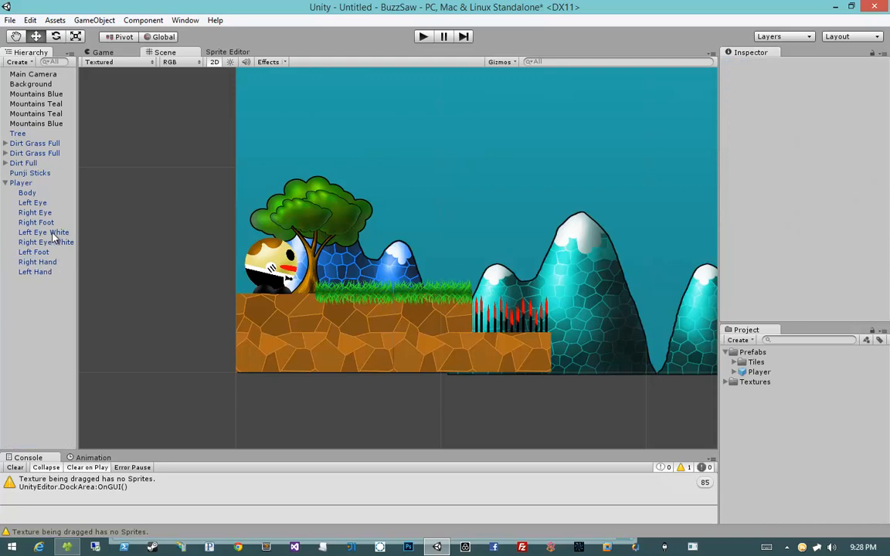
pyautogui.click(34, 214)
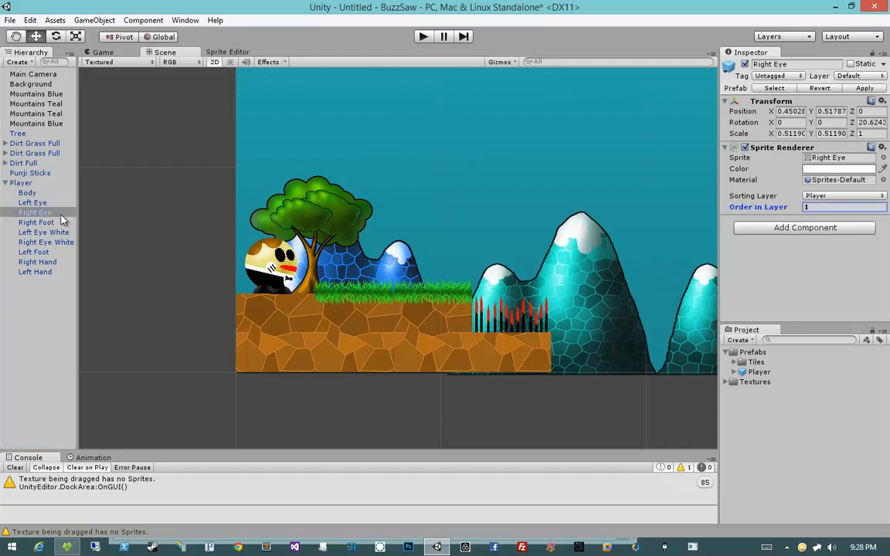
pyautogui.click(43, 232)
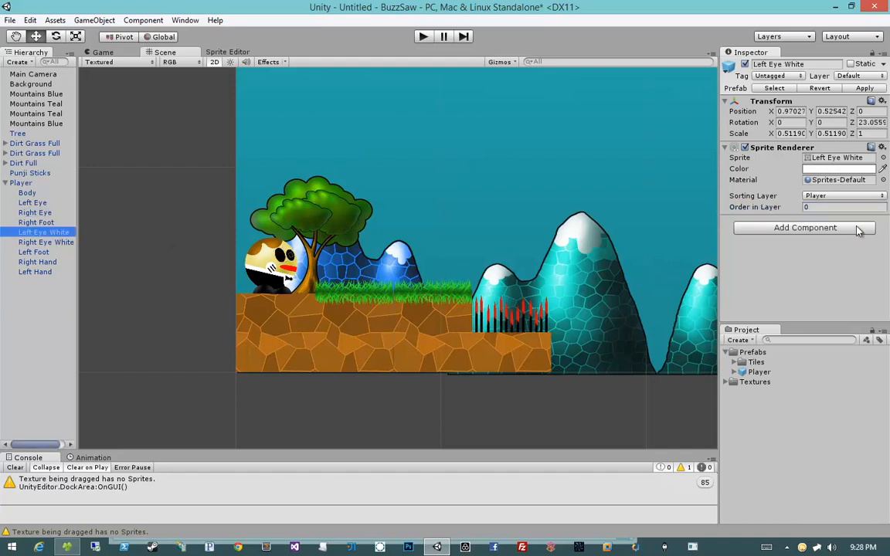
pyautogui.moveTo(765, 214)
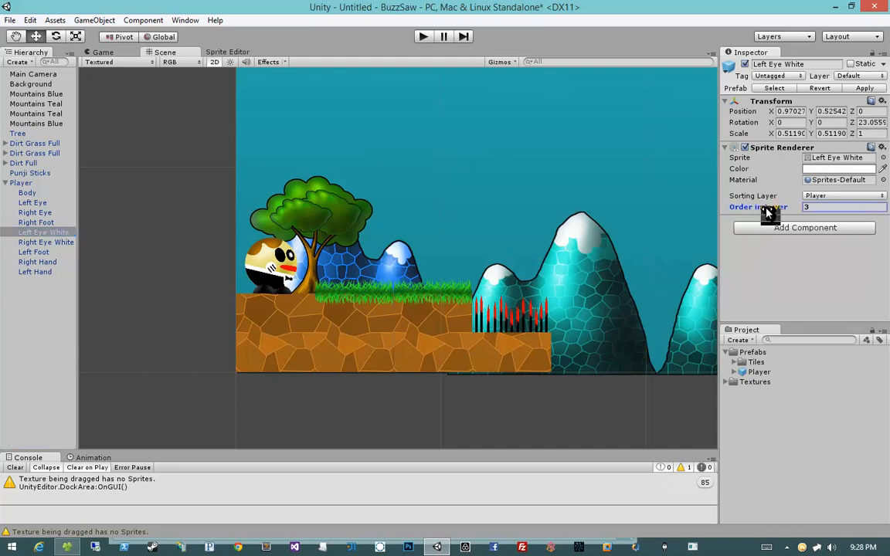
pyautogui.click(46, 241)
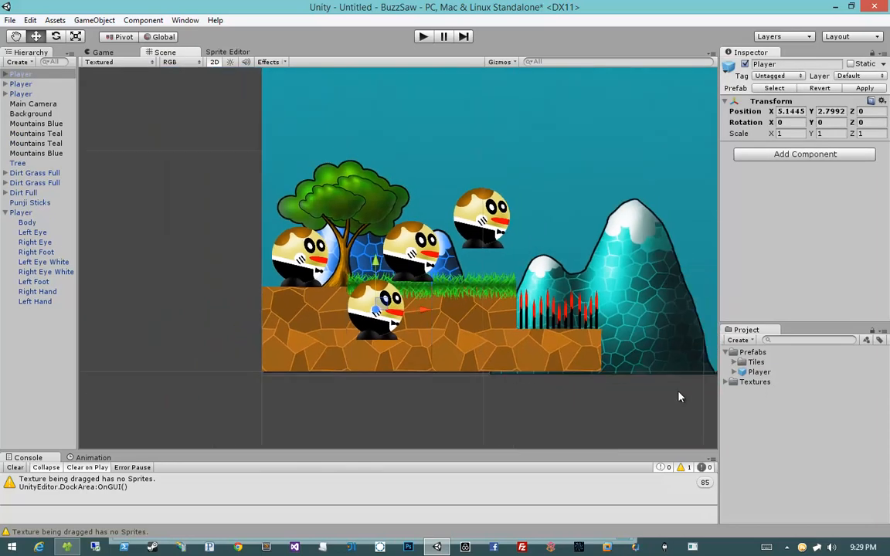
# Drag an extra Player copy below the ground before removing the duplicates.
pyautogui.moveTo(379, 302); pyautogui.dragTo(513, 376)
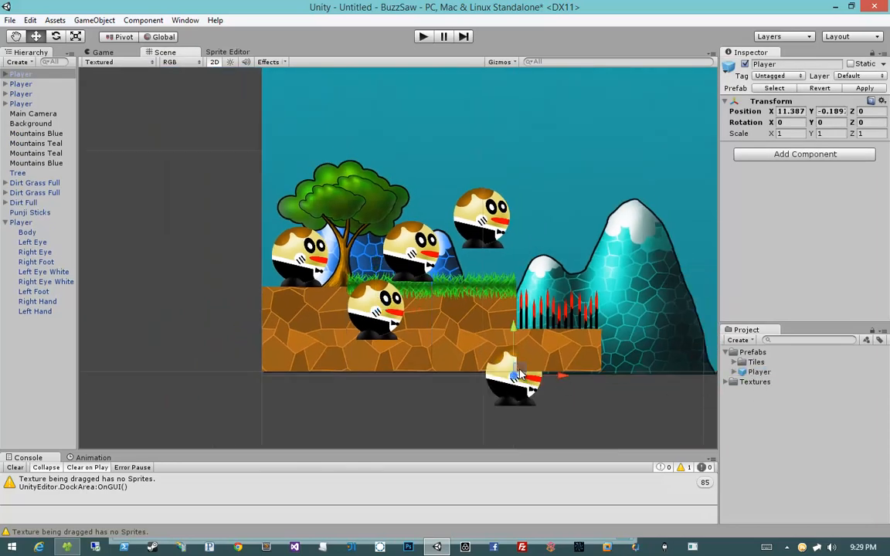
pyautogui.moveTo(517, 376); pyautogui.dragTo(473, 364)
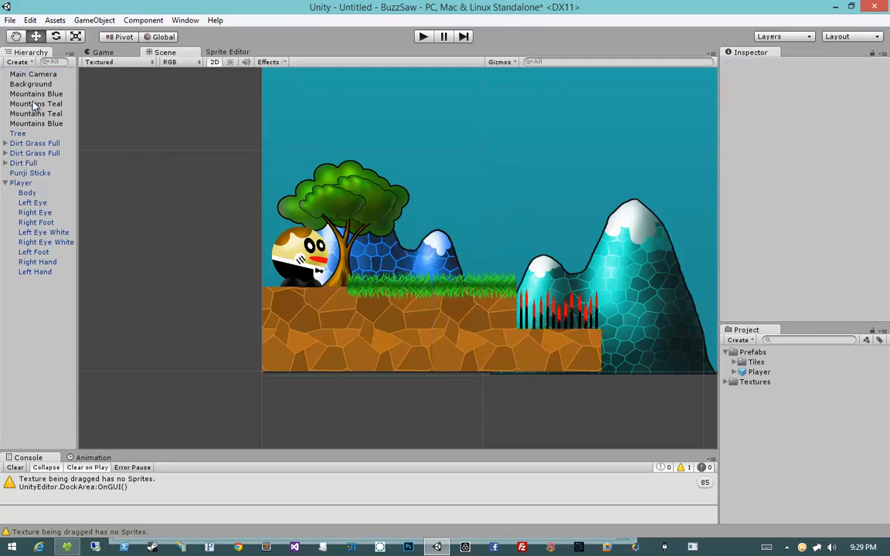
# Put Punji Sticks on the Foreground sorting layer and drag the player across them to test.
pyautogui.click(29, 173)
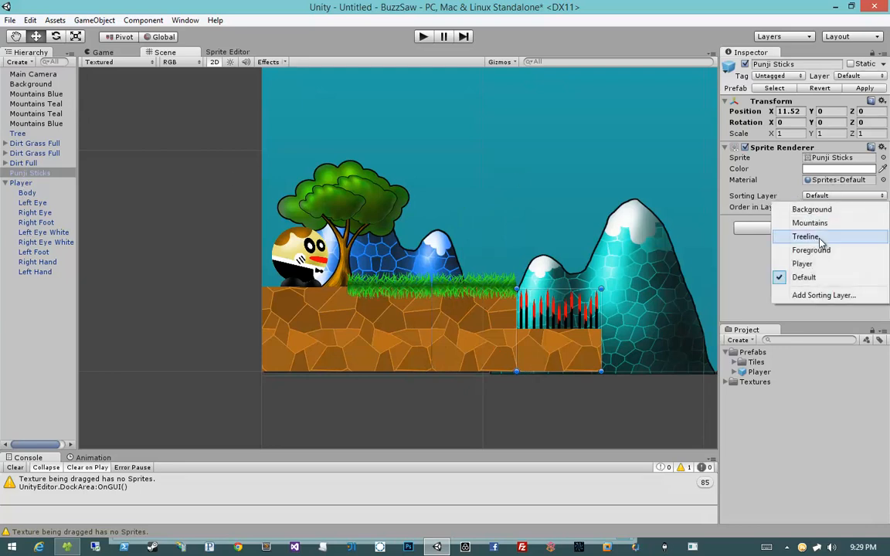
pyautogui.click(810, 250)
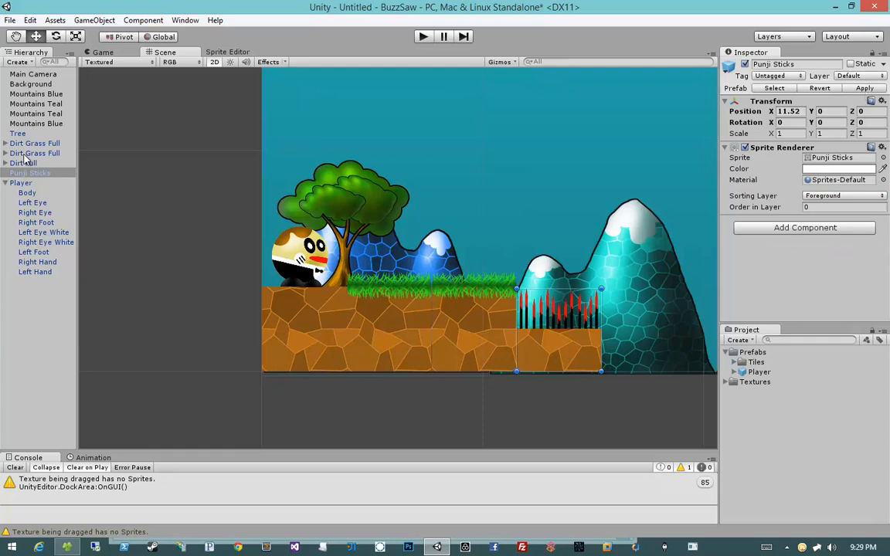
pyautogui.click(21, 183)
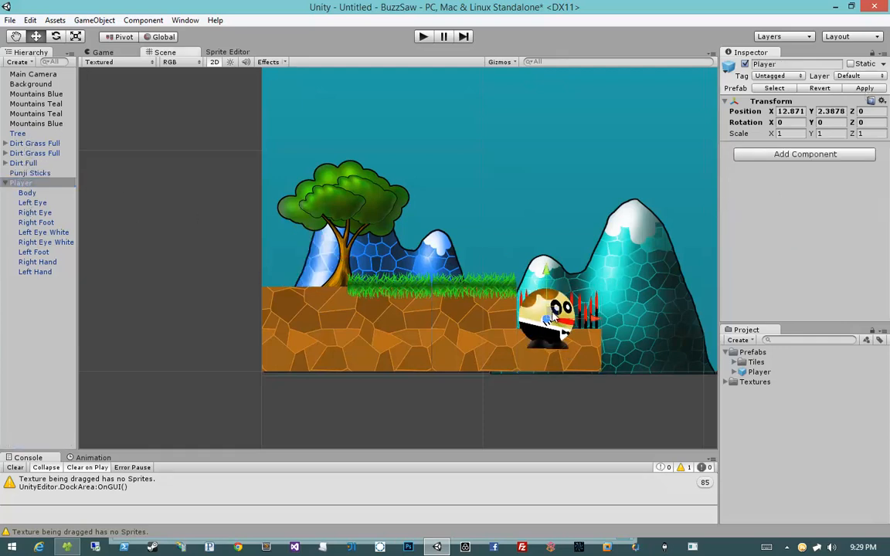
pyautogui.moveTo(557, 309); pyautogui.dragTo(281, 255)
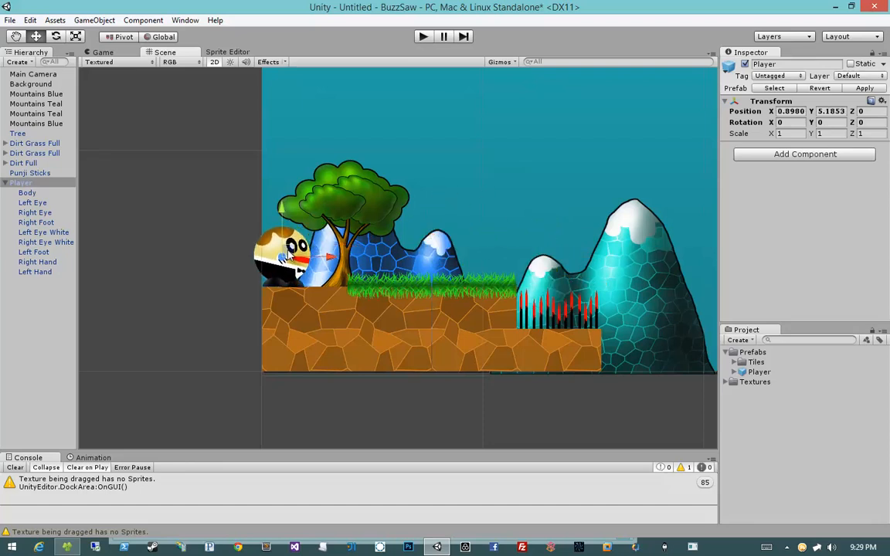
pyautogui.moveTo(286, 255); pyautogui.dragTo(456, 260)
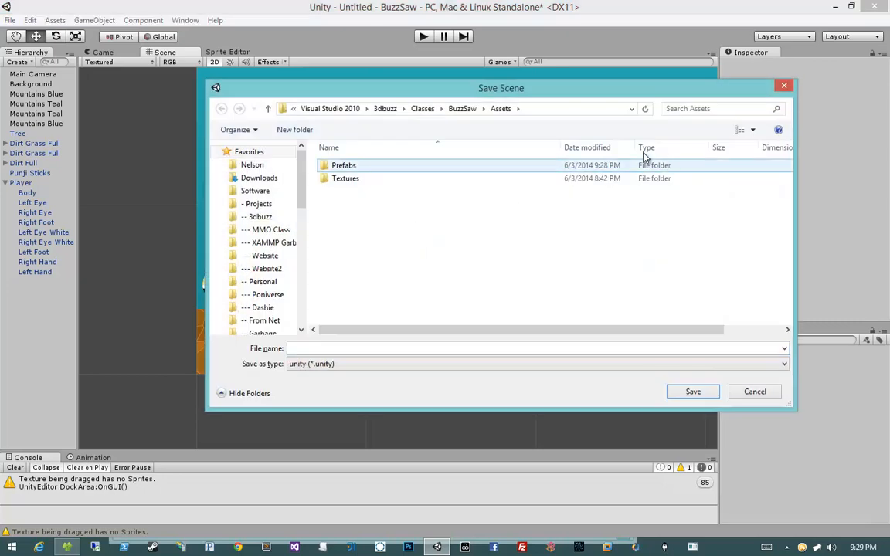
# Create a Scenes folder under Assets and save the scene there as Level1.
pyautogui.click(294, 130)
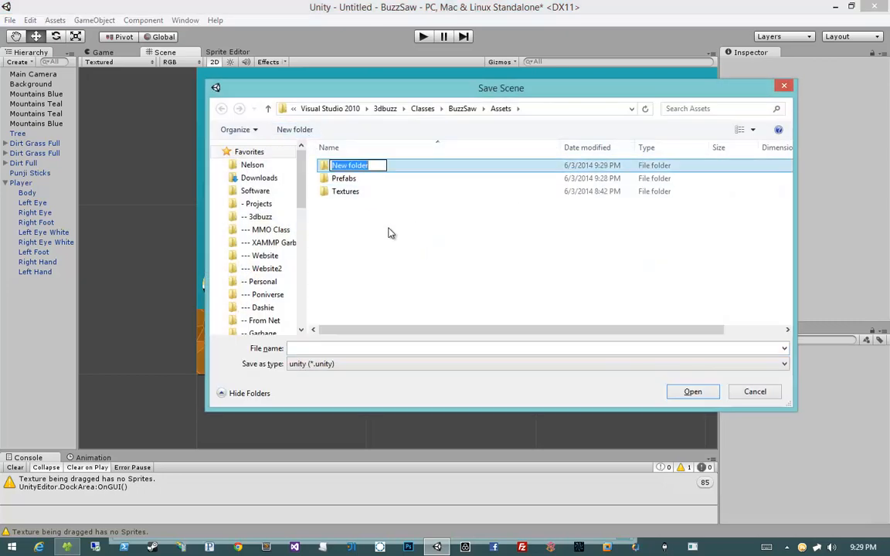
pyautogui.write('Scenes')
pyautogui.click(538, 348)
pyautogui.write('Lev')
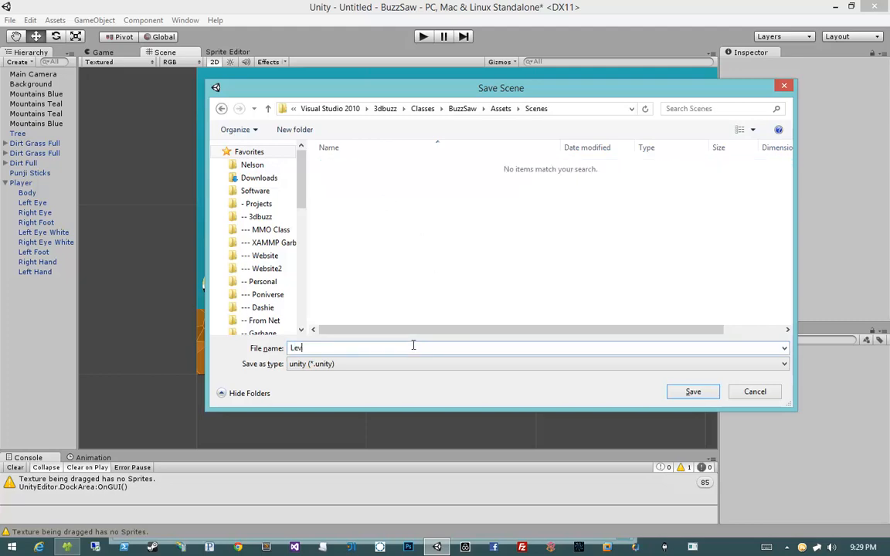
pyautogui.click(693, 393)
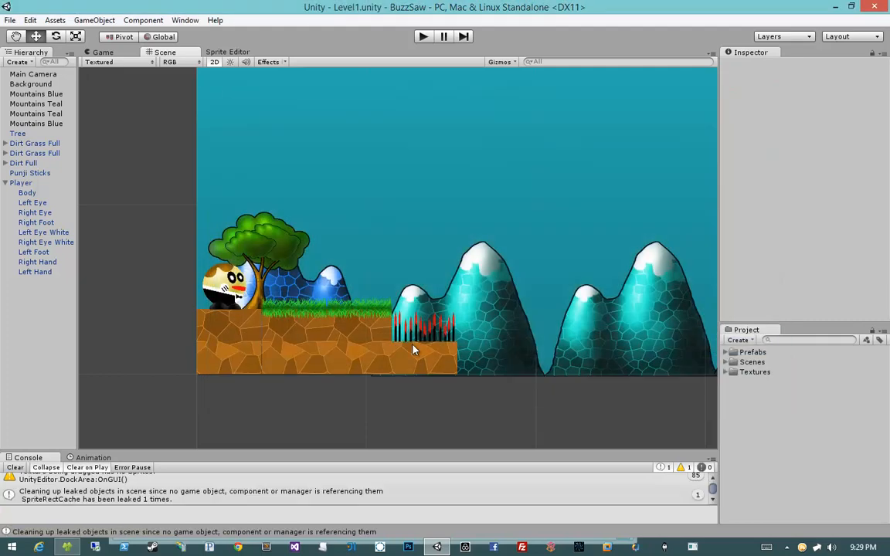
pyautogui.moveTo(313, 416)
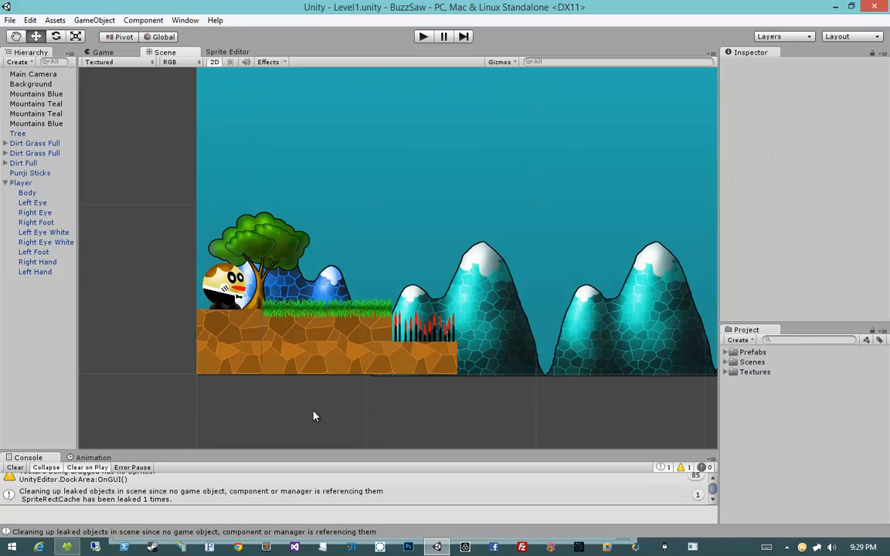
pyautogui.moveTo(313, 416); pyautogui.dragTo(333, 389)
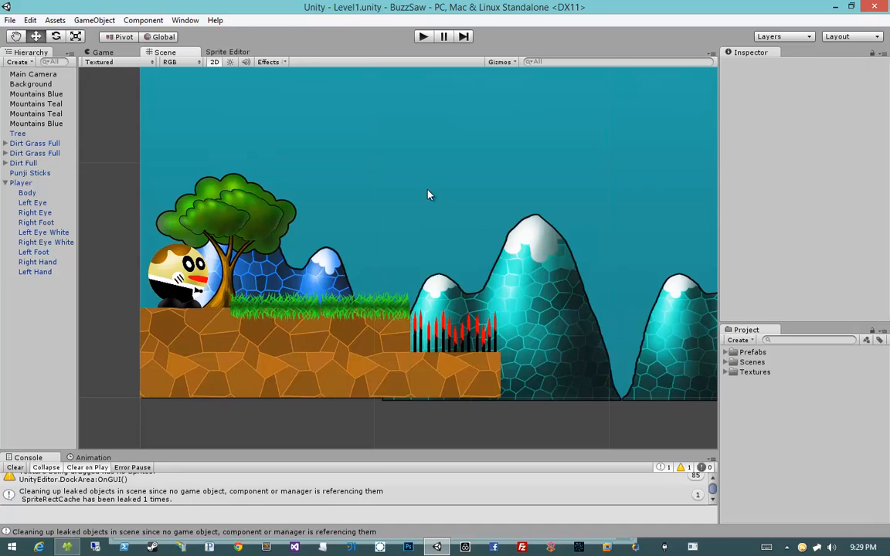
pyautogui.click(34, 153)
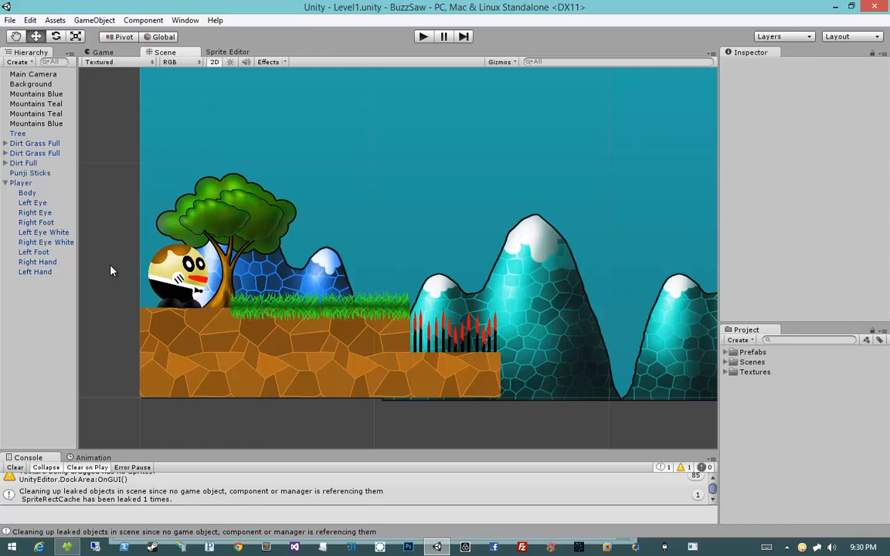
pyautogui.moveTo(337, 235)
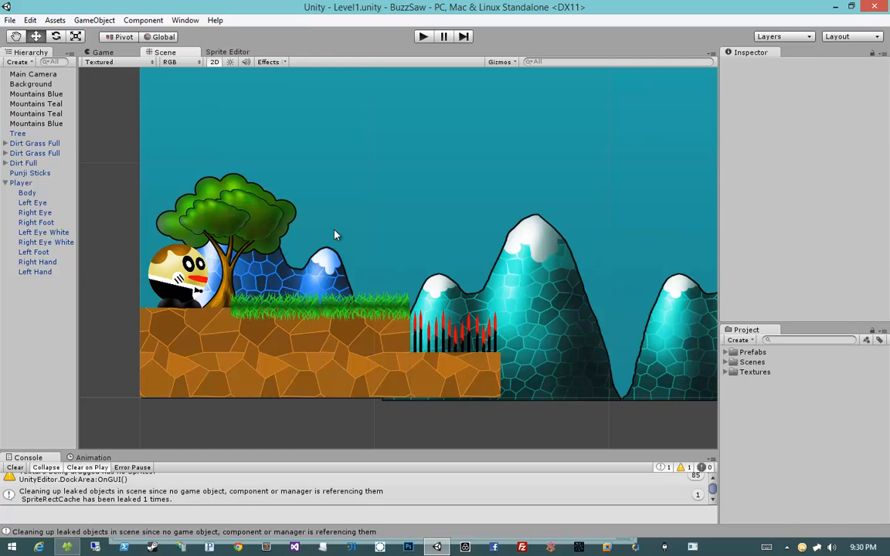